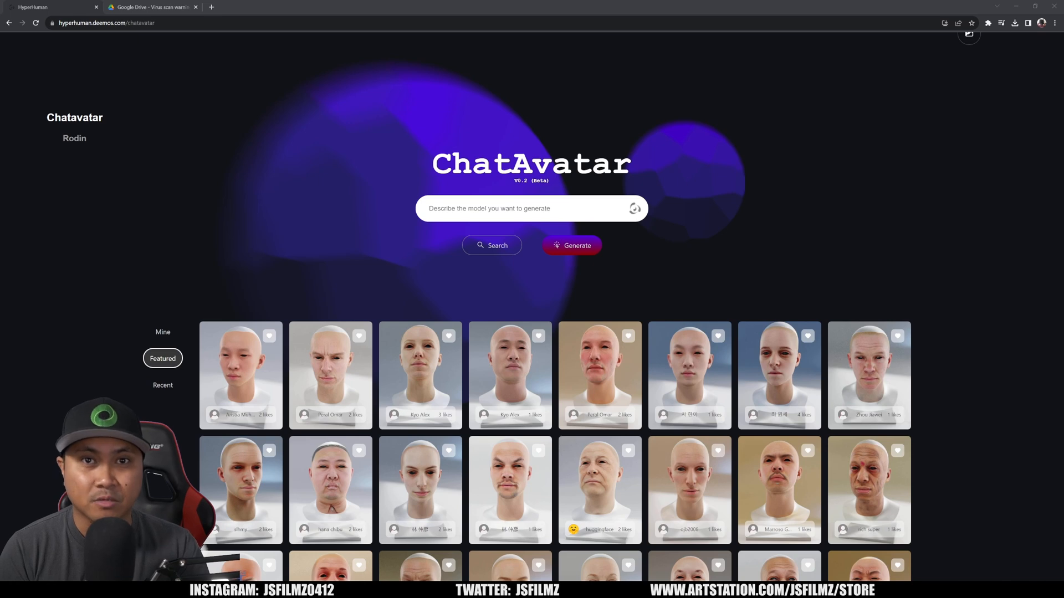
{"action": "mouse_move", "coordinate": [305, 194]}
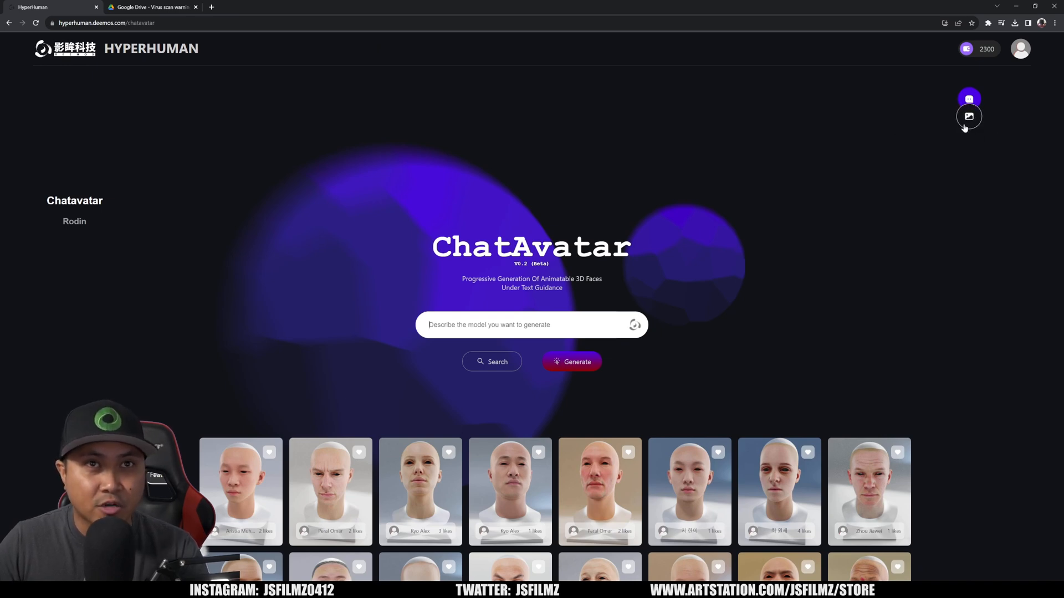
Switch ChatAvatar from text-to-3D to Image-to-3D mode using the toolbar image icon.
{"action": "left_click", "coordinate": [969, 116]}
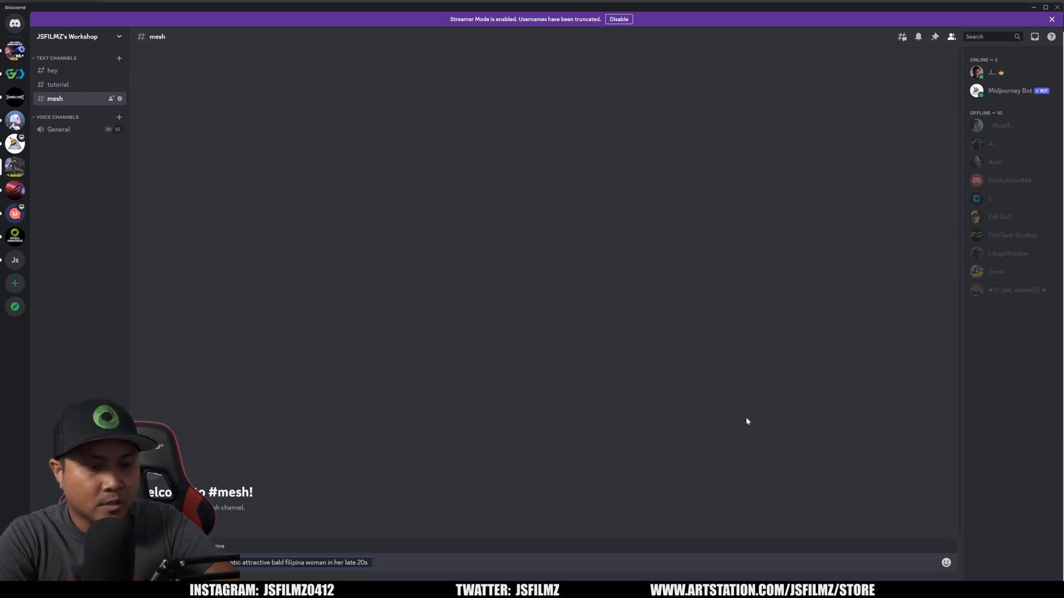
Generate extreme close-up bald Filipina portraits in Midjourney, upscale the first, and open it to save.
{"action": "type", "text": "extreme close up of the face front lighting"}
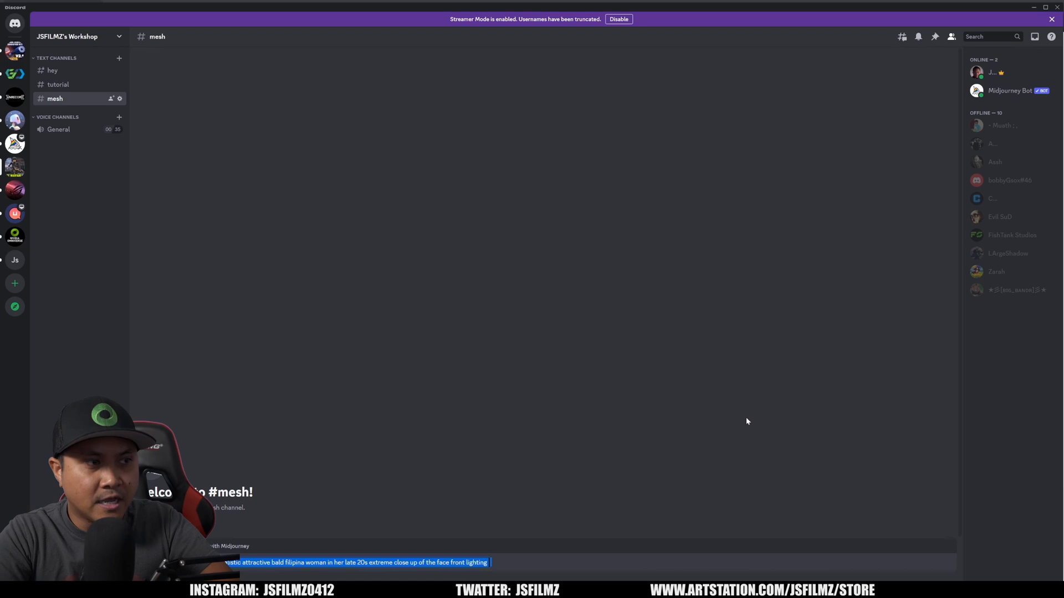
{"action": "key", "text": "enter"}
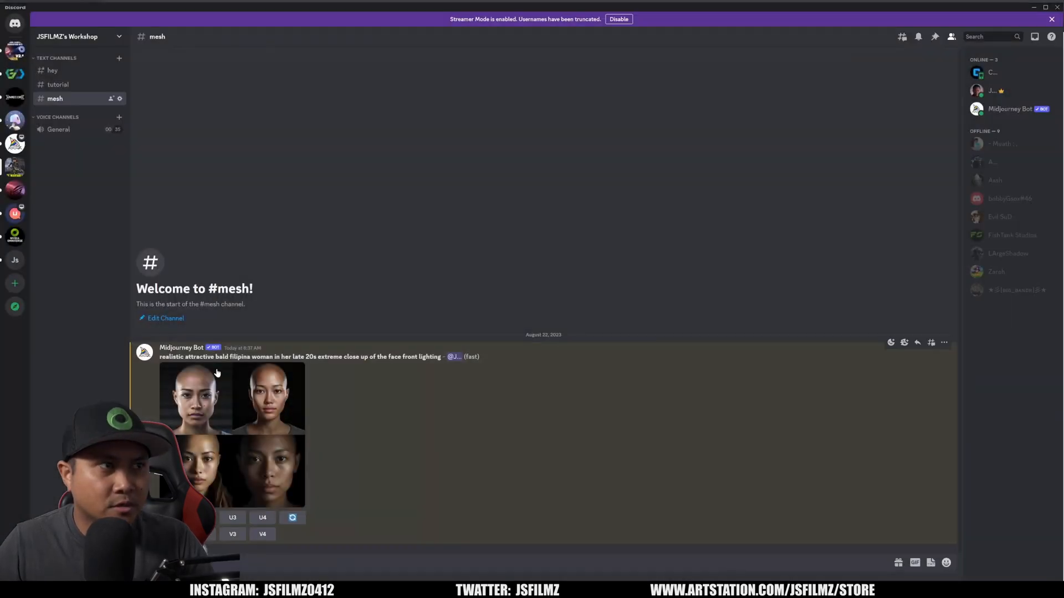
{"action": "left_click", "coordinate": [292, 518]}
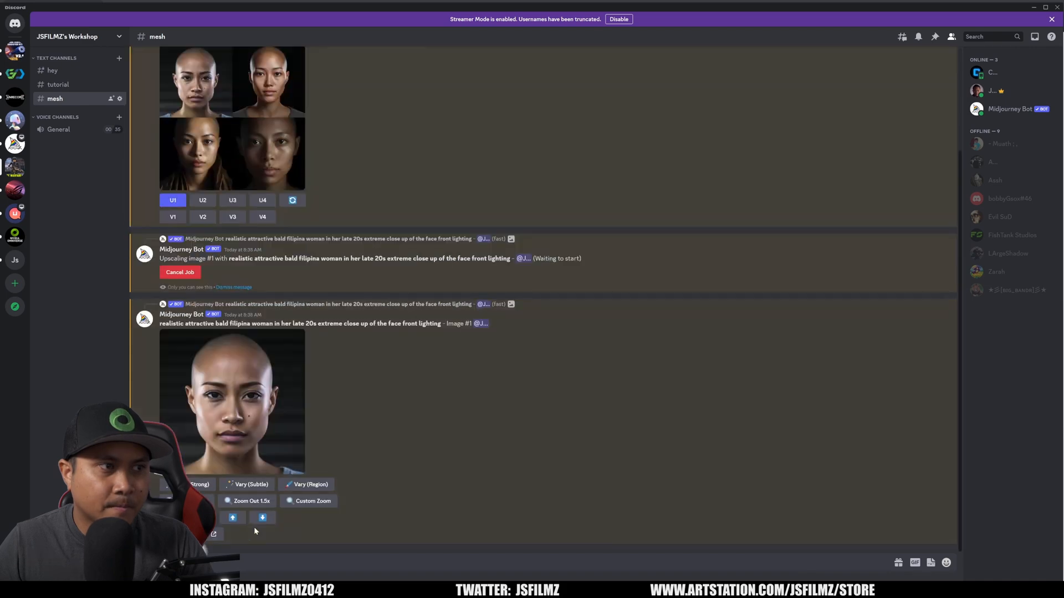
{"action": "left_click", "coordinate": [231, 404]}
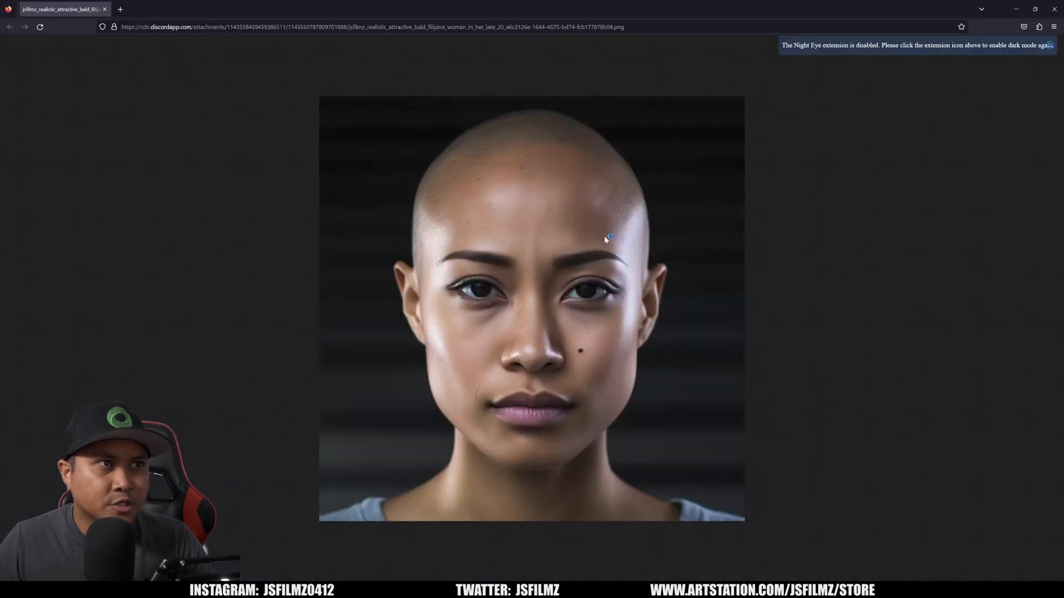
{"action": "right_click", "coordinate": [605, 239]}
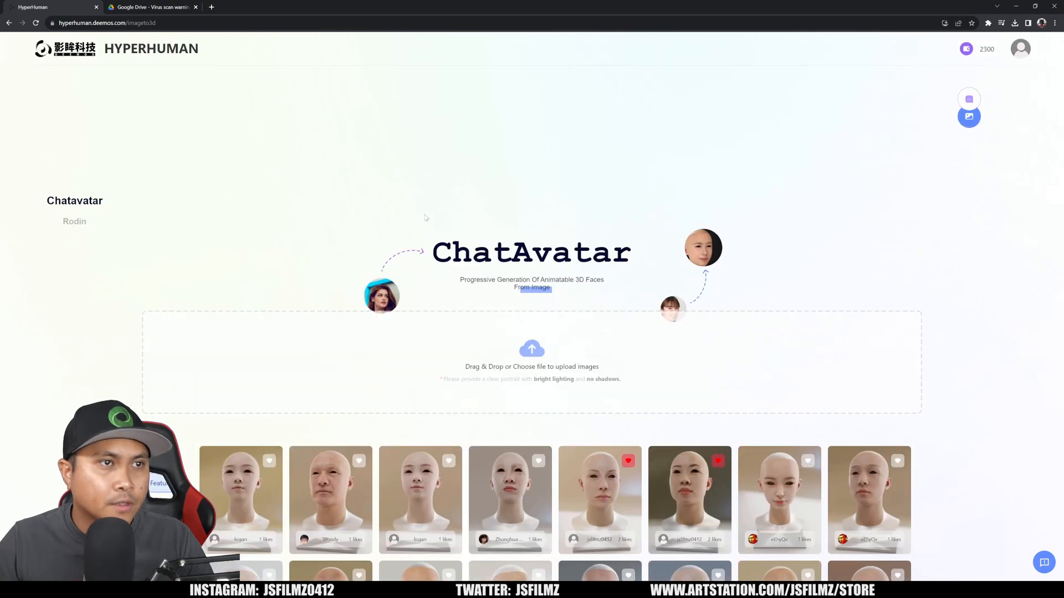
Upload filipinaone.png with Telephoto camera parameters and generate the 3D head sketch.
{"action": "left_click", "coordinate": [532, 363]}
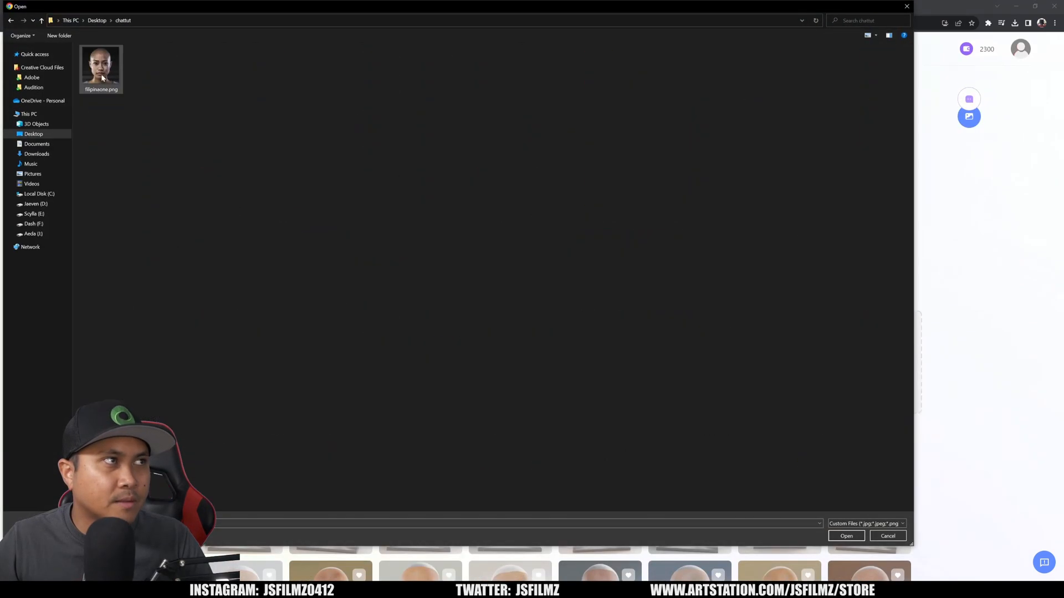
{"action": "left_click", "coordinate": [845, 536]}
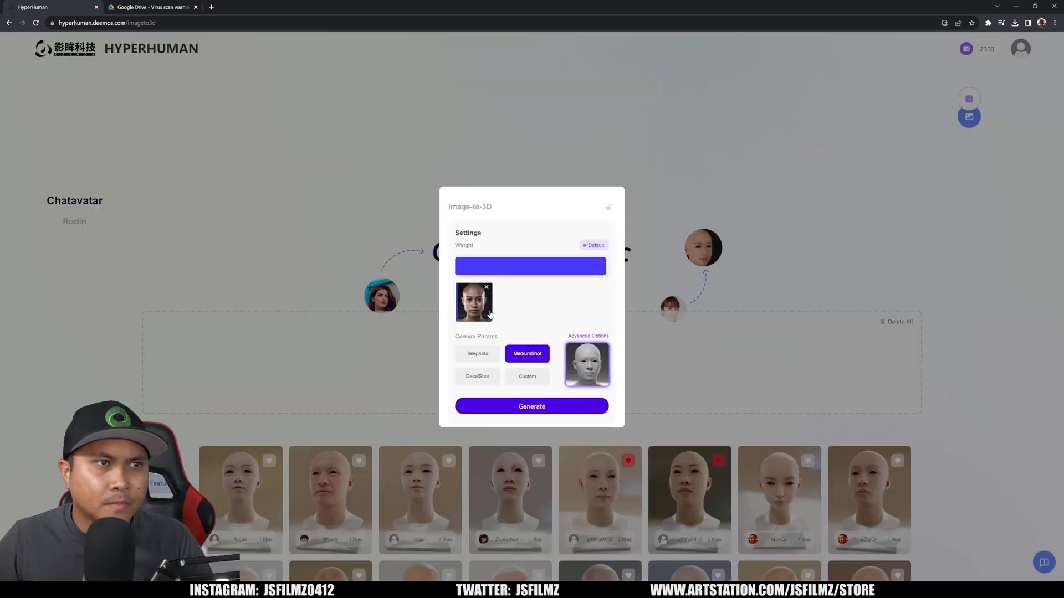
{"action": "left_click", "coordinate": [477, 353]}
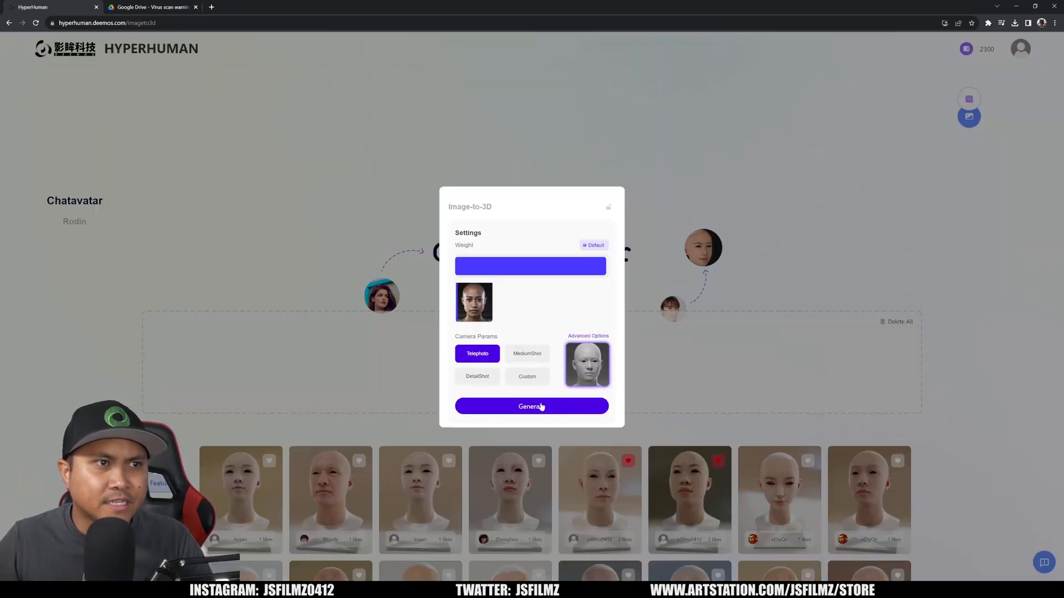
{"action": "left_click", "coordinate": [531, 406]}
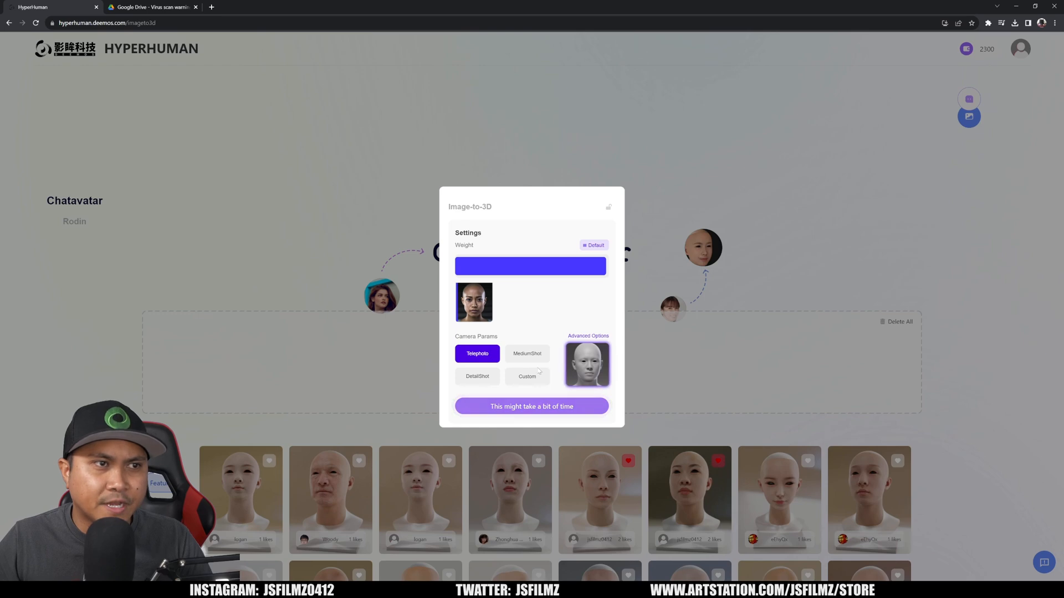
{"action": "left_click", "coordinate": [531, 406]}
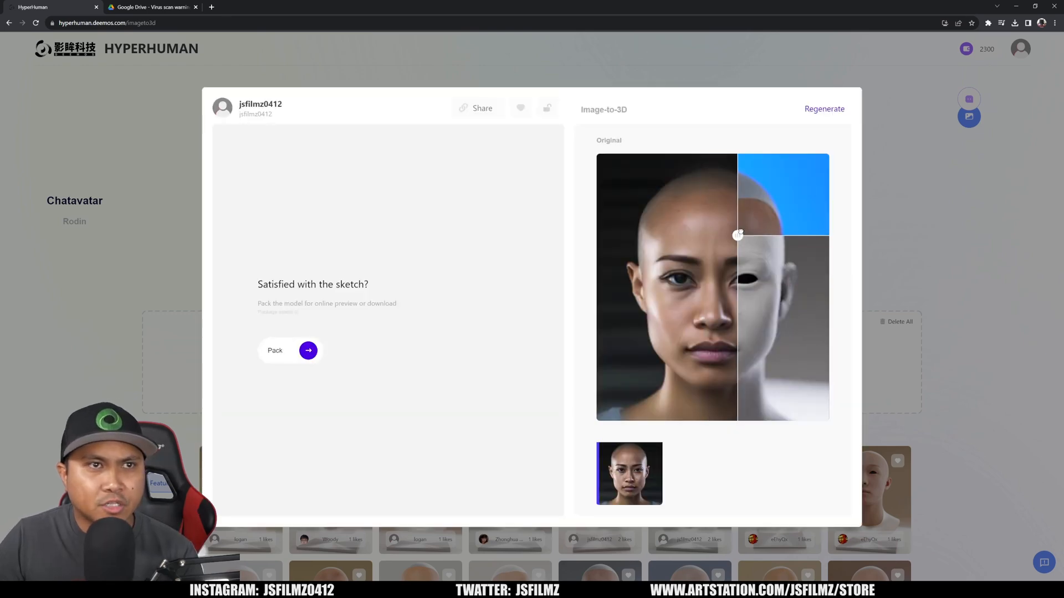
{"action": "left_click_drag", "start_coordinate": [738, 236], "coordinate": [628, 161]}
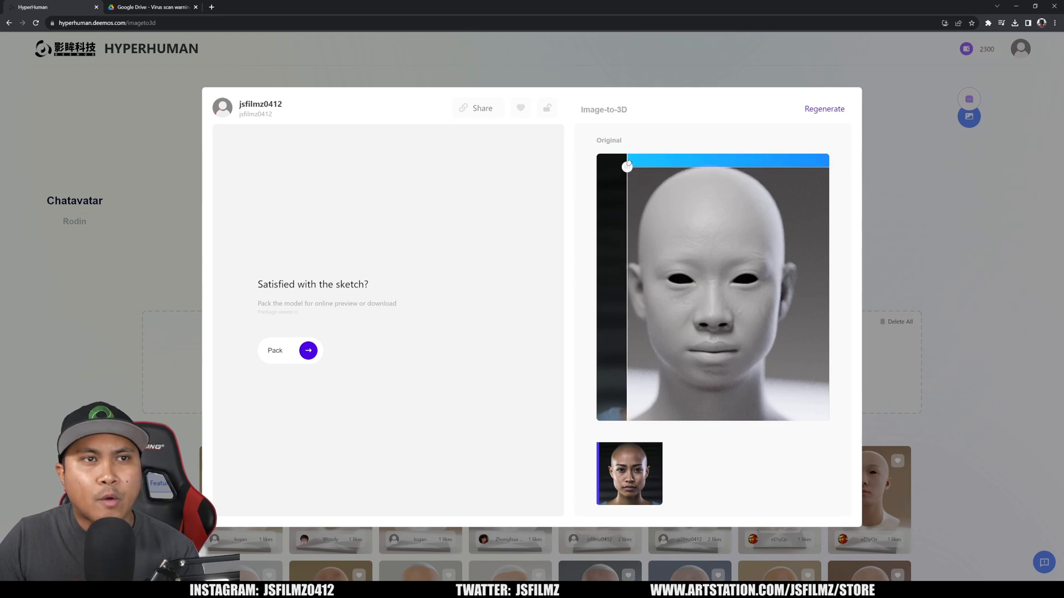
{"action": "left_click_drag", "start_coordinate": [626, 166], "coordinate": [714, 186]}
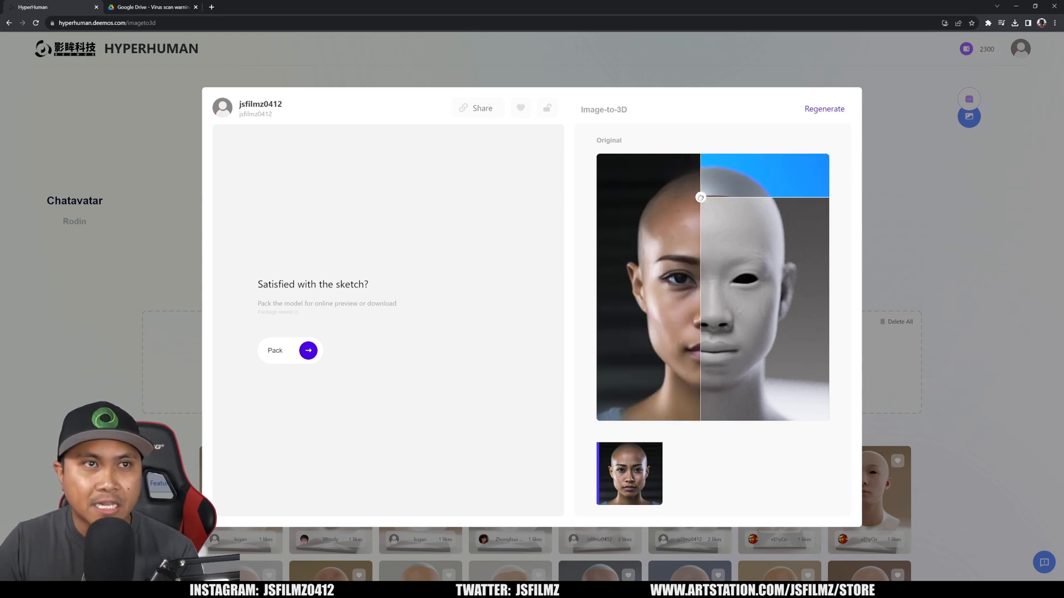
{"action": "left_click_drag", "start_coordinate": [701, 198], "coordinate": [616, 163]}
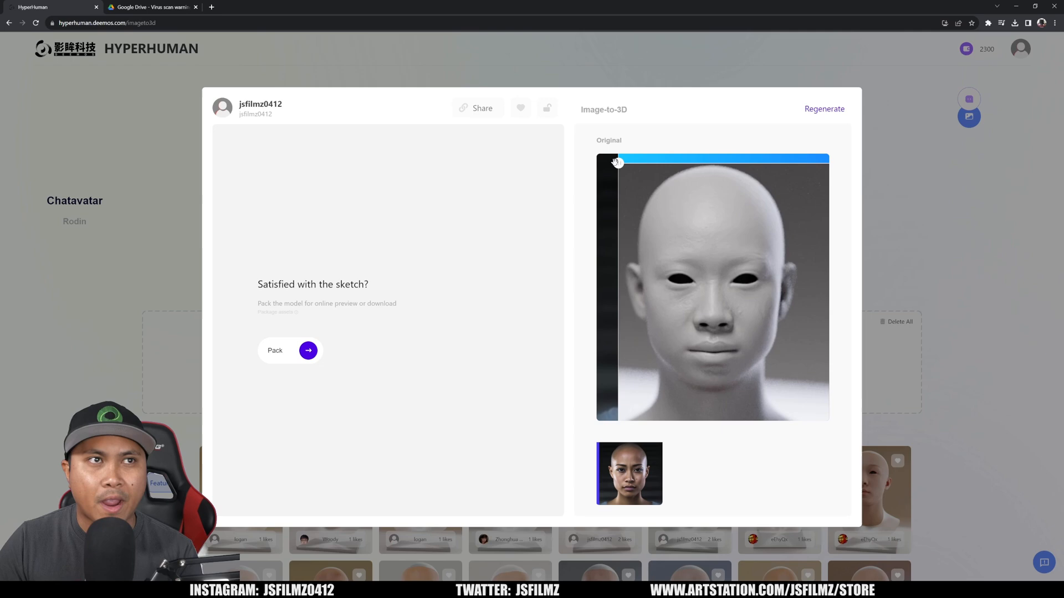
{"action": "left_click_drag", "start_coordinate": [616, 163], "coordinate": [711, 176]}
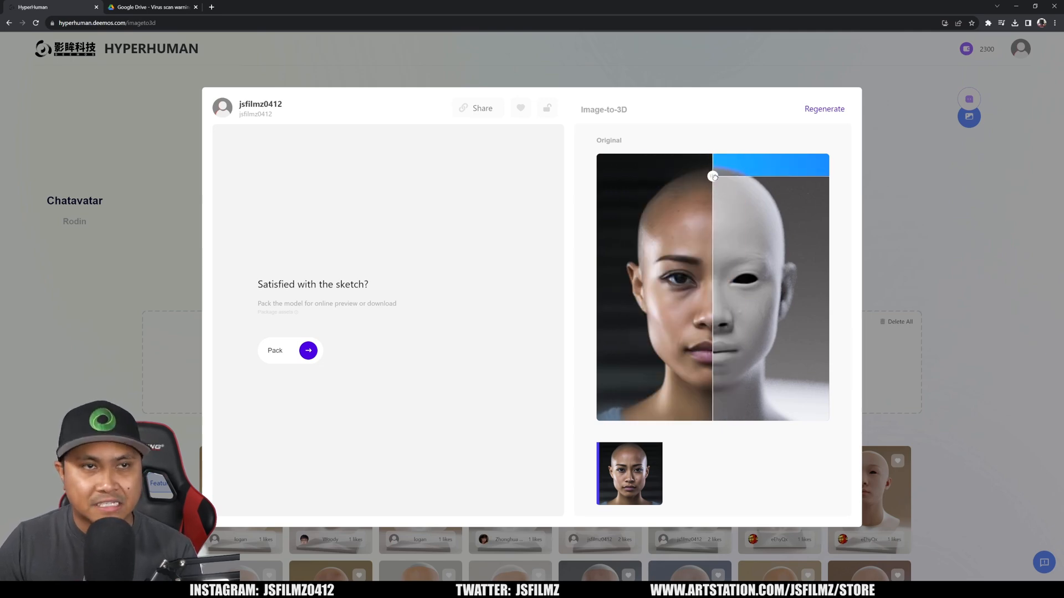
{"action": "left_click_drag", "start_coordinate": [713, 175], "coordinate": [653, 162]}
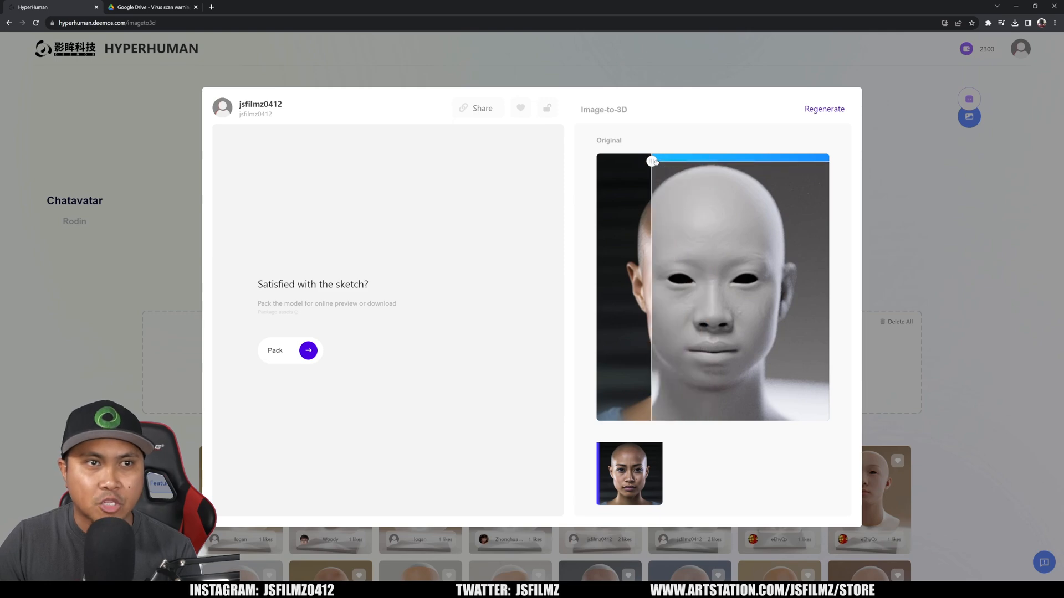
{"action": "left_click_drag", "start_coordinate": [653, 161], "coordinate": [710, 161]}
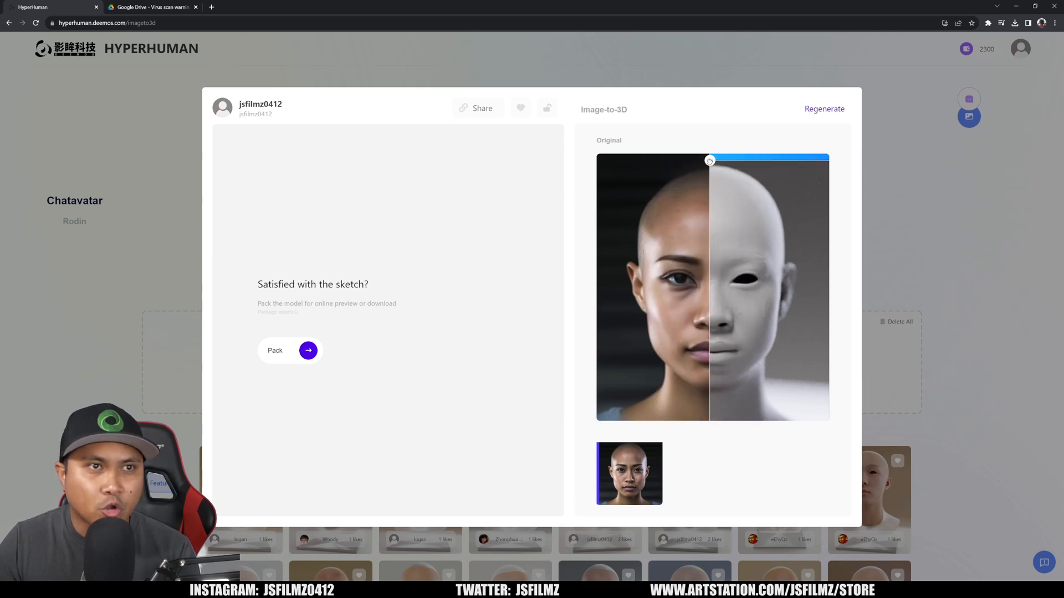
{"action": "left_click_drag", "start_coordinate": [711, 161], "coordinate": [770, 164]}
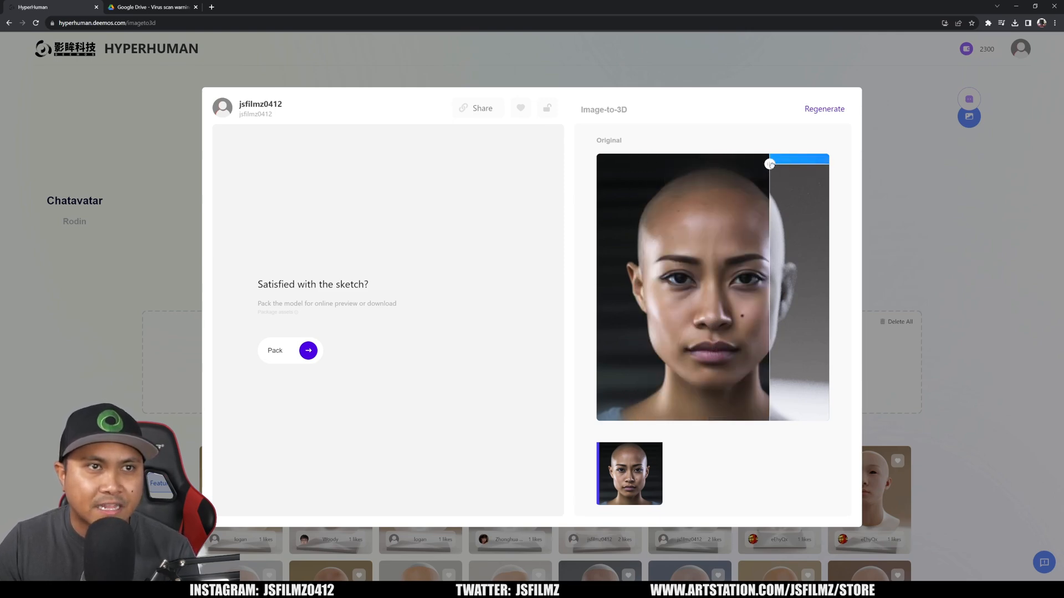
{"action": "left_click_drag", "start_coordinate": [770, 163], "coordinate": [655, 168]}
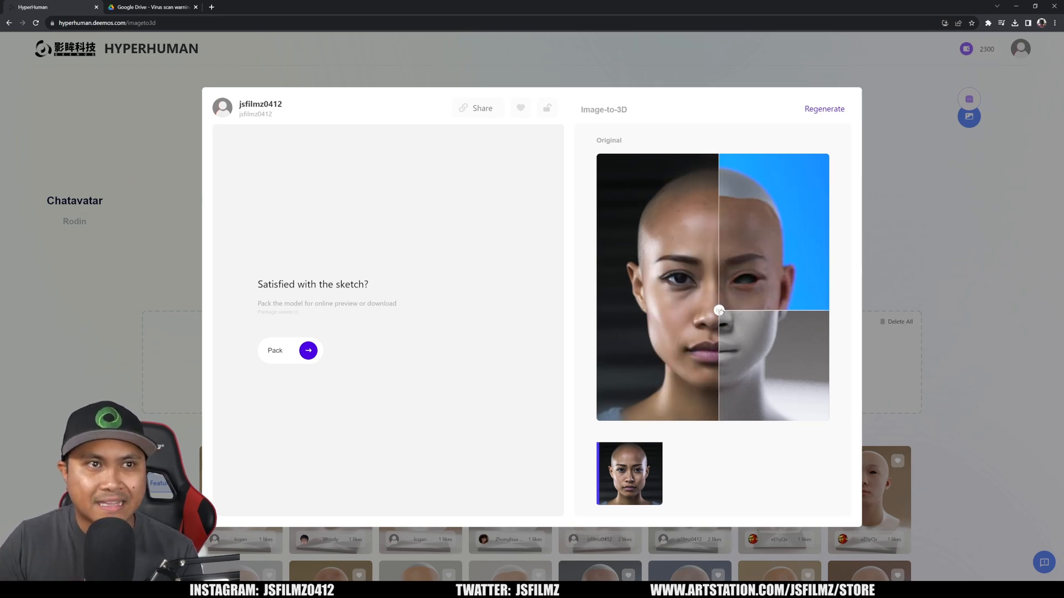
{"action": "left_click_drag", "start_coordinate": [719, 312], "coordinate": [729, 312]}
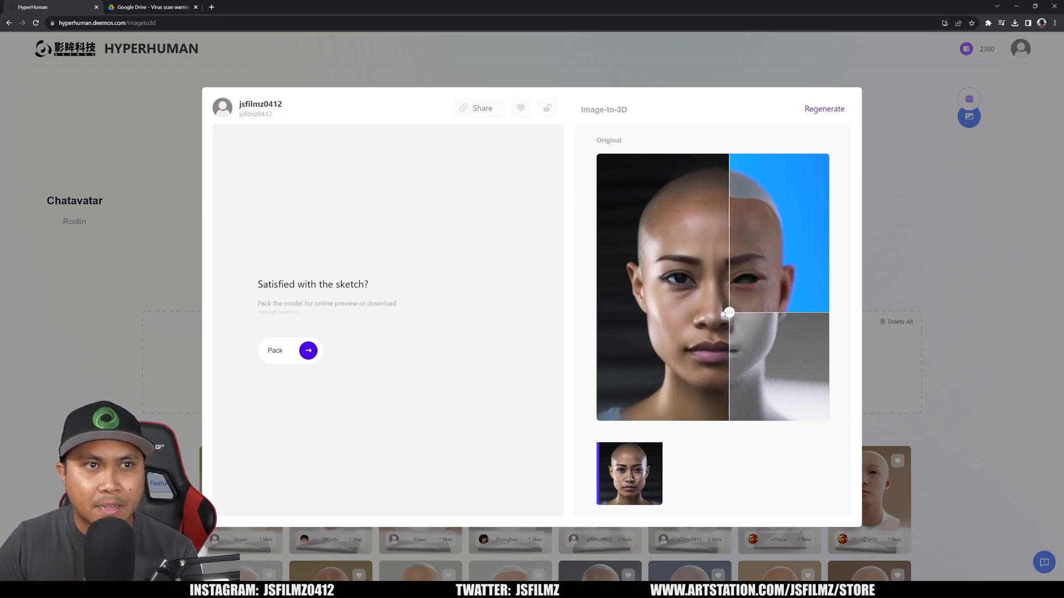
{"action": "left_click_drag", "start_coordinate": [729, 312], "coordinate": [677, 305]}
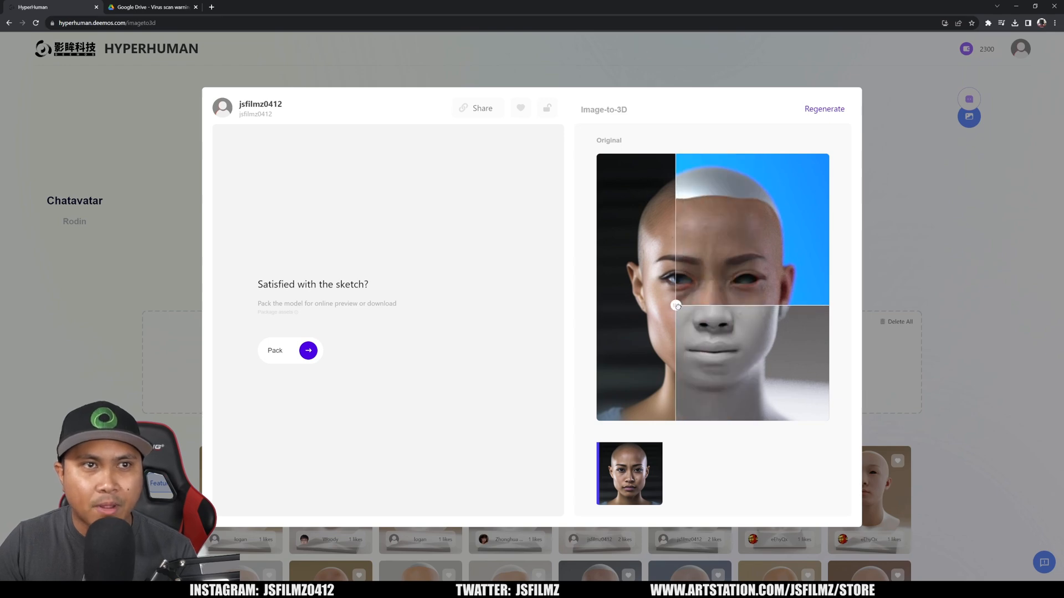
{"action": "left_click_drag", "start_coordinate": [675, 305], "coordinate": [698, 303]}
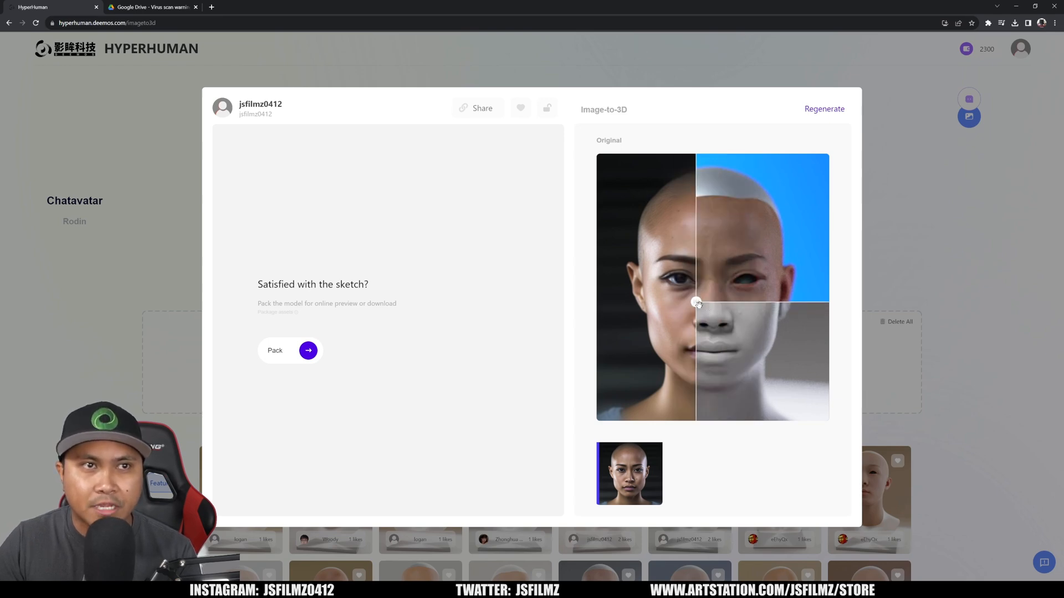
{"action": "left_click_drag", "start_coordinate": [695, 303], "coordinate": [788, 300]}
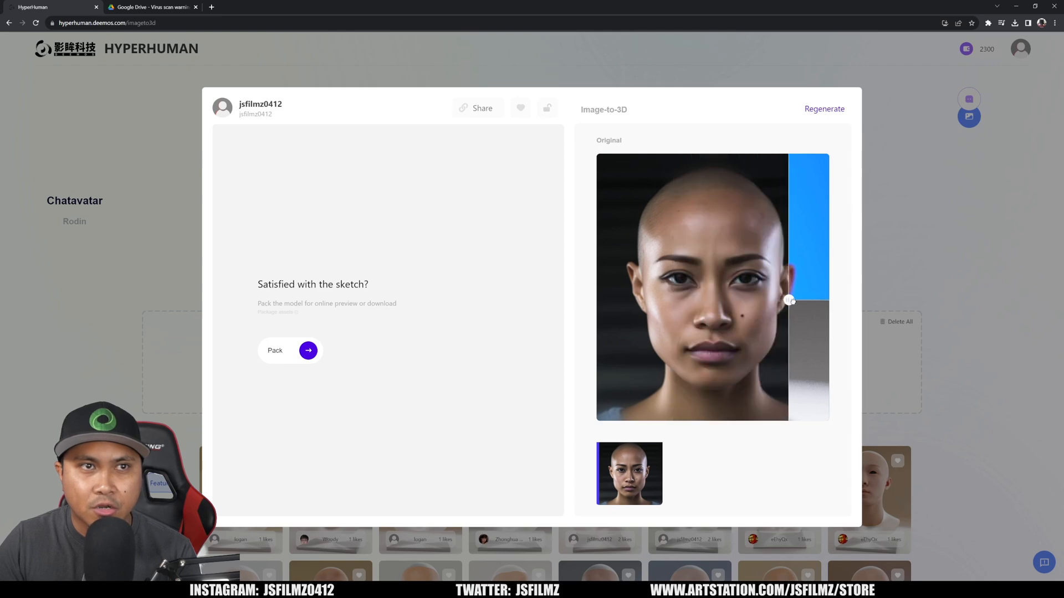
{"action": "left_click_drag", "start_coordinate": [789, 300], "coordinate": [796, 302]}
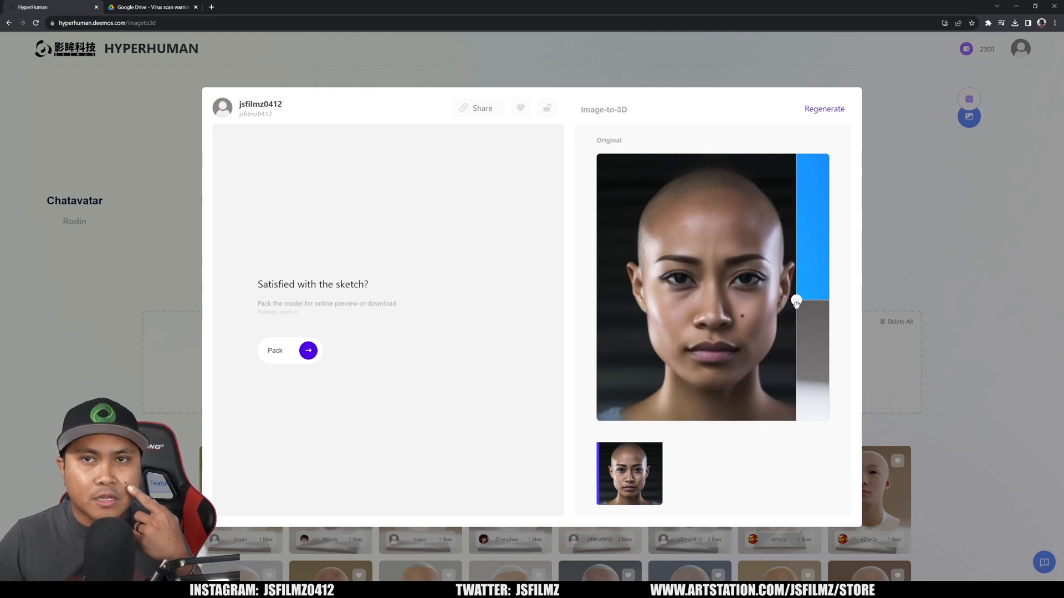
{"action": "left_click_drag", "start_coordinate": [798, 302], "coordinate": [783, 296]}
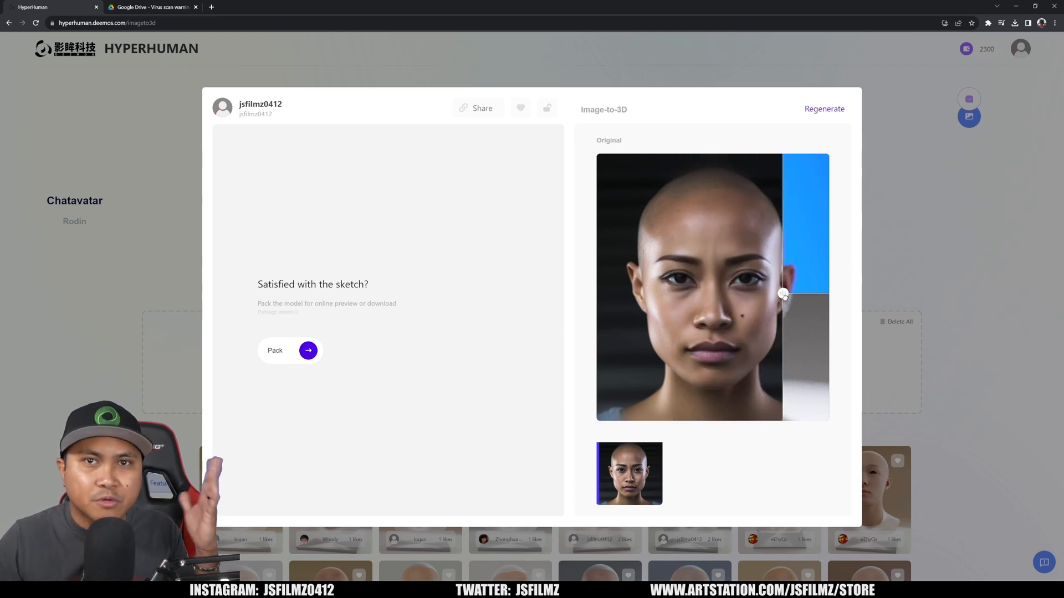
{"action": "left_click_drag", "start_coordinate": [783, 294], "coordinate": [707, 259]}
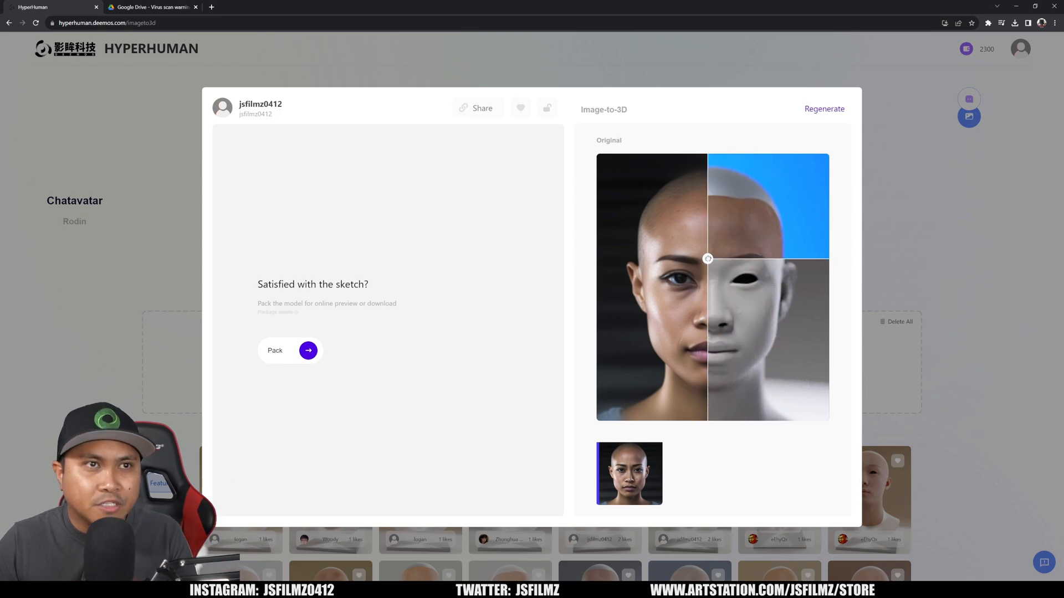
{"action": "left_click_drag", "start_coordinate": [707, 259], "coordinate": [704, 219]}
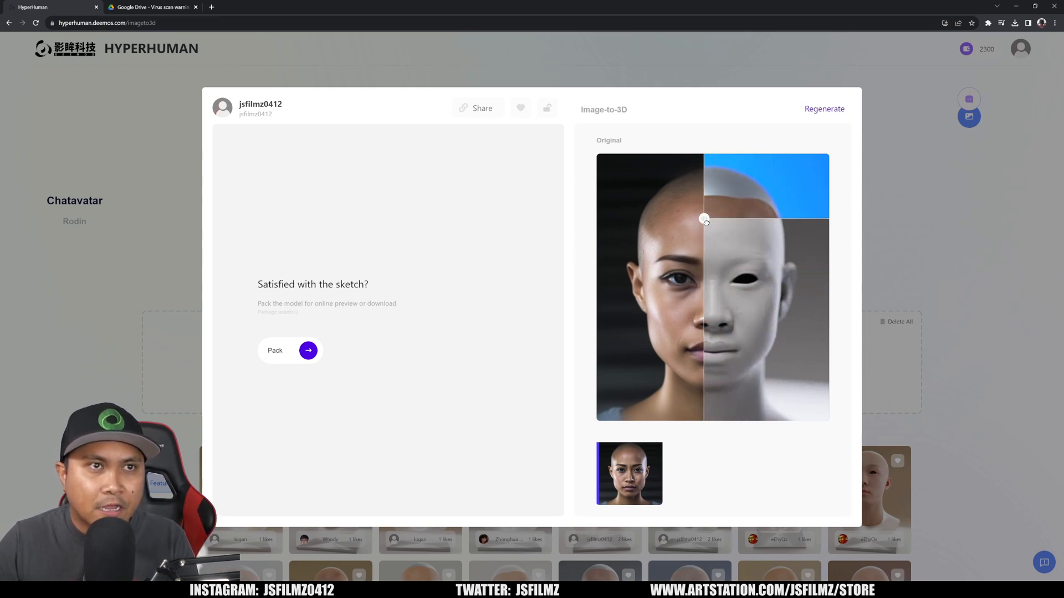
{"action": "left_click_drag", "start_coordinate": [704, 220], "coordinate": [712, 273]}
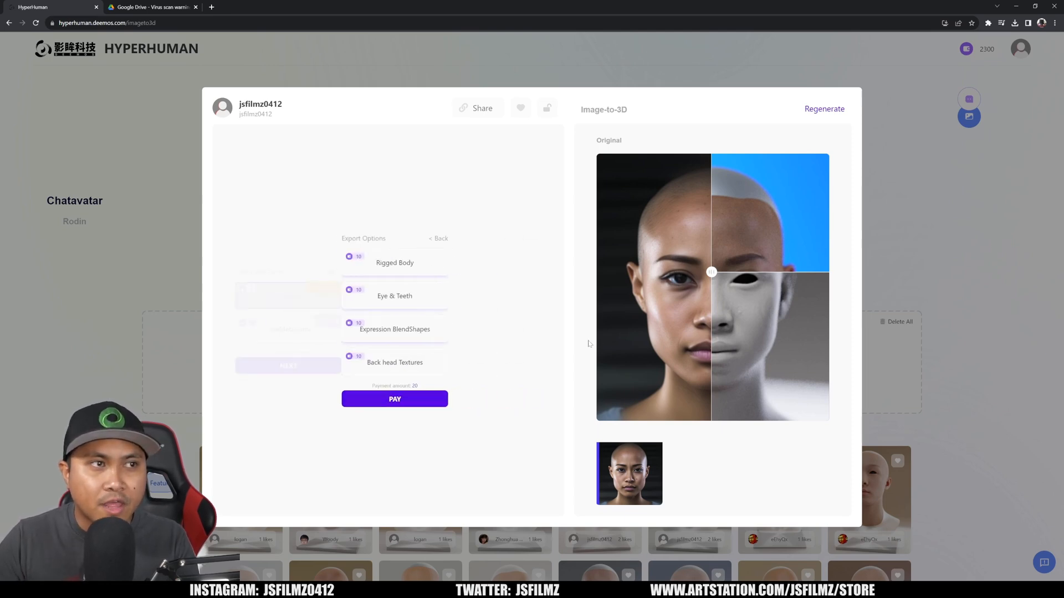
Add Eye & Teeth to the export options and pay the 30 total.
{"action": "left_click", "coordinate": [388, 296]}
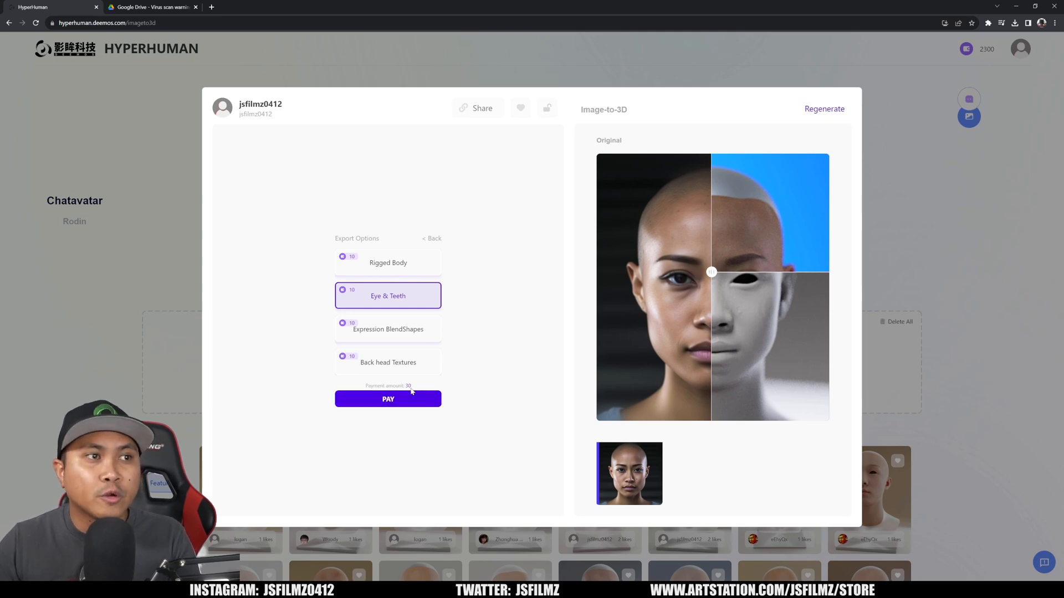
{"action": "left_click", "coordinate": [387, 399]}
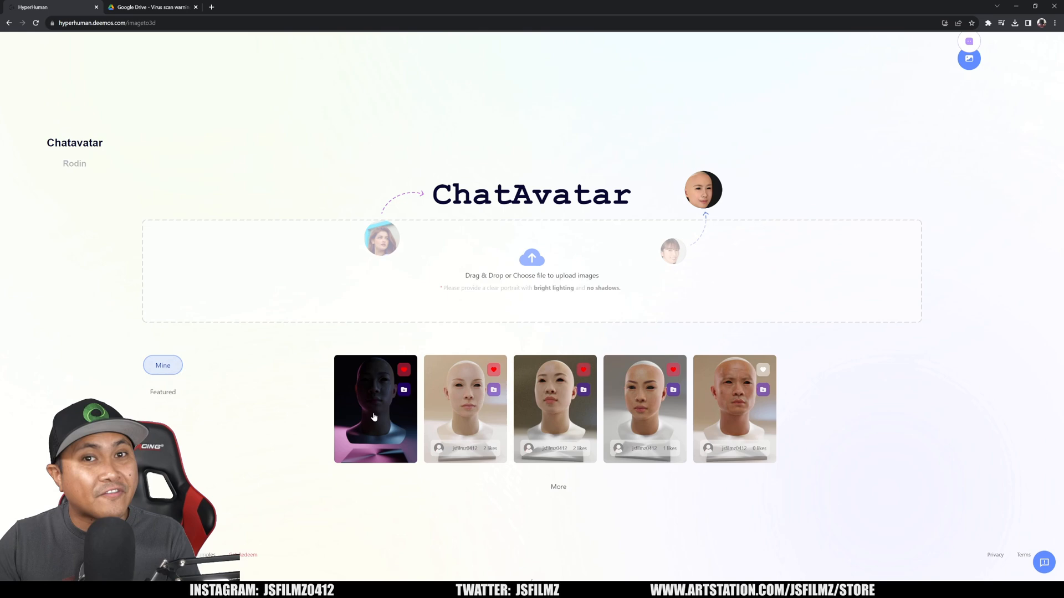
Open the first, dark-lit generated head from the Mine gallery.
{"action": "left_click", "coordinate": [375, 408]}
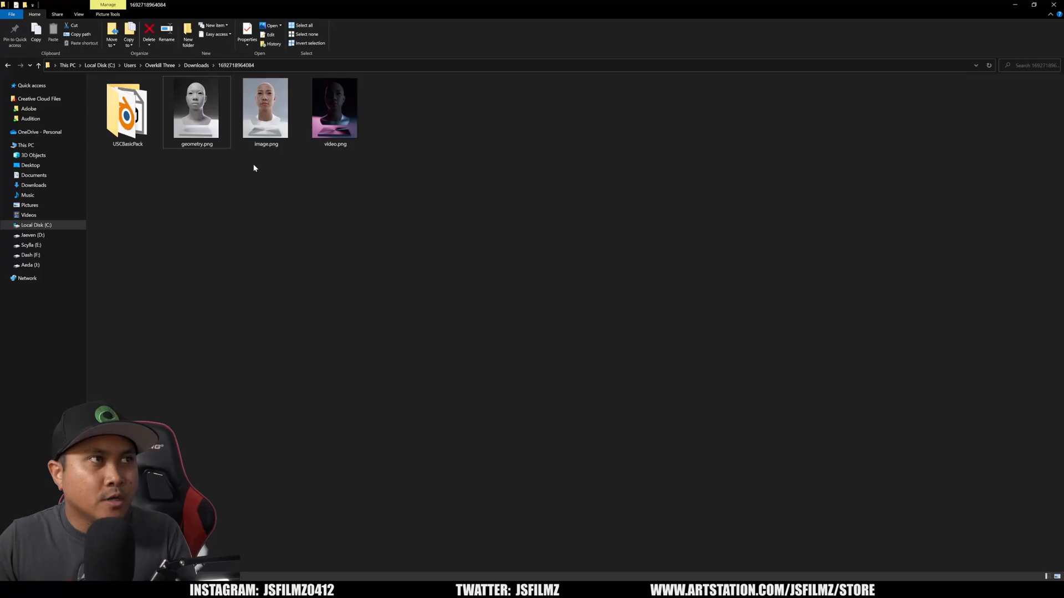
Preview geometry.png and image.png, then open the USCBasicPack folder.
{"action": "left_click", "coordinate": [197, 108]}
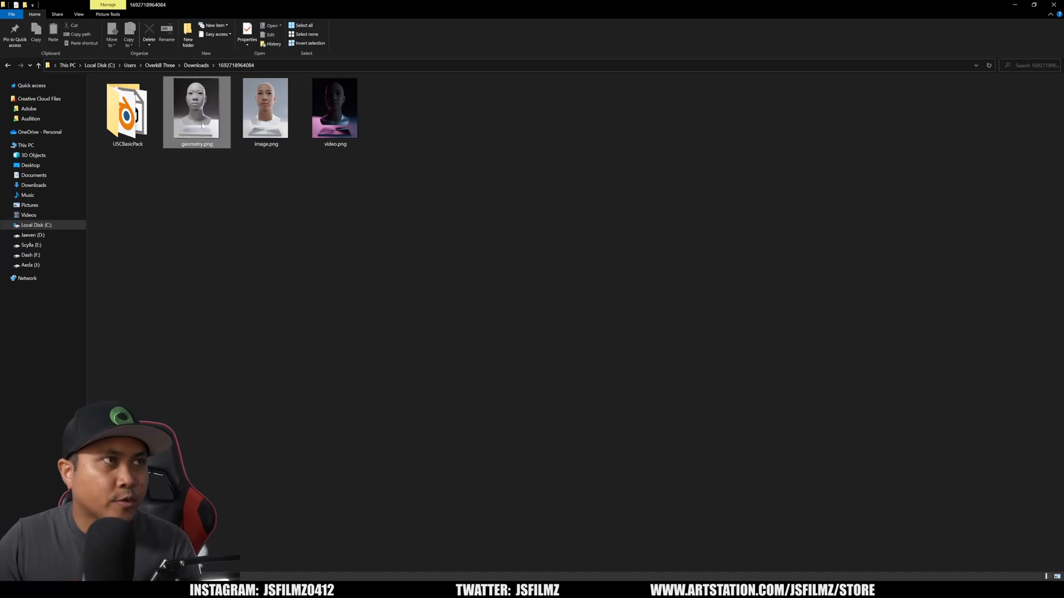
{"action": "left_click", "coordinate": [265, 108]}
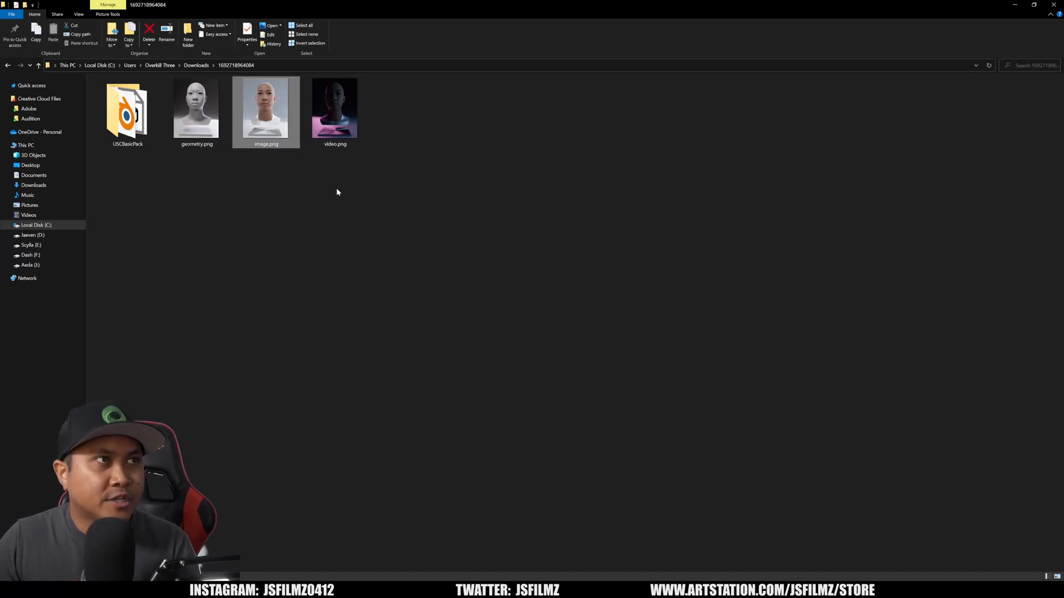
{"action": "left_click", "coordinate": [127, 109]}
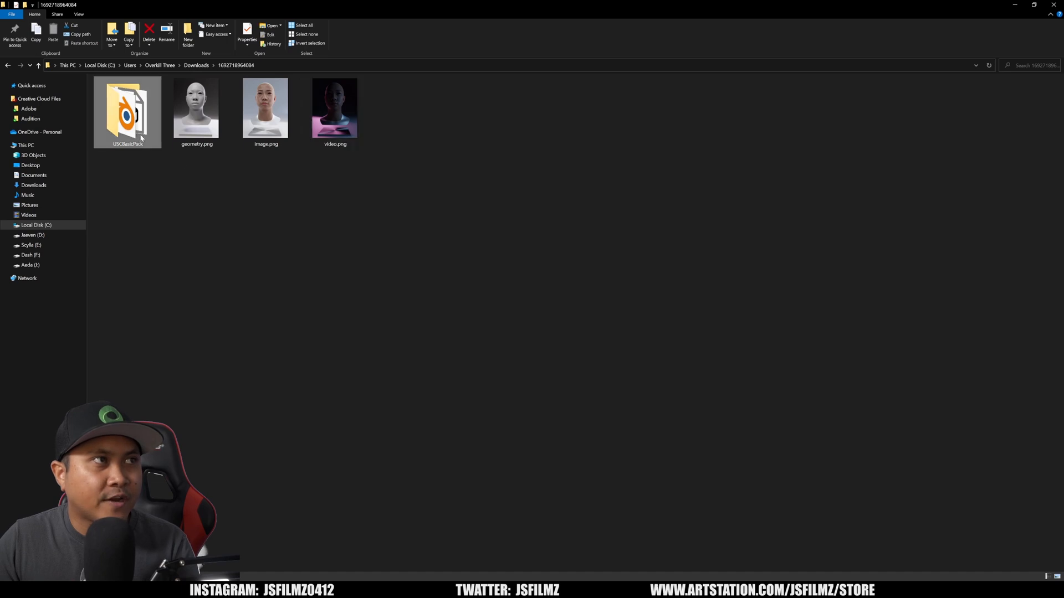
{"action": "double_click", "coordinate": [128, 112]}
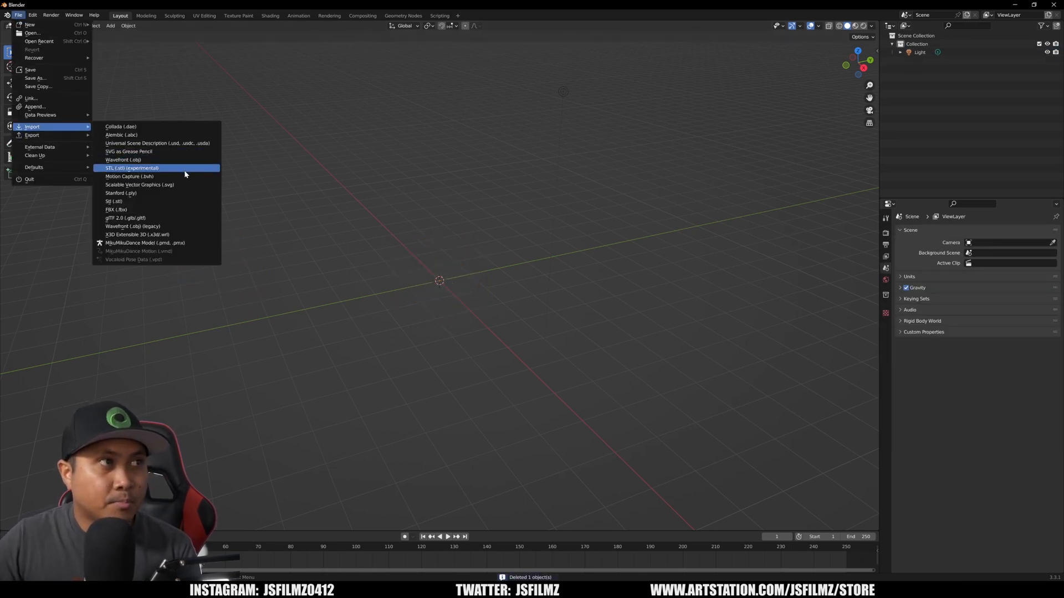
Import the head OBJ from USCBasicPack as Wavefront (.obj) and orbit around it.
{"action": "left_click", "coordinate": [123, 160]}
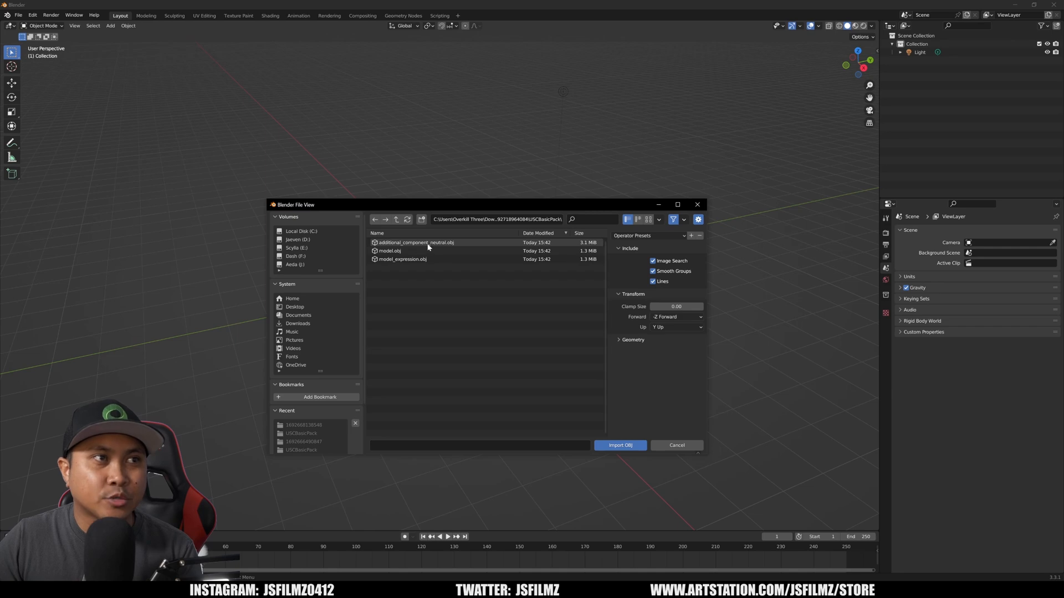
{"action": "left_click", "coordinate": [619, 444]}
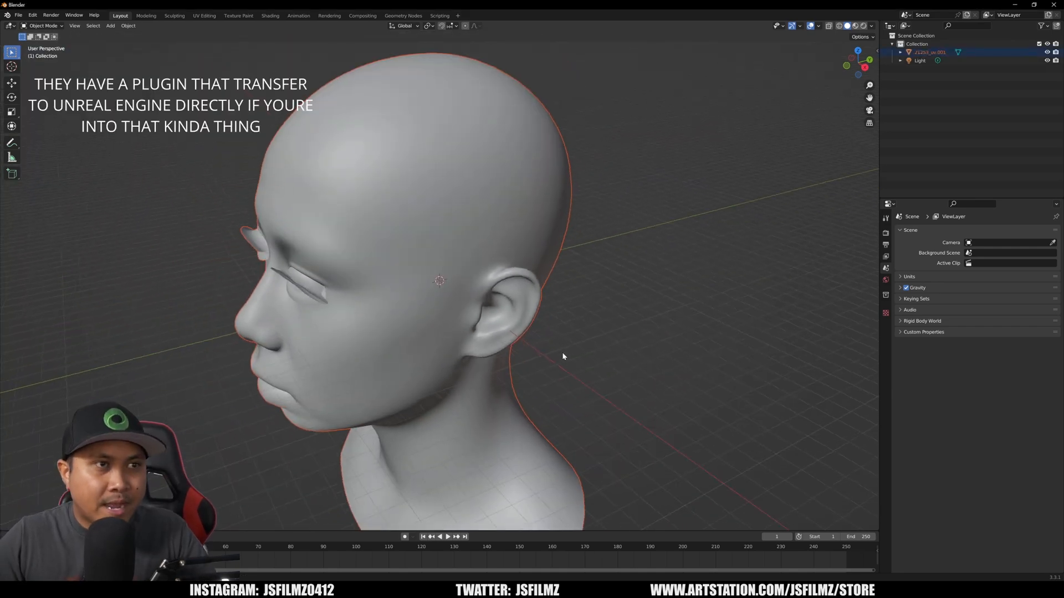
{"action": "left_click_drag", "start_coordinate": [563, 356], "coordinate": [631, 332]}
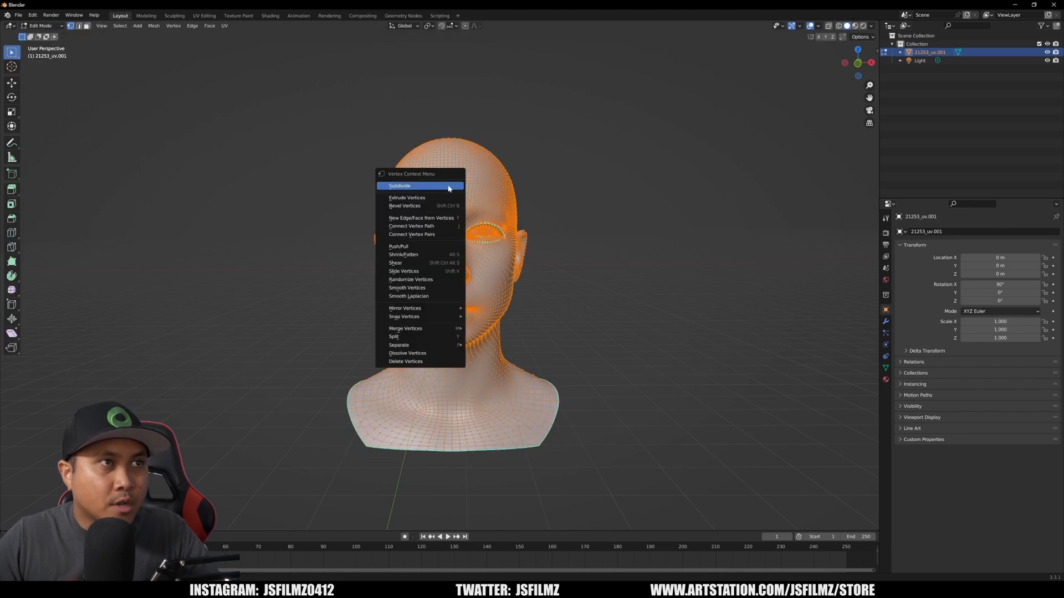
{"action": "mouse_move", "coordinate": [399, 345]}
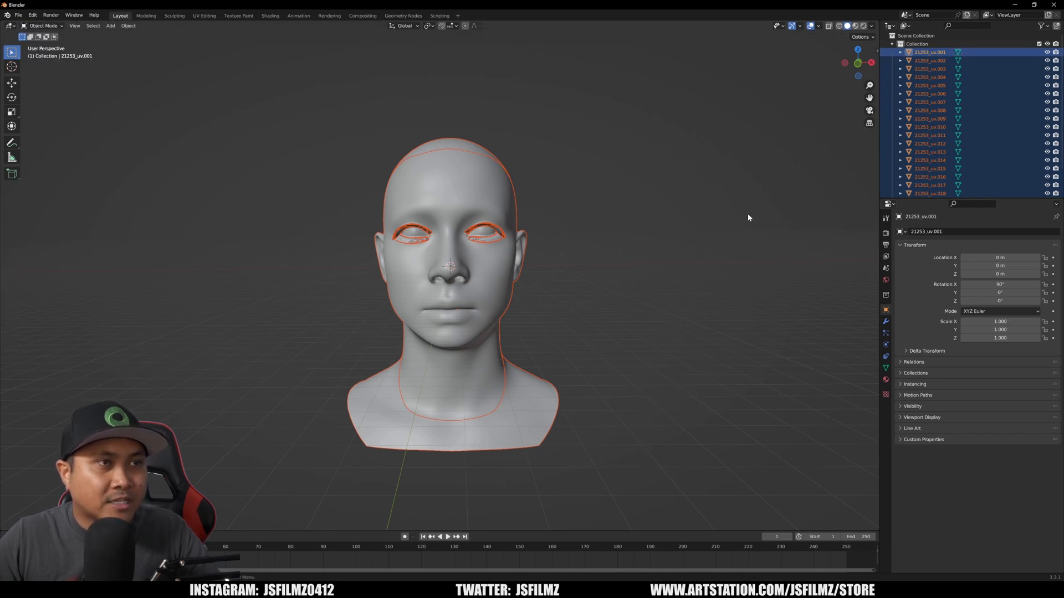
Check the separated back-head, teeth and eyeball pieces by selecting them in the Outliner.
{"action": "left_click", "coordinate": [930, 60]}
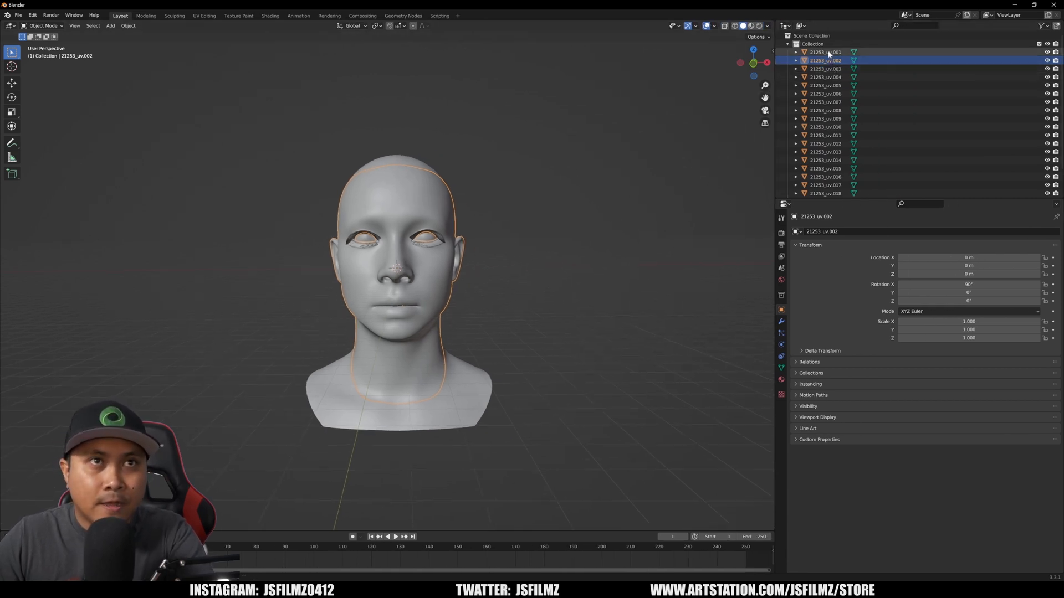
{"action": "left_click", "coordinate": [825, 52]}
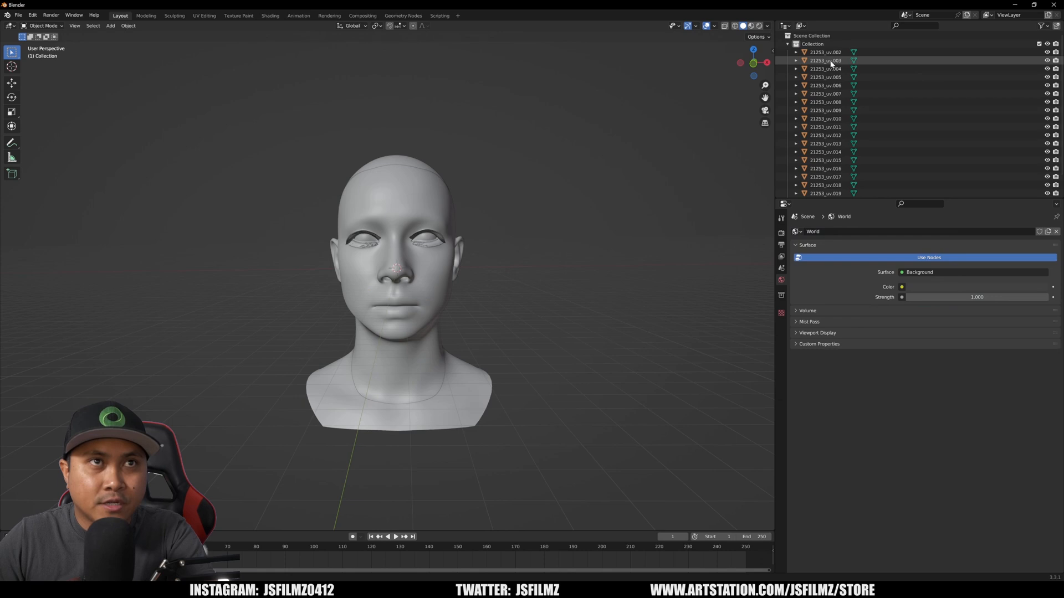
{"action": "left_click", "coordinate": [825, 61]}
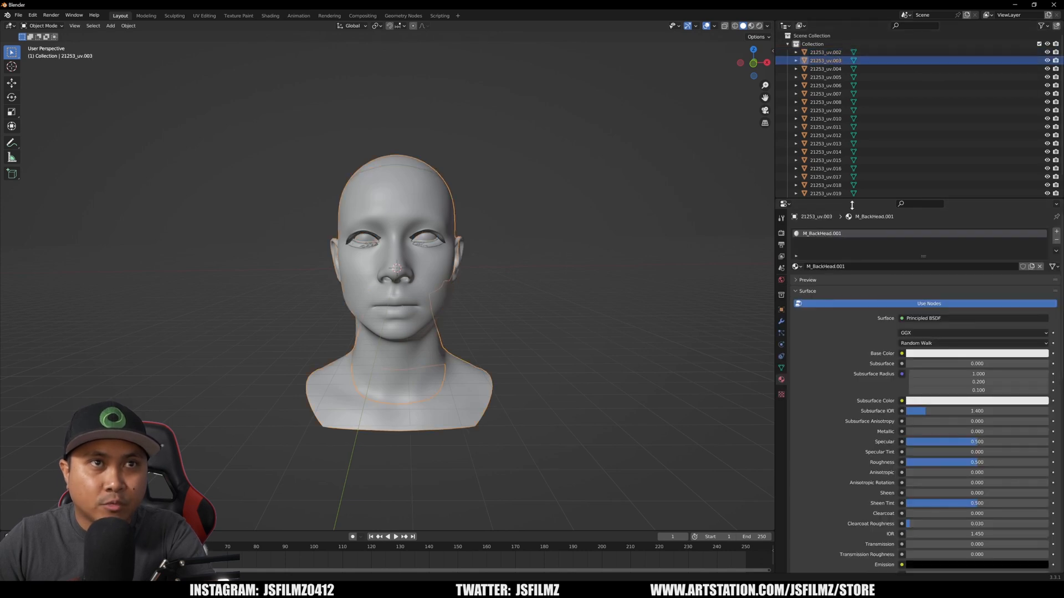
{"action": "left_click", "coordinate": [825, 68]}
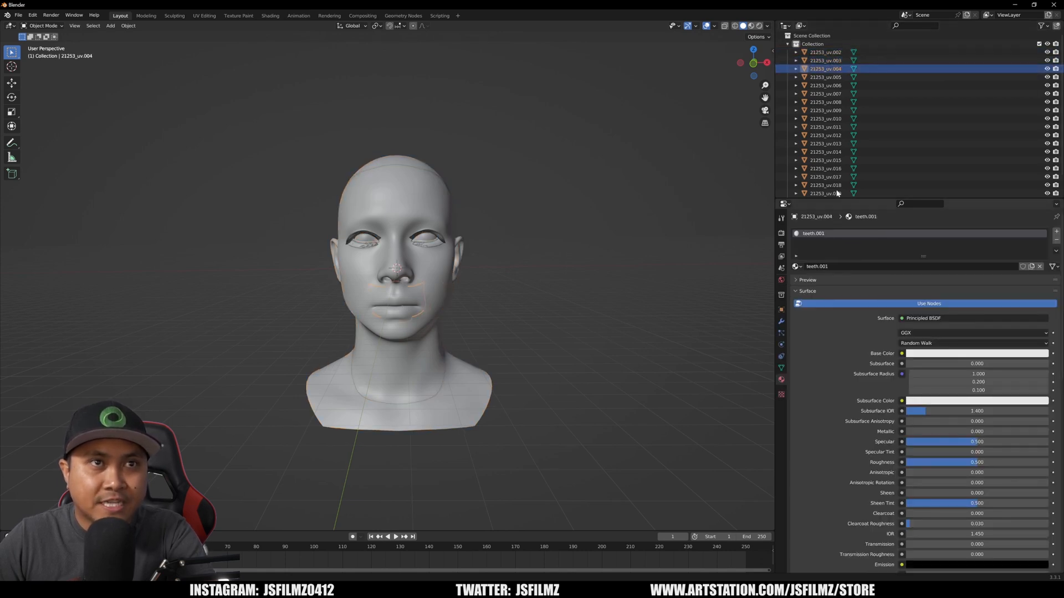
{"action": "left_click", "coordinate": [825, 76]}
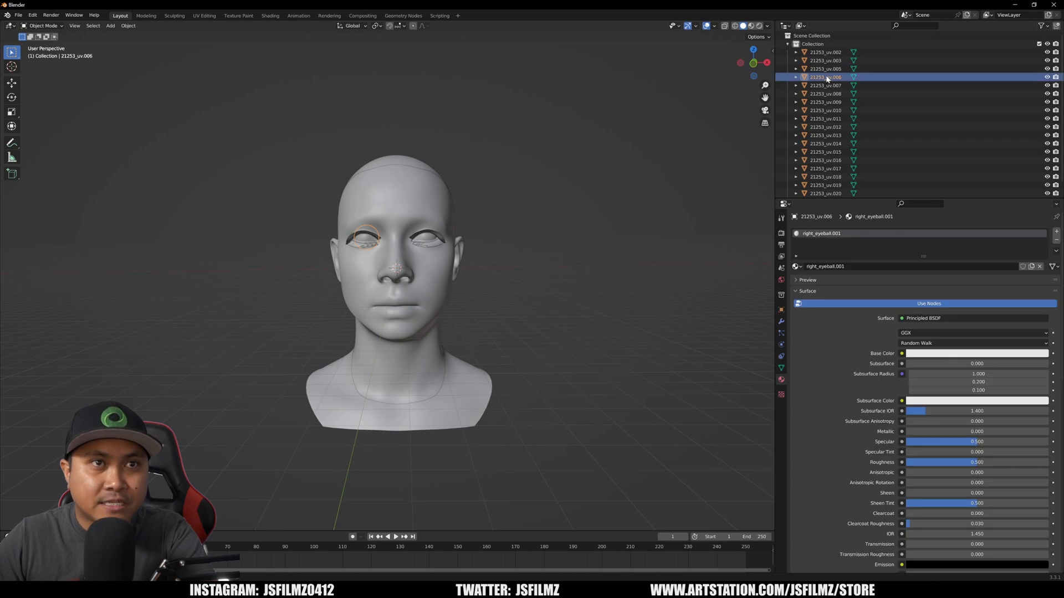
{"action": "left_click", "coordinate": [826, 85]}
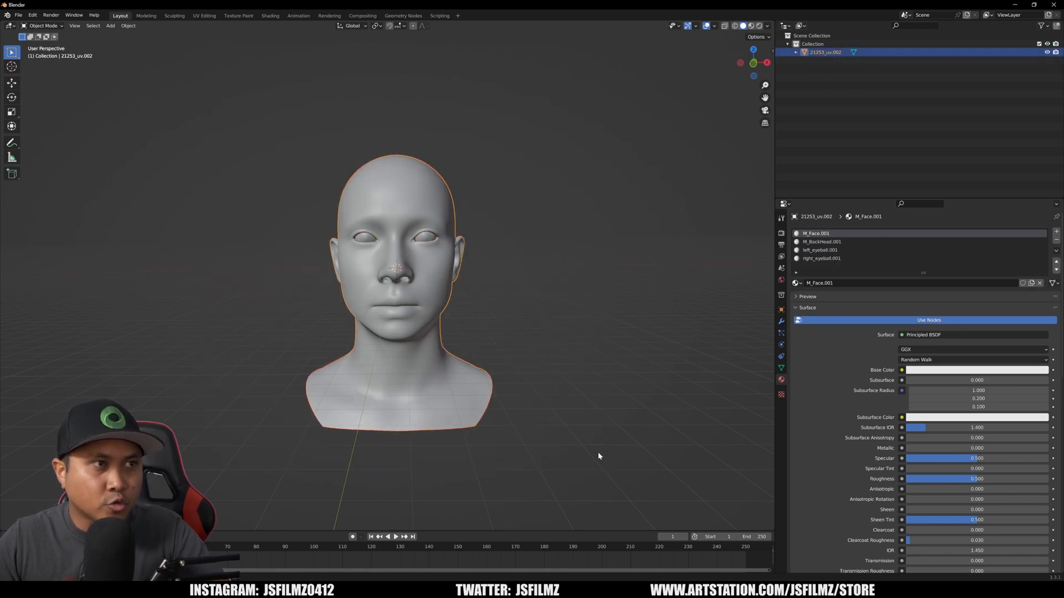
{"action": "mouse_move", "coordinate": [527, 341]}
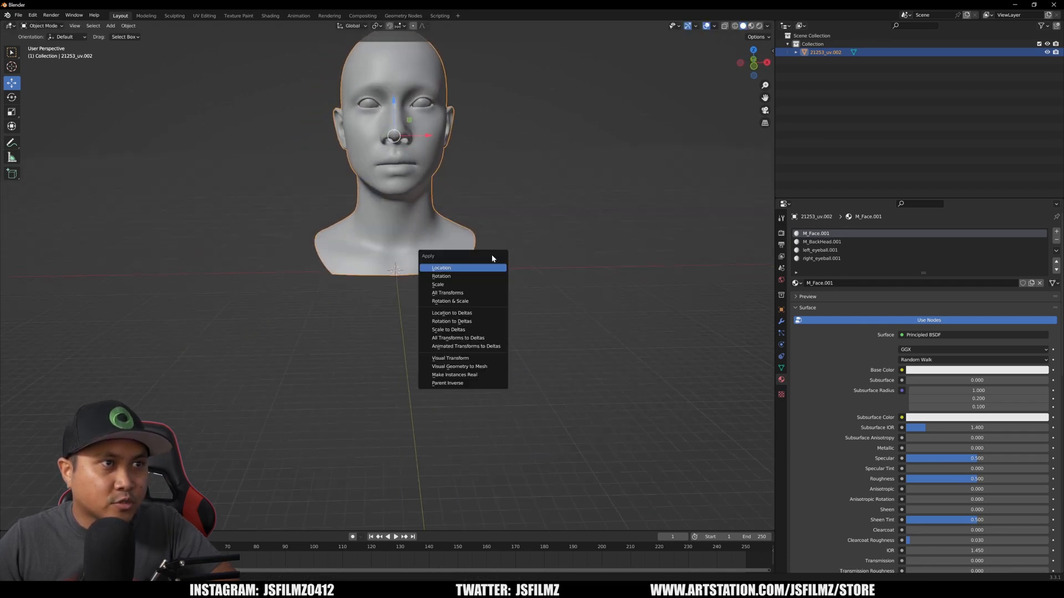
Apply all transforms to the joined head resting at the origin.
{"action": "left_click", "coordinate": [441, 267]}
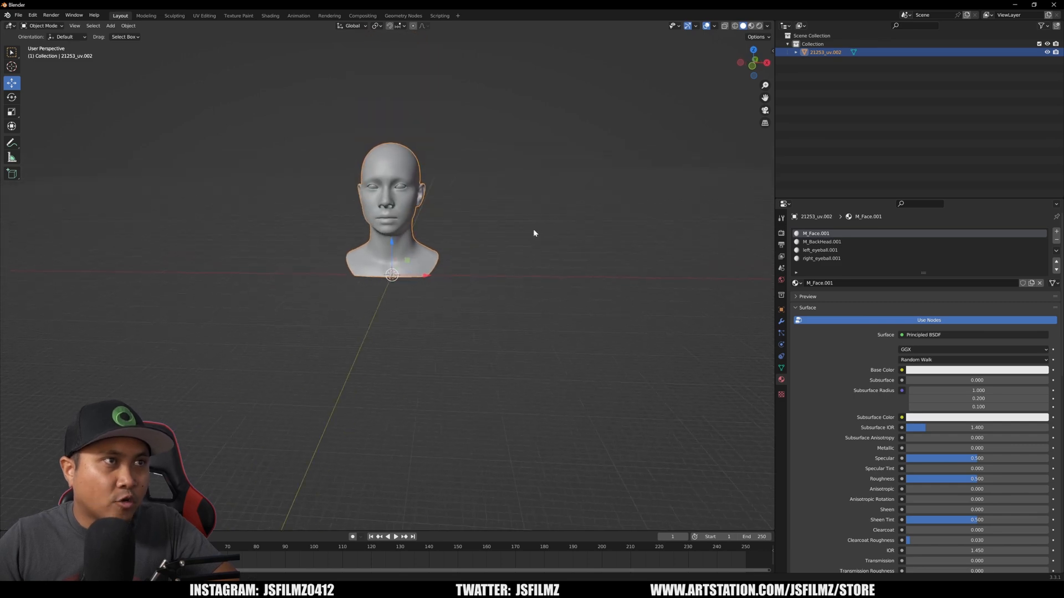
{"action": "left_click", "coordinate": [18, 15]}
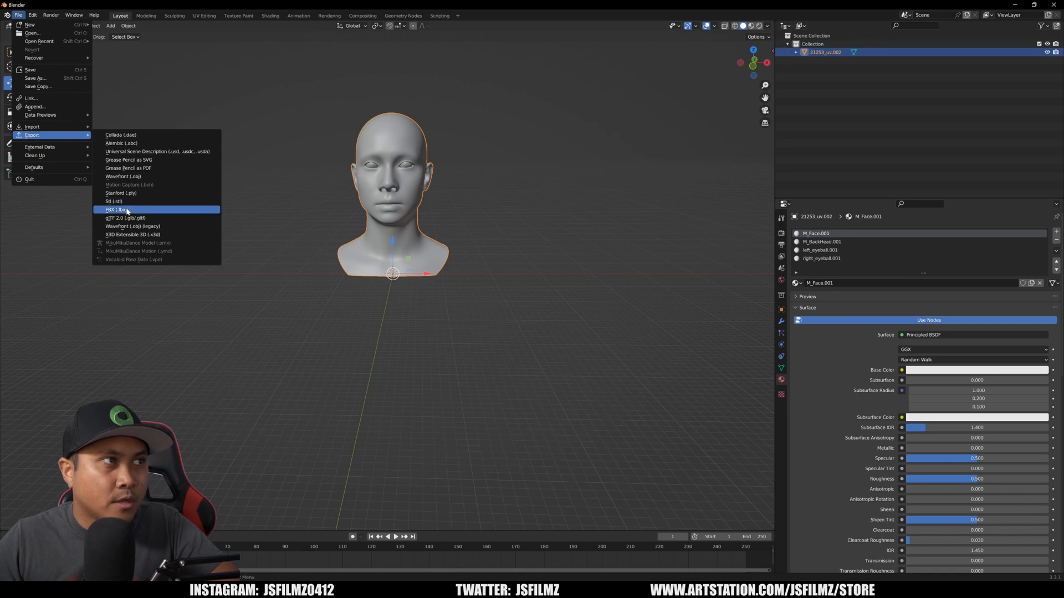
{"action": "left_click", "coordinate": [115, 209]}
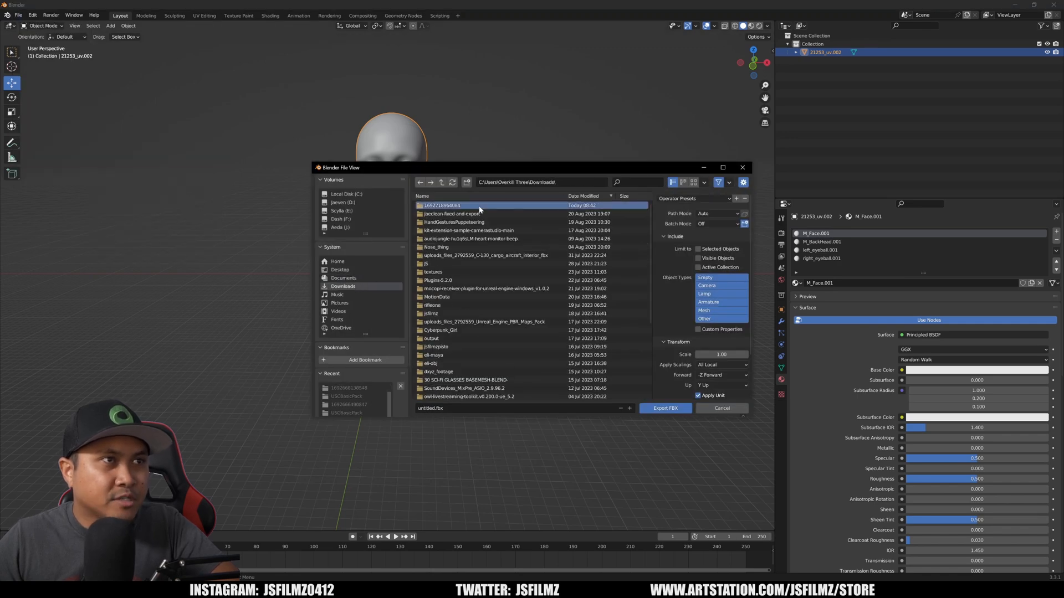
{"action": "double_click", "coordinate": [443, 205]}
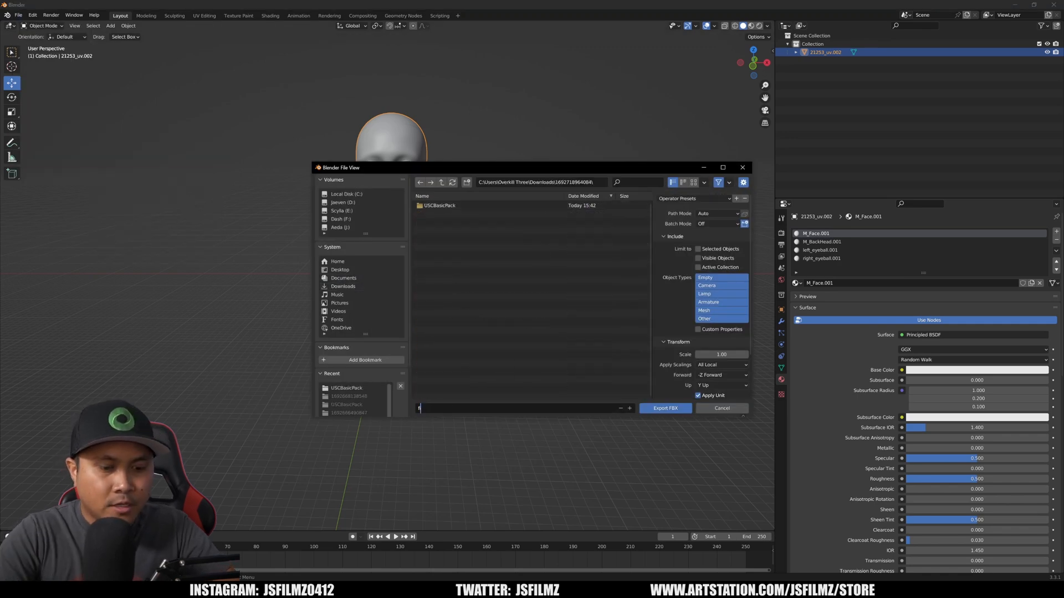
{"action": "type", "text": "filipinaone"}
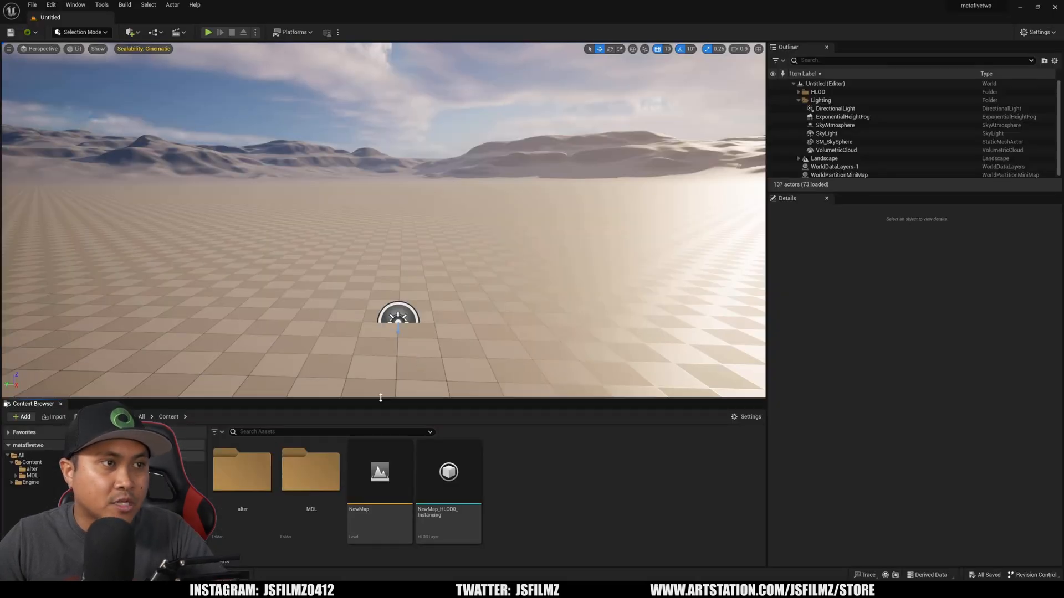
Add a new 'filipina' folder in the Content Browser and step inside it.
{"action": "left_click", "coordinate": [21, 416]}
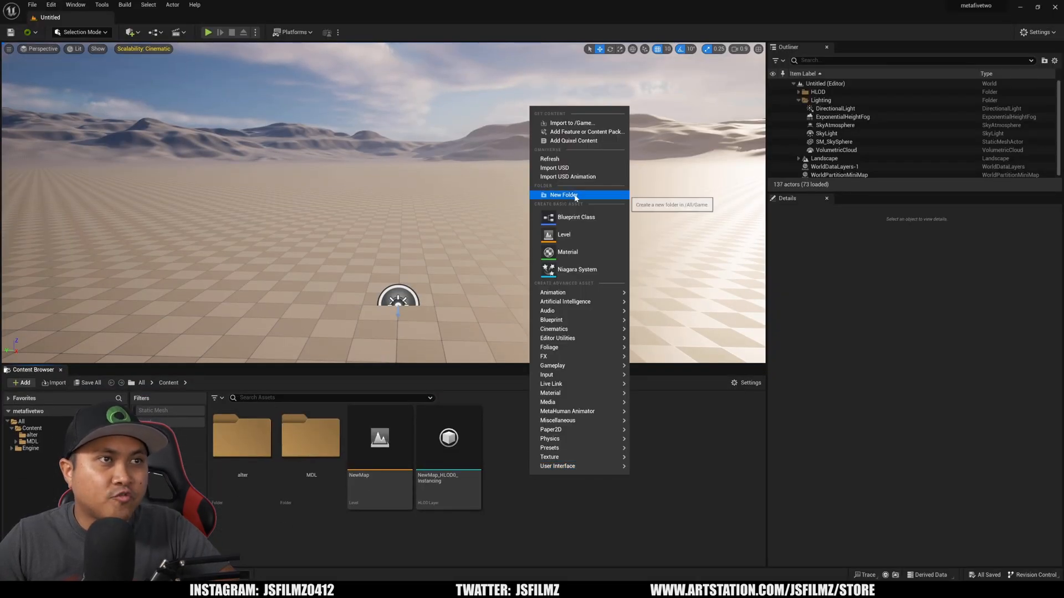
{"action": "left_click", "coordinate": [563, 196]}
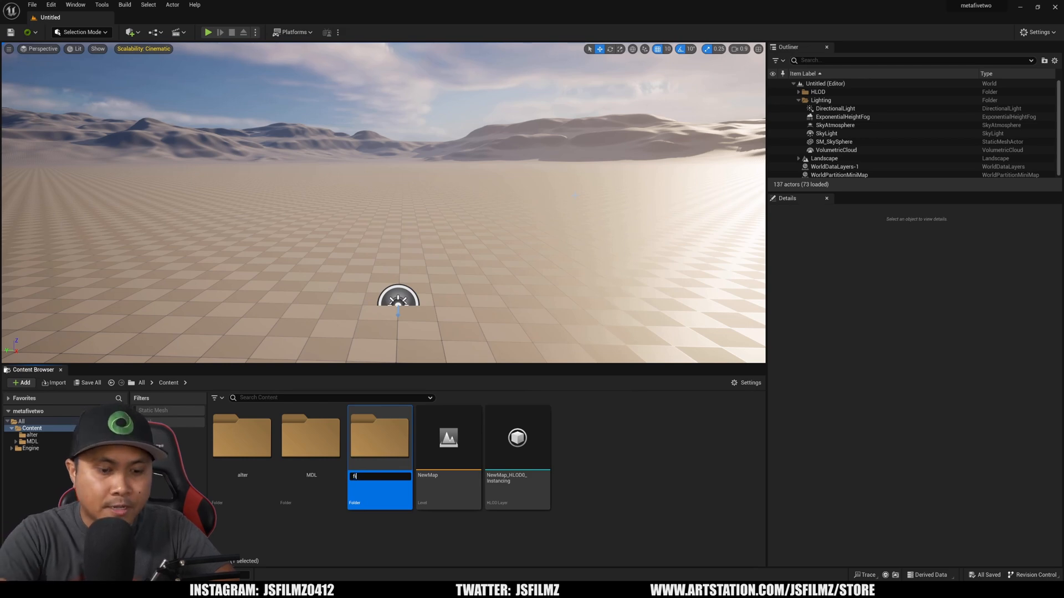
{"action": "type", "text": "filipina"}
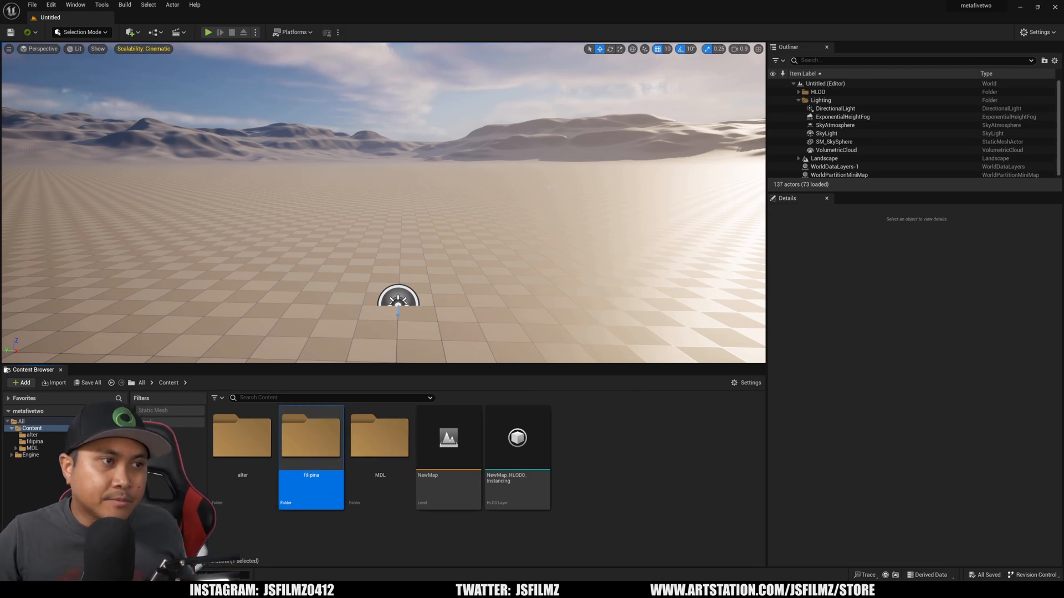
{"action": "double_click", "coordinate": [311, 438]}
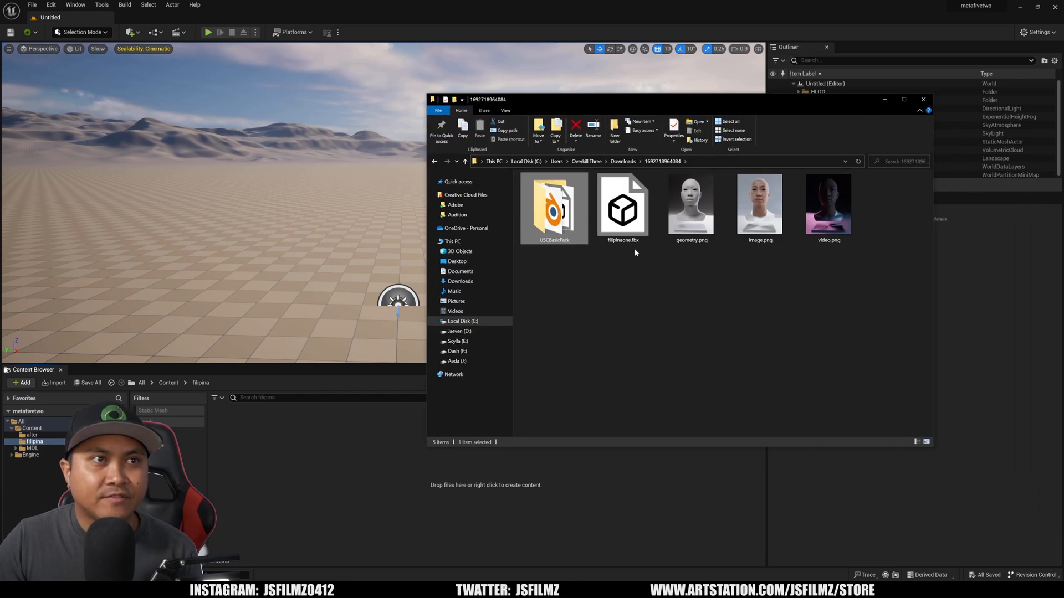
{"action": "mouse_move", "coordinate": [363, 372]}
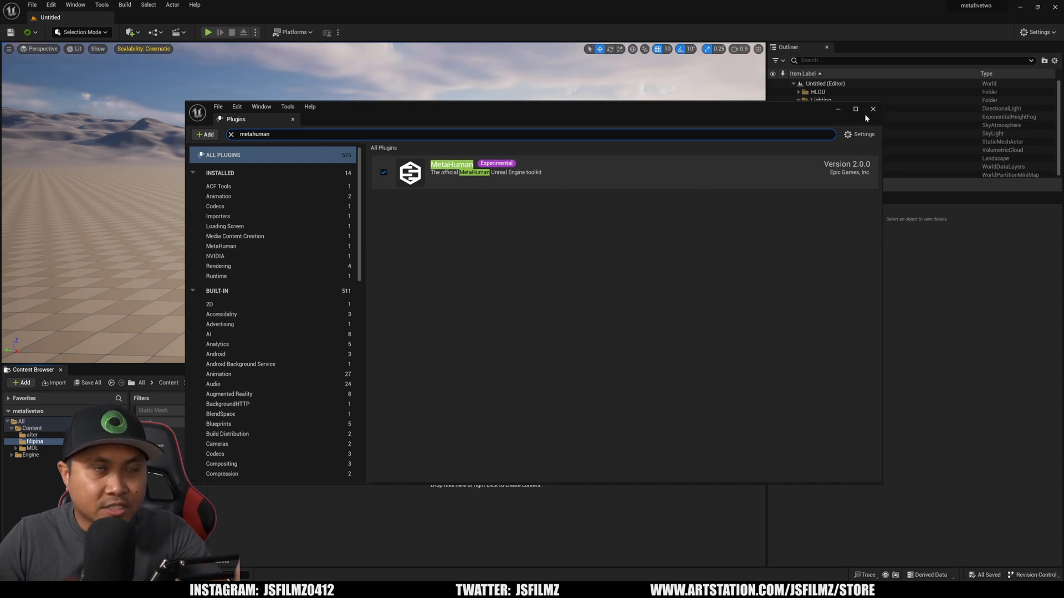
Close the plugin list and import filipinaone.fbx into the filipina folder.
{"action": "left_click", "coordinate": [873, 108]}
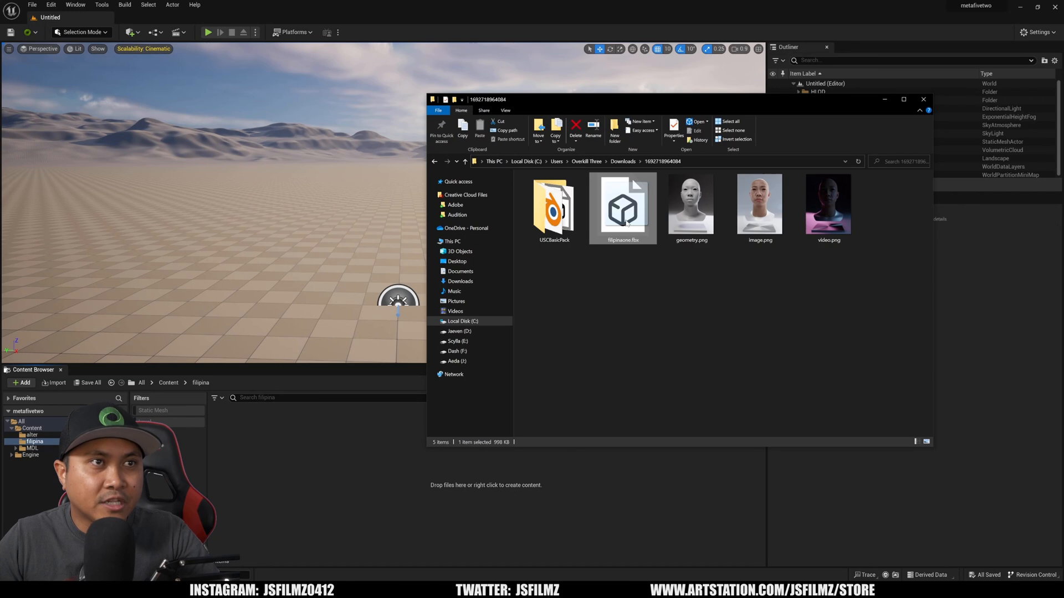
{"action": "double_click", "coordinate": [622, 203]}
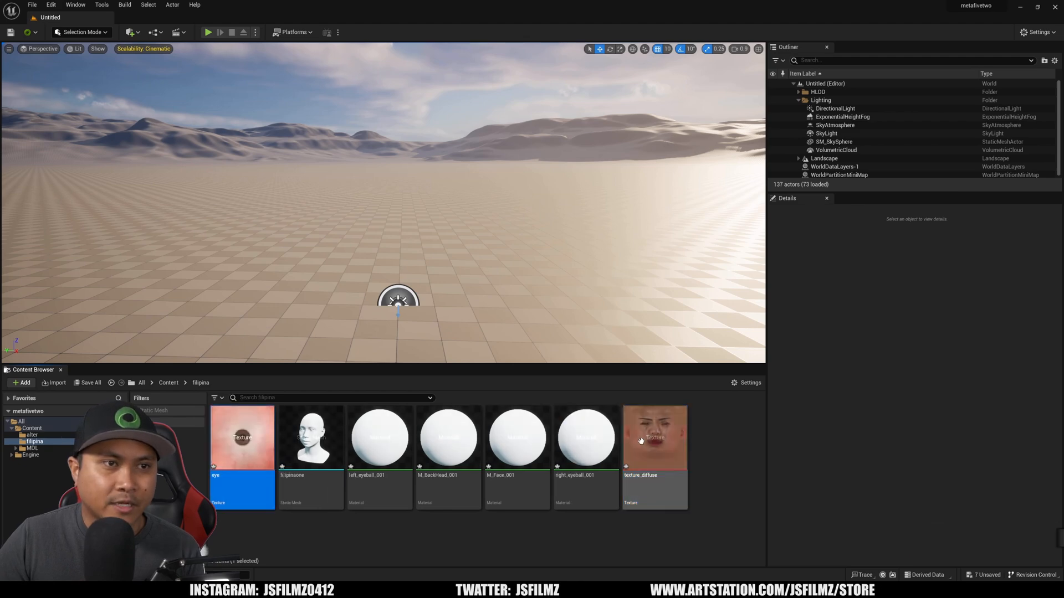
{"action": "mouse_move", "coordinate": [242, 437]}
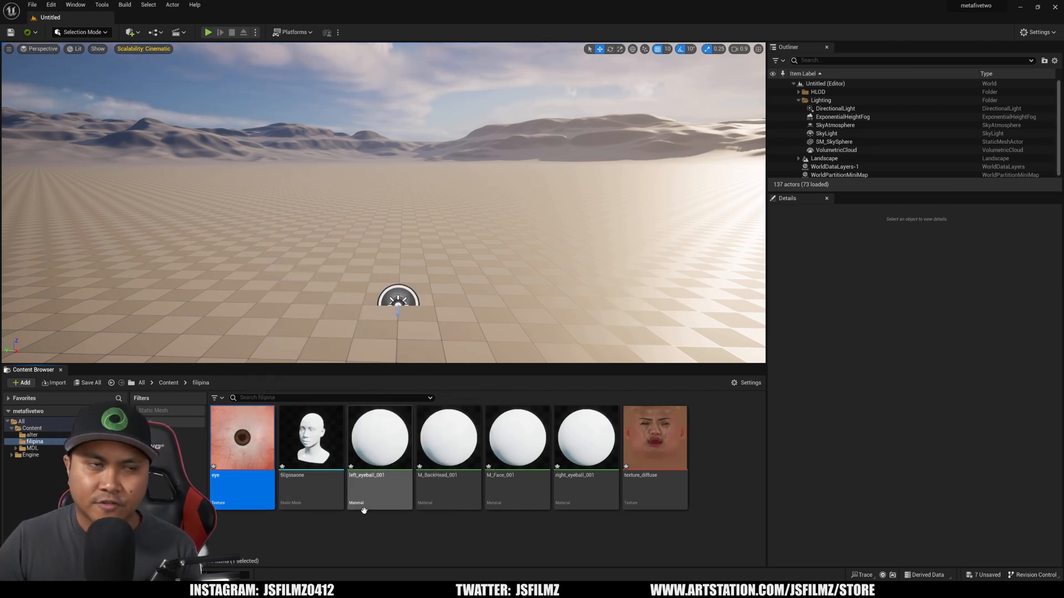
{"action": "mouse_move", "coordinate": [379, 438]}
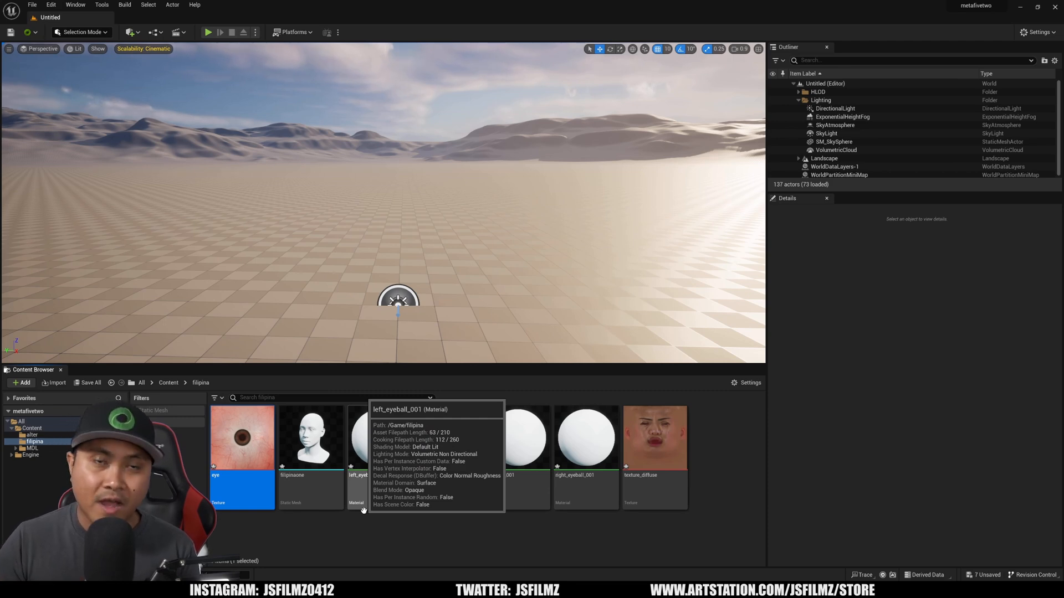
{"action": "mouse_move", "coordinate": [390, 537]}
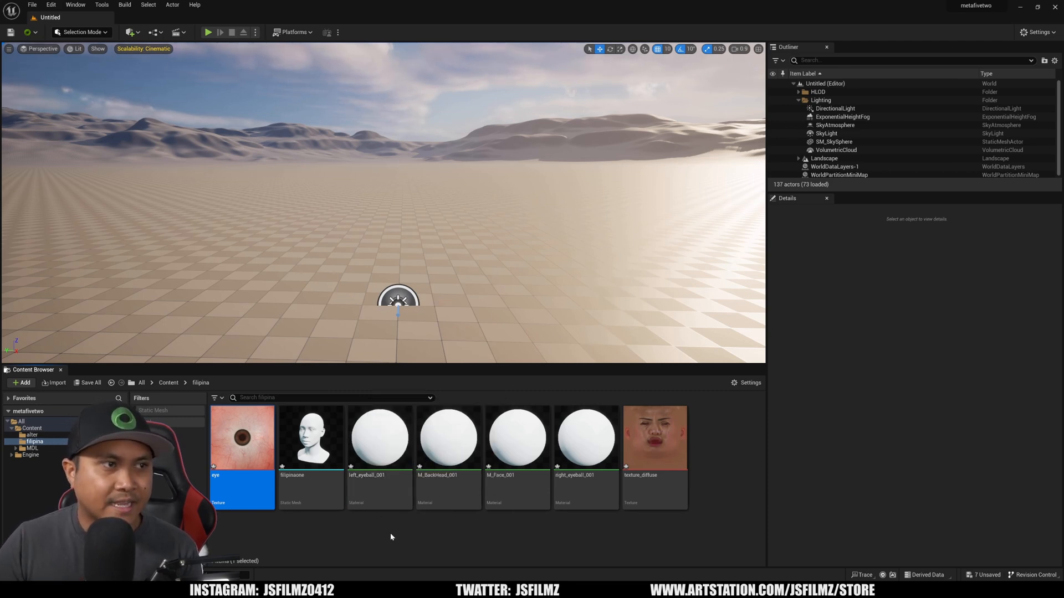
Wire the eye texture into left_eyeball_001 and texture_diffuse into M_Face_001, then apply.
{"action": "double_click", "coordinate": [378, 437]}
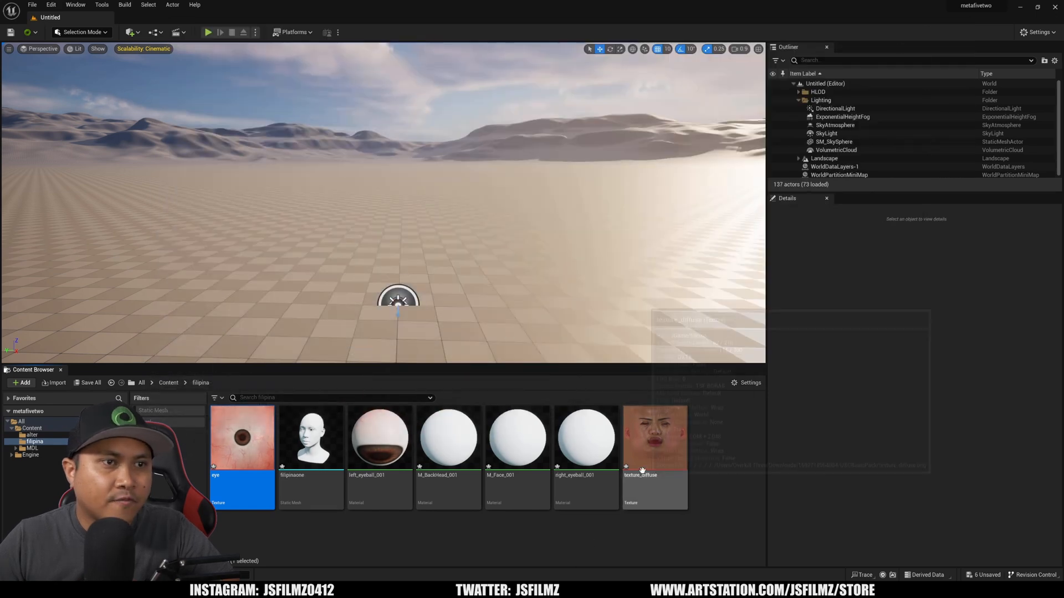
{"action": "double_click", "coordinate": [653, 438]}
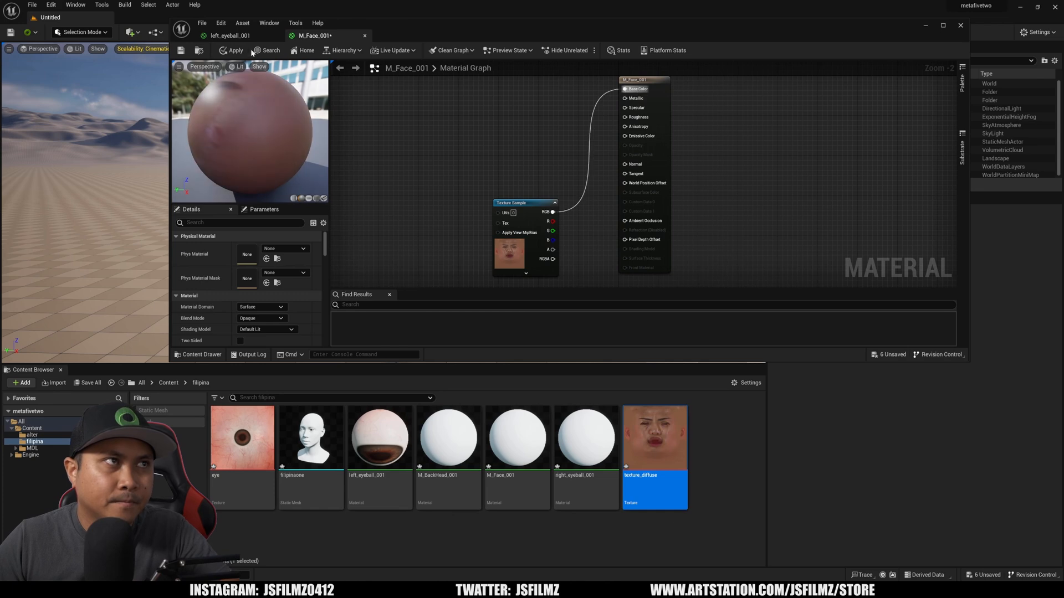
{"action": "left_click", "coordinate": [232, 51]}
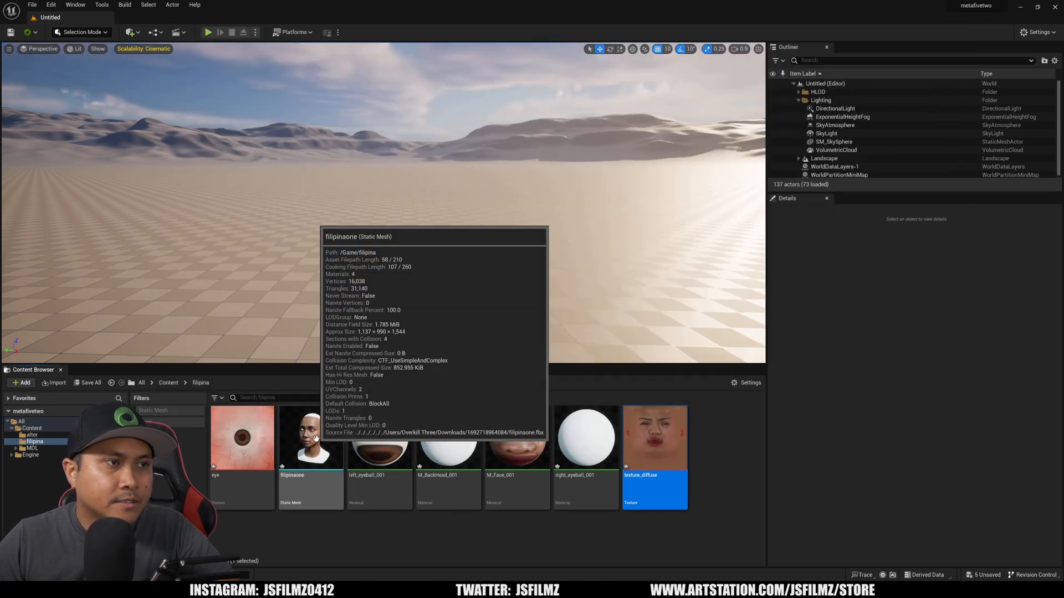
On the filipinaone mesh, assign M_Face_001 to Element 1 and left_eyeball_001 to Element 3.
{"action": "double_click", "coordinate": [310, 437]}
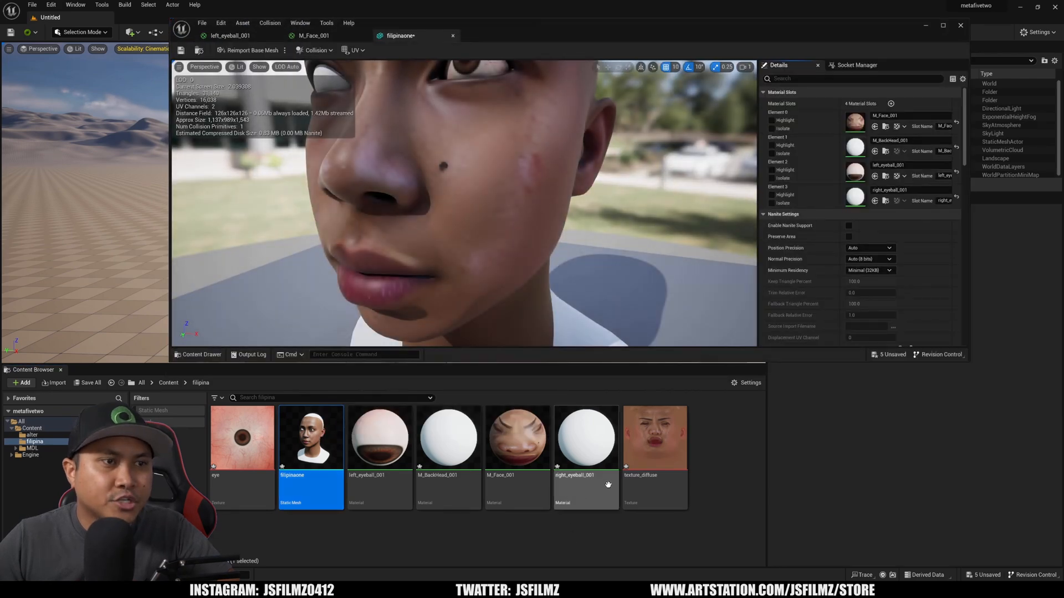
{"action": "left_click", "coordinate": [517, 438]}
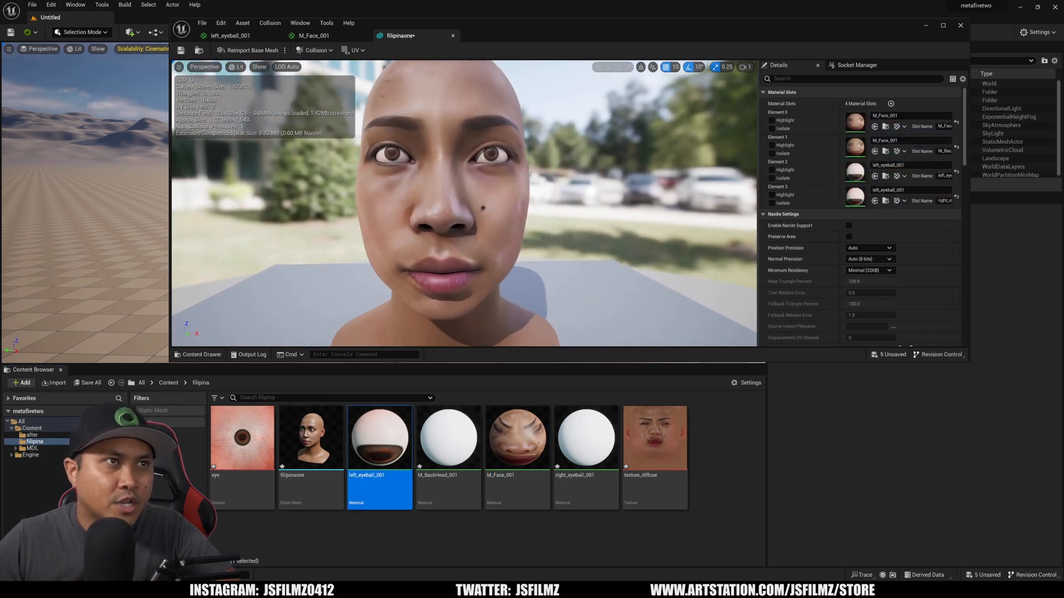
{"action": "left_click", "coordinate": [237, 66]}
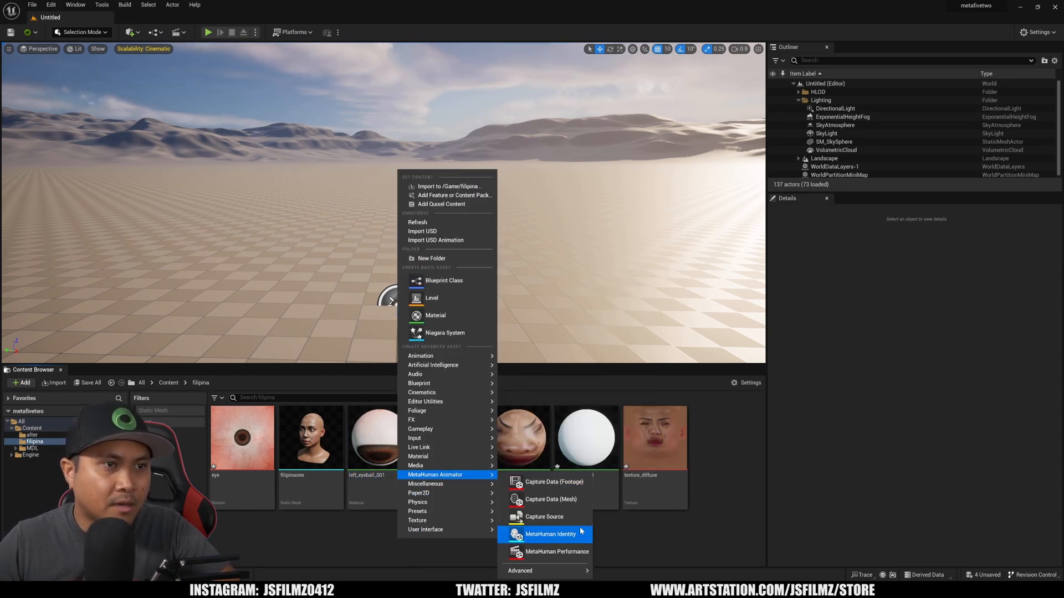
Add the 'filipinaonez' MetaHuman Identity and build its face components from the filipinaone mesh.
{"action": "left_click", "coordinate": [550, 534]}
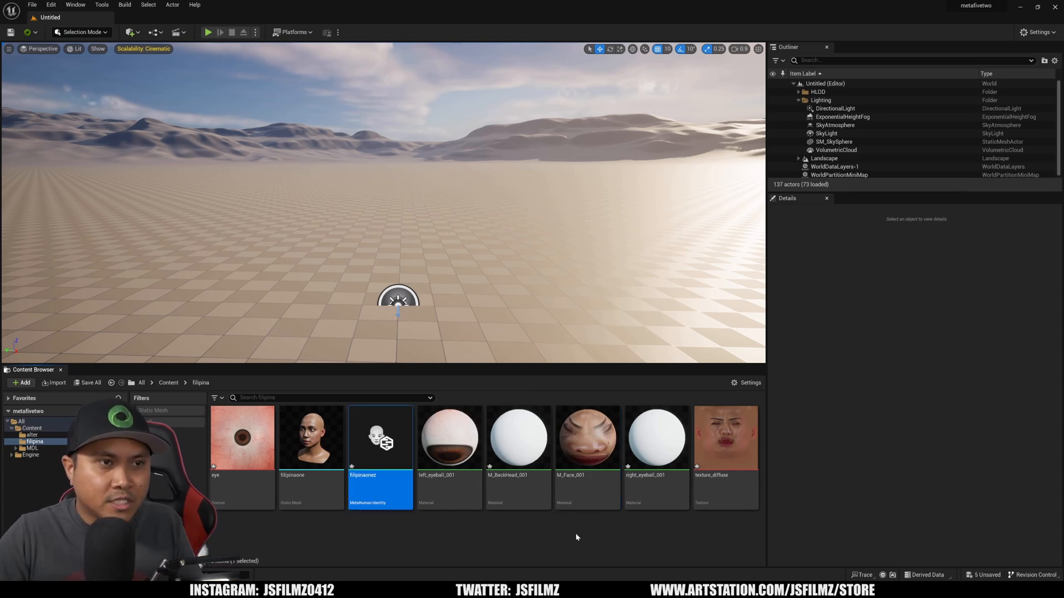
{"action": "double_click", "coordinate": [379, 437]}
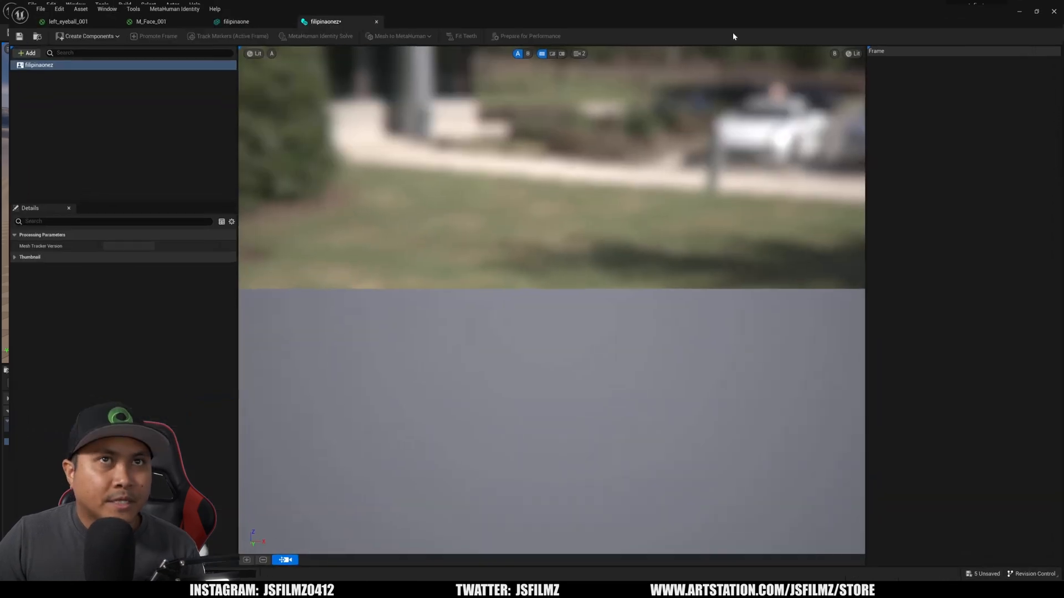
{"action": "left_click", "coordinate": [27, 54]}
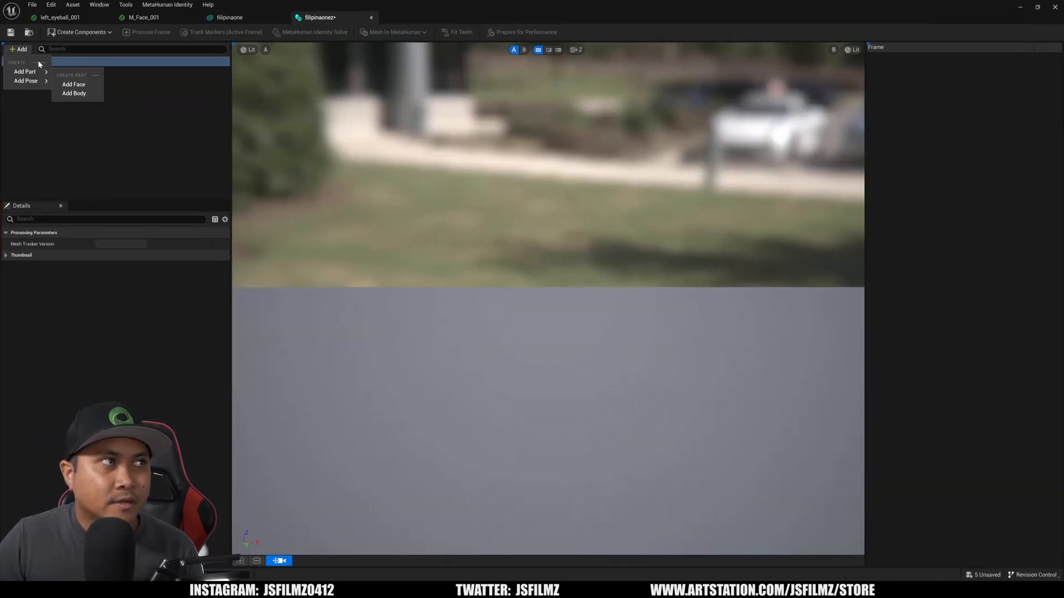
{"action": "left_click", "coordinate": [79, 32]}
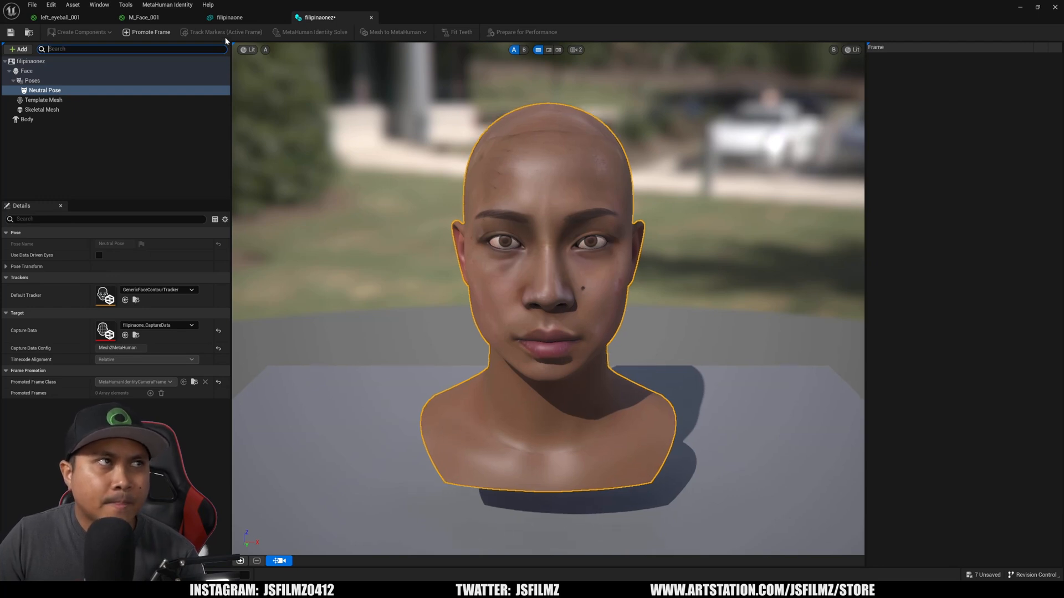
Promote the front-view frame, track markers on the active frame, and run the identity solve.
{"action": "left_click", "coordinate": [149, 33]}
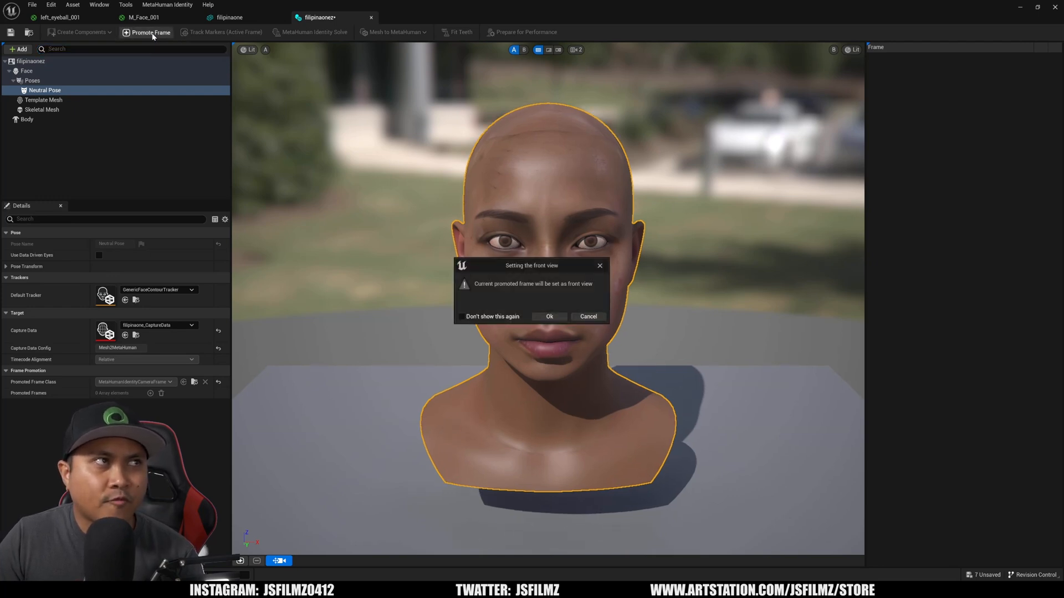
{"action": "left_click", "coordinate": [548, 316]}
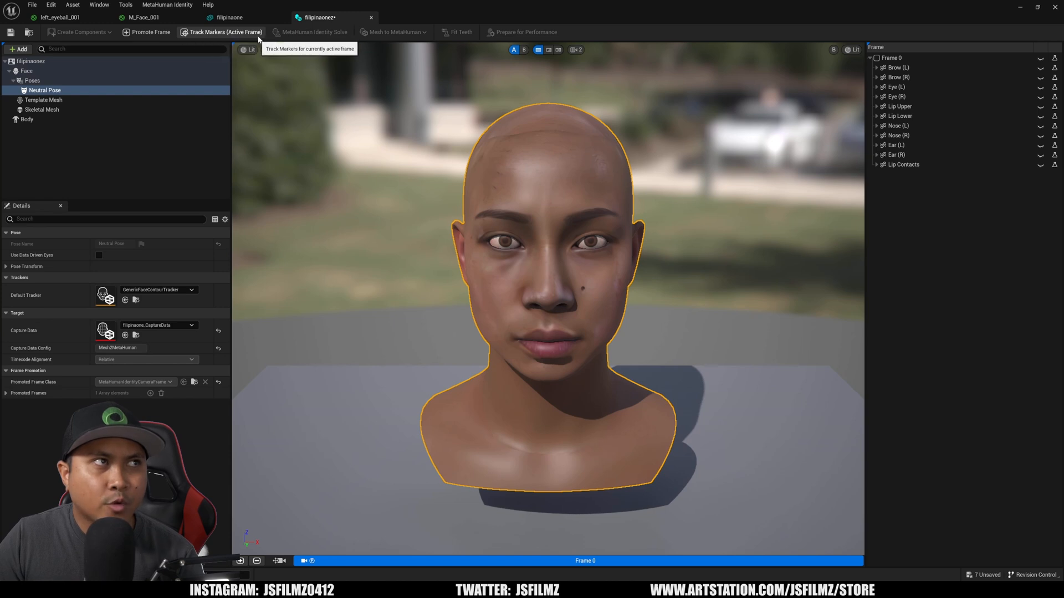
{"action": "left_click", "coordinate": [222, 32]}
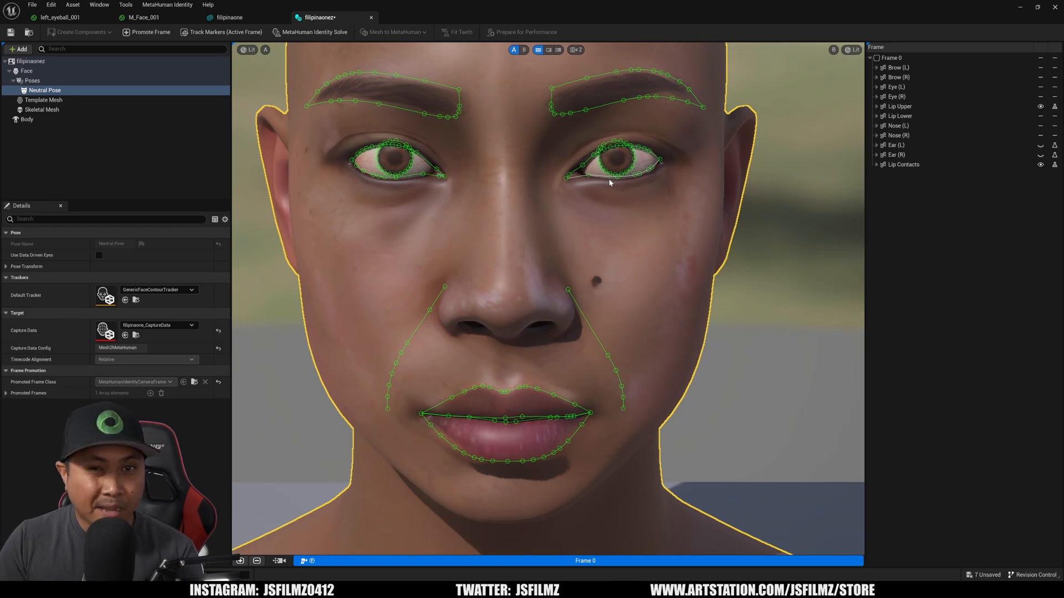
{"action": "mouse_move", "coordinate": [637, 185]}
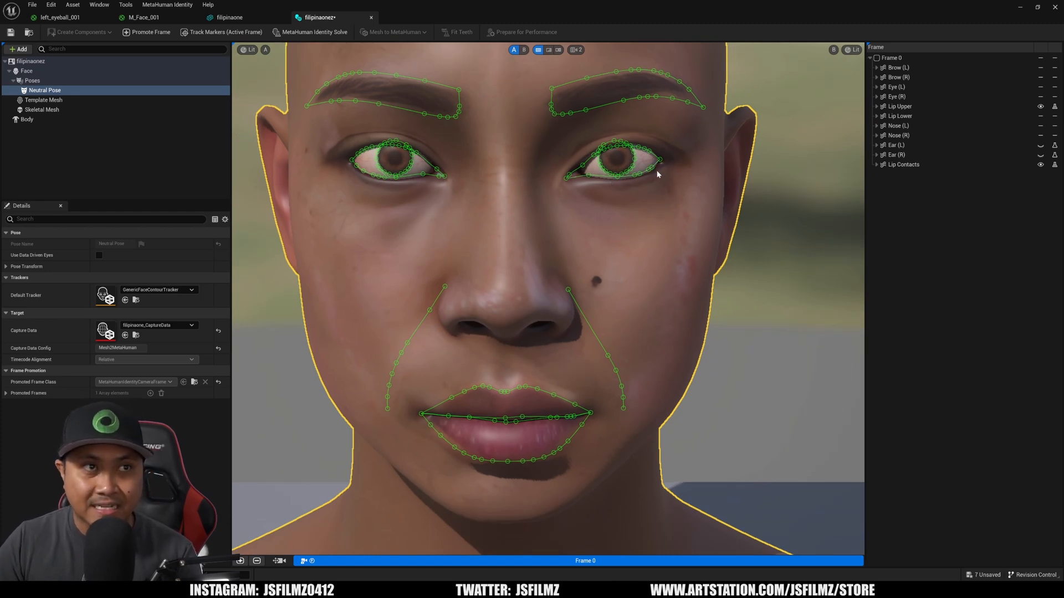
{"action": "mouse_move", "coordinate": [640, 184]}
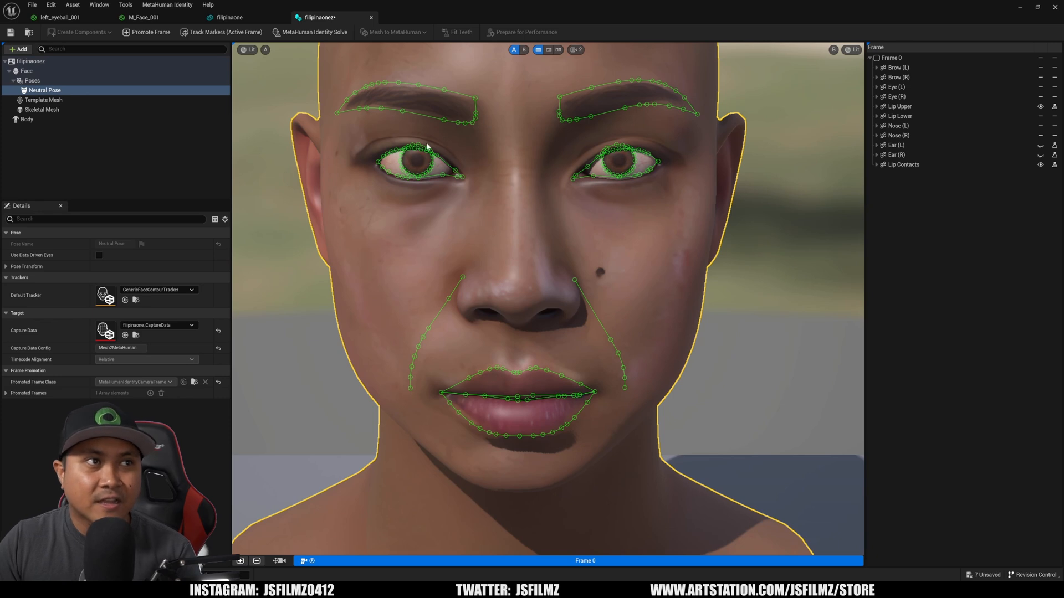
{"action": "mouse_move", "coordinate": [558, 142]}
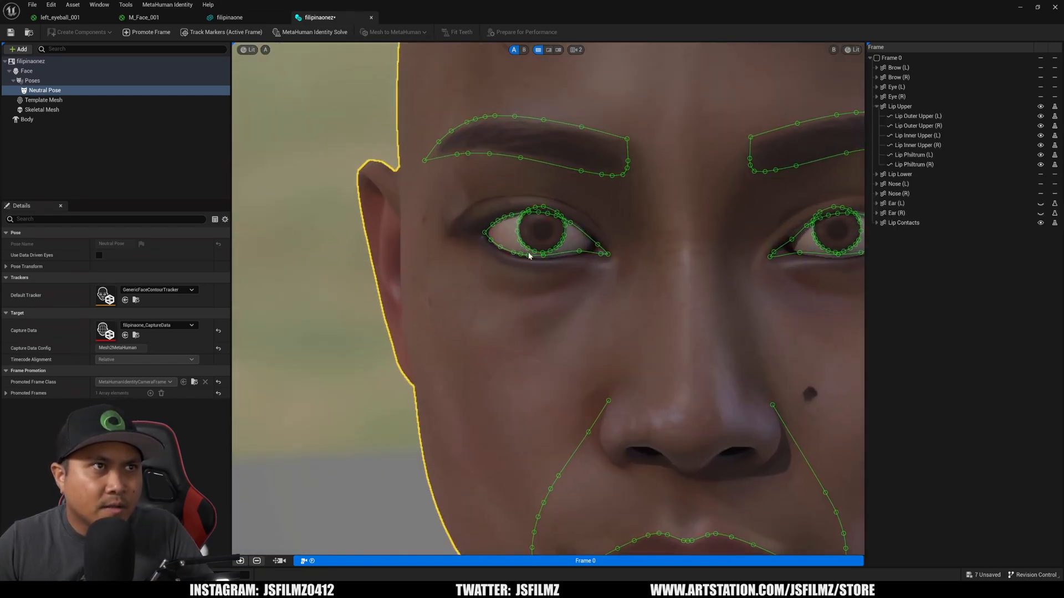
{"action": "left_click", "coordinate": [310, 32]}
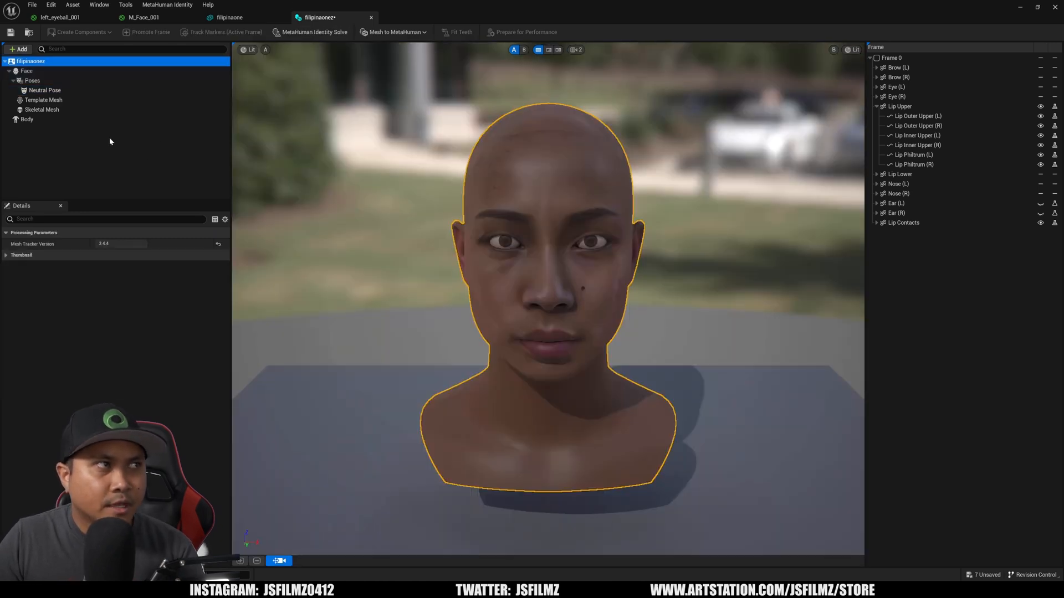
Show the Body type presets and the Mesh to MetaHuman auto-rig options.
{"action": "left_click", "coordinate": [27, 120]}
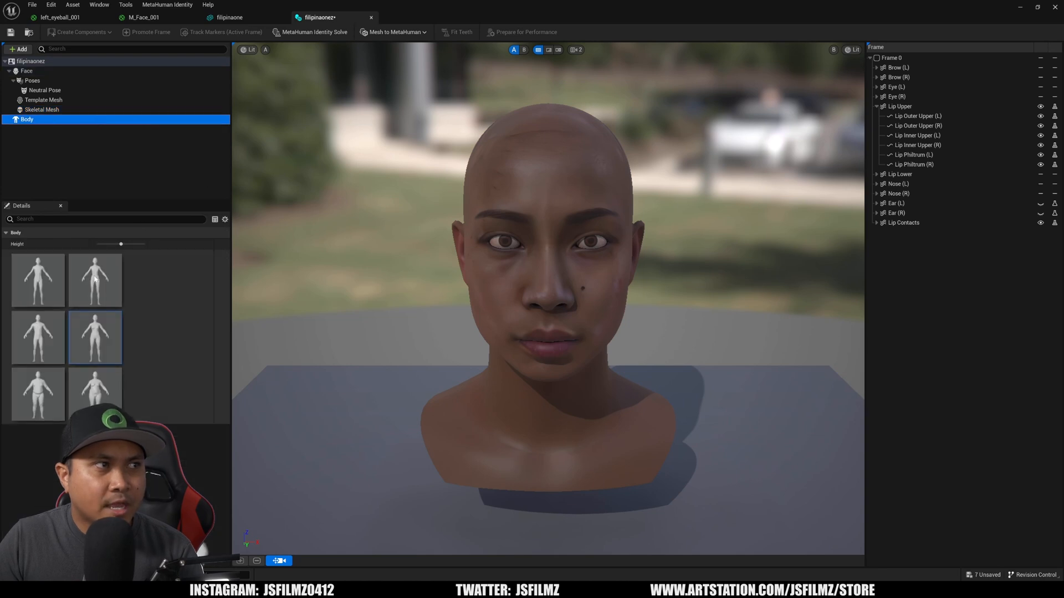
{"action": "left_click", "coordinate": [392, 32]}
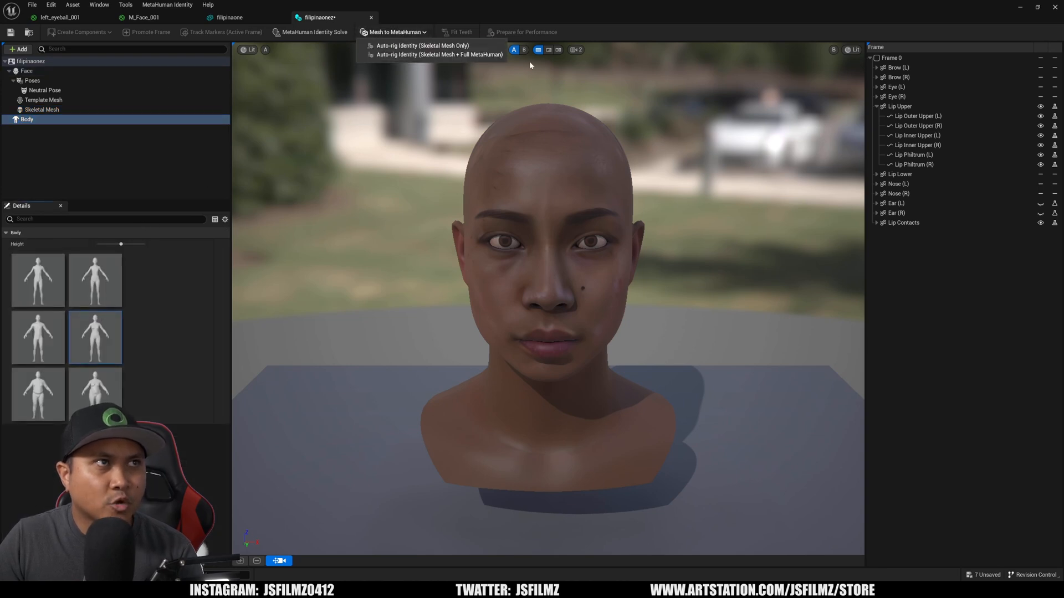
{"action": "mouse_move", "coordinate": [435, 54]}
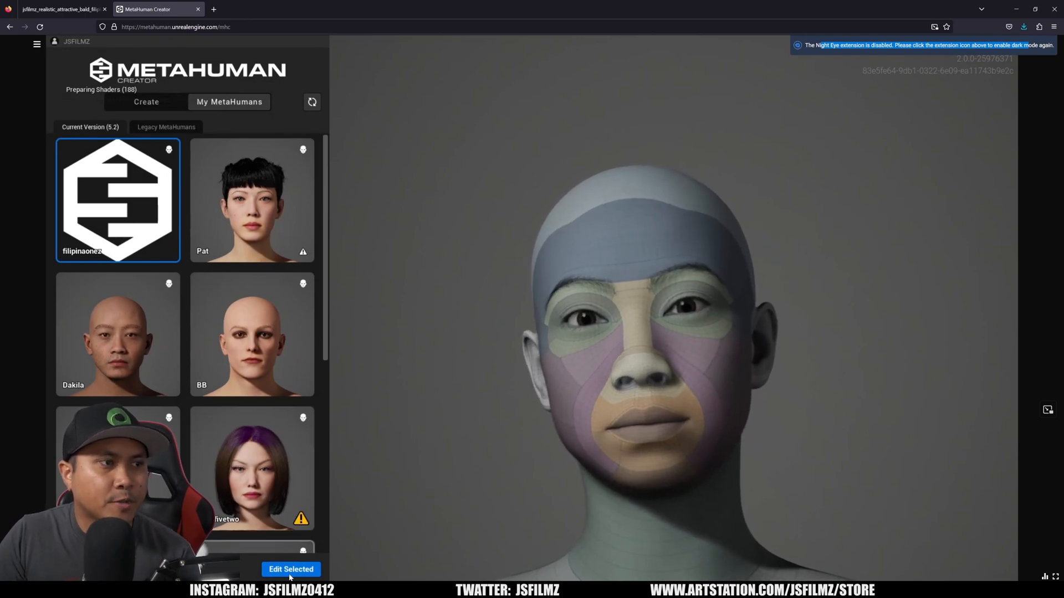
{"action": "left_click", "coordinate": [290, 569]}
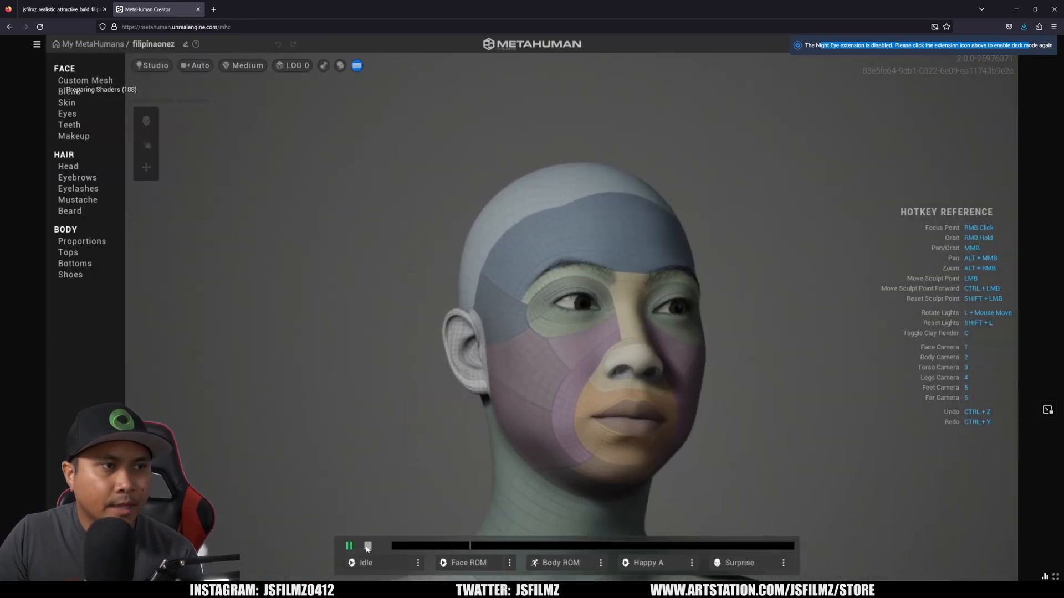
{"action": "left_click", "coordinate": [349, 546]}
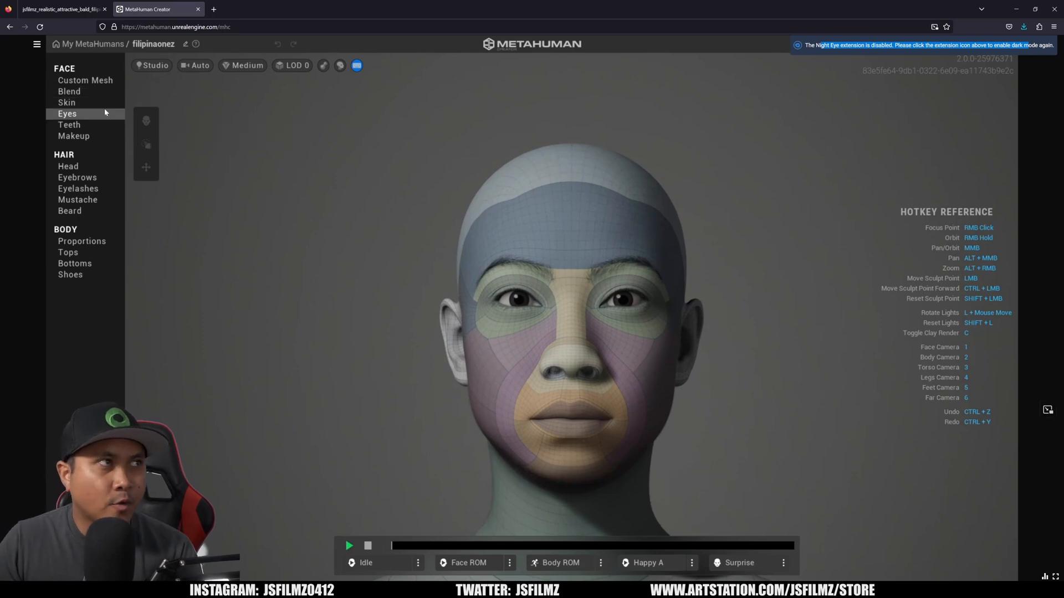
{"action": "left_click", "coordinate": [85, 79]}
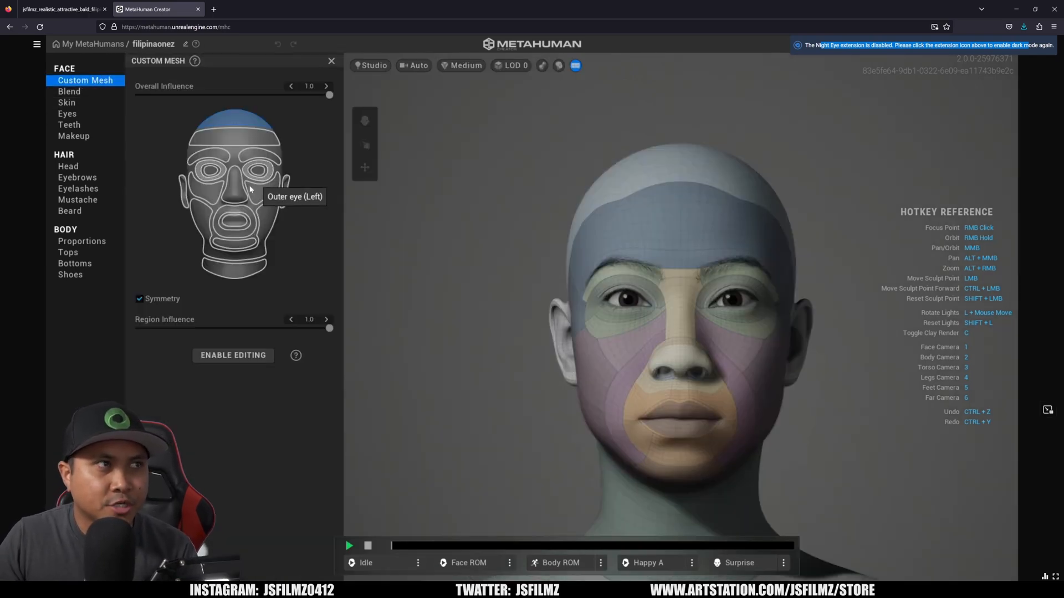
{"action": "left_click_drag", "start_coordinate": [329, 328], "coordinate": [236, 328]}
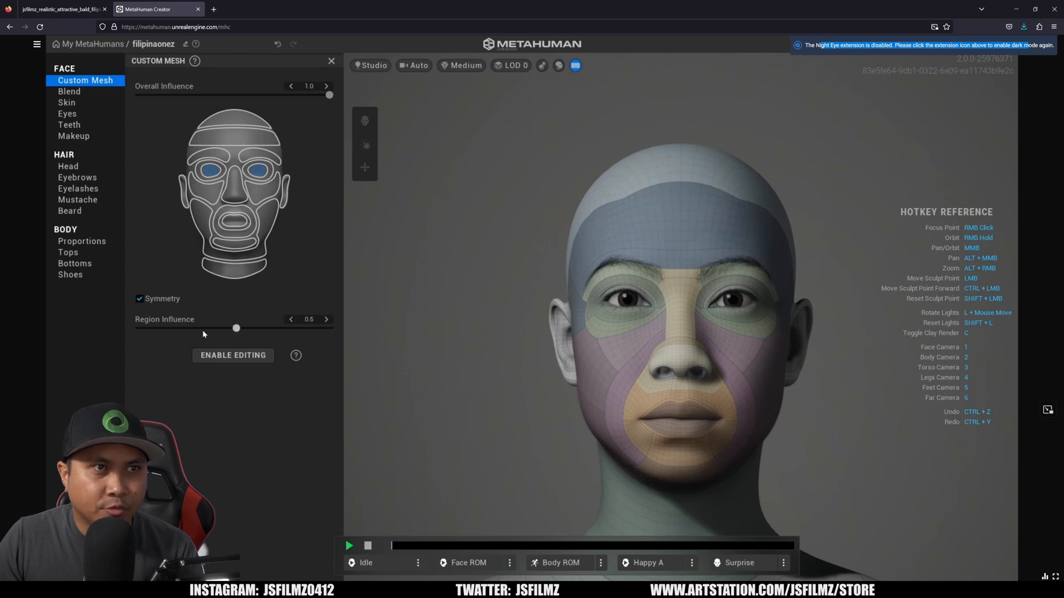
{"action": "left_click_drag", "start_coordinate": [237, 328], "coordinate": [139, 328]}
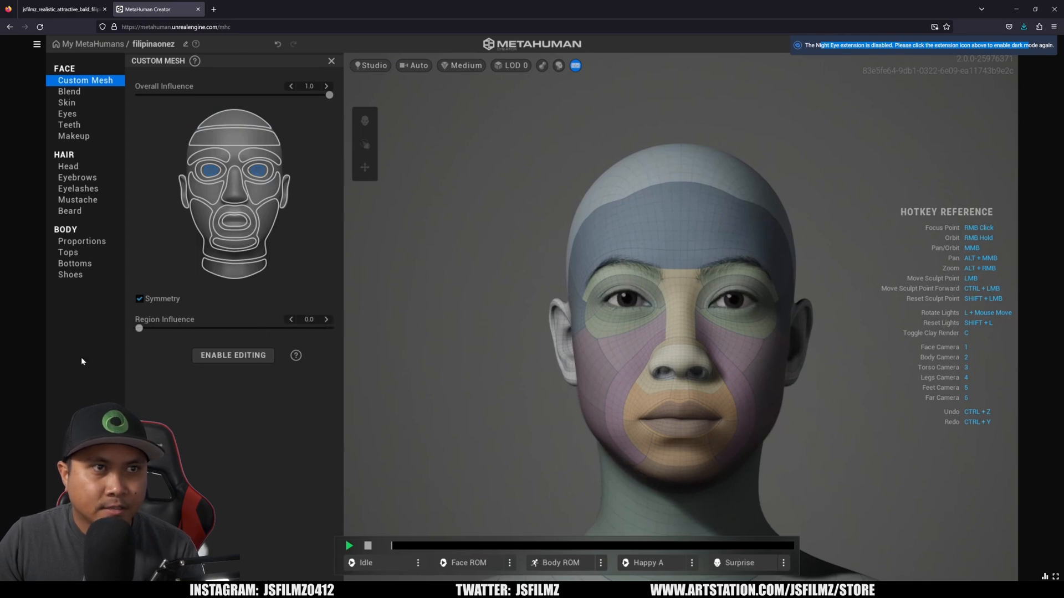
{"action": "mouse_move", "coordinate": [265, 168]}
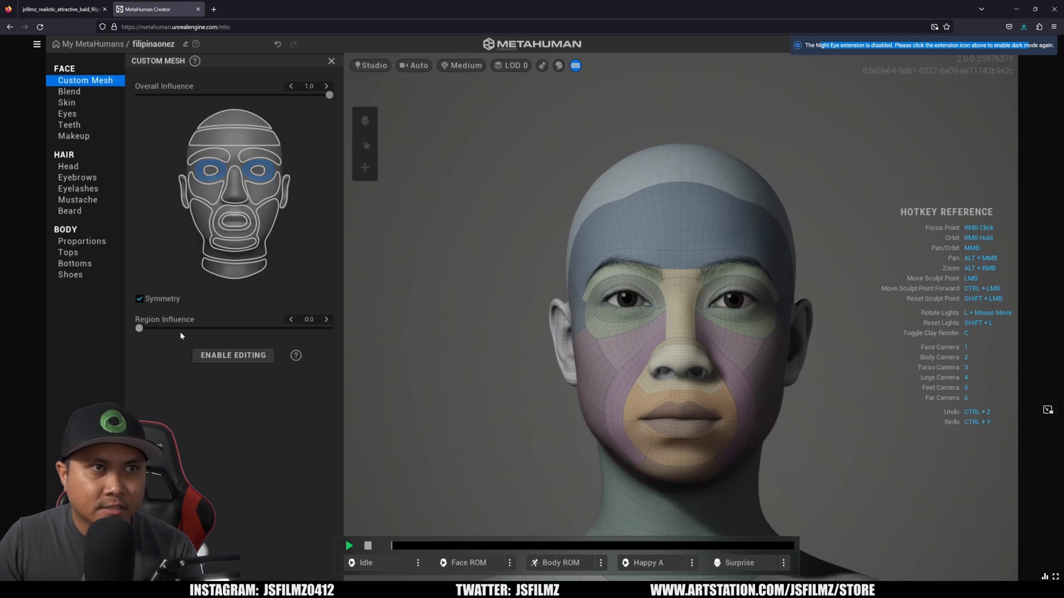
{"action": "mouse_move", "coordinate": [265, 305]}
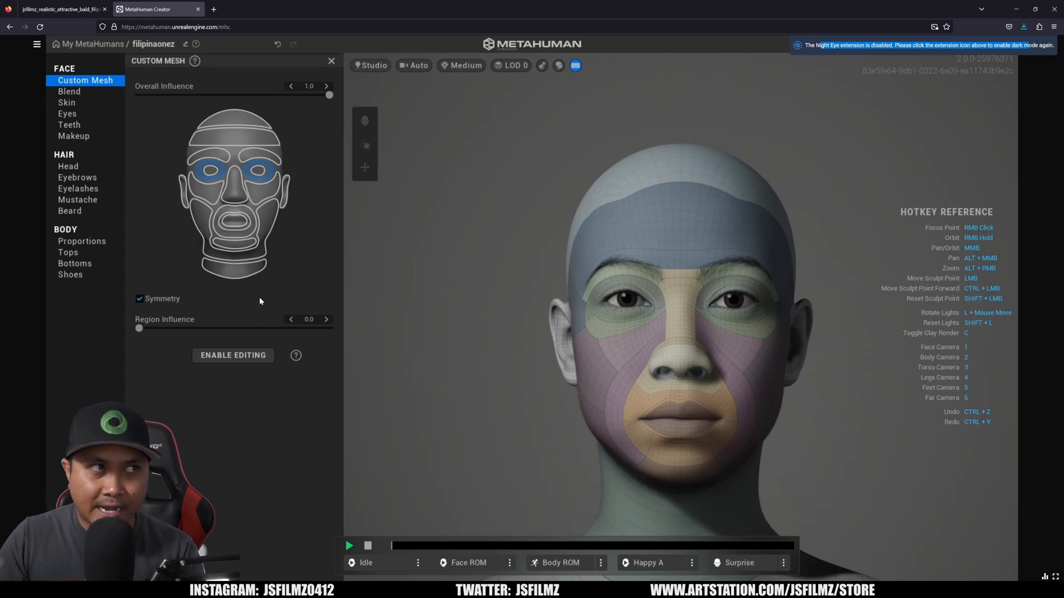
{"action": "mouse_move", "coordinate": [240, 146]}
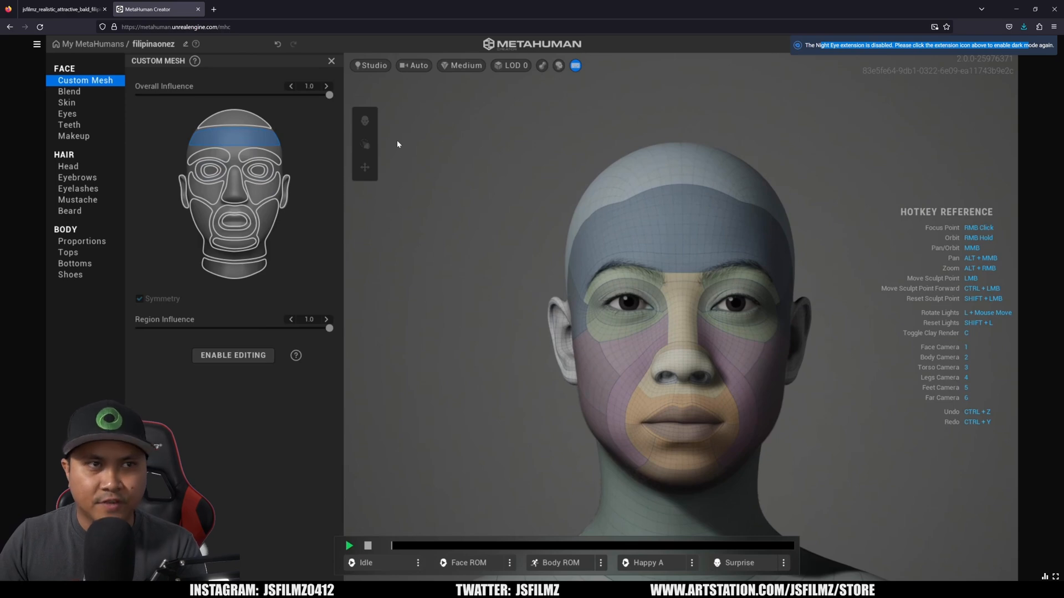
{"action": "mouse_move", "coordinate": [547, 181]}
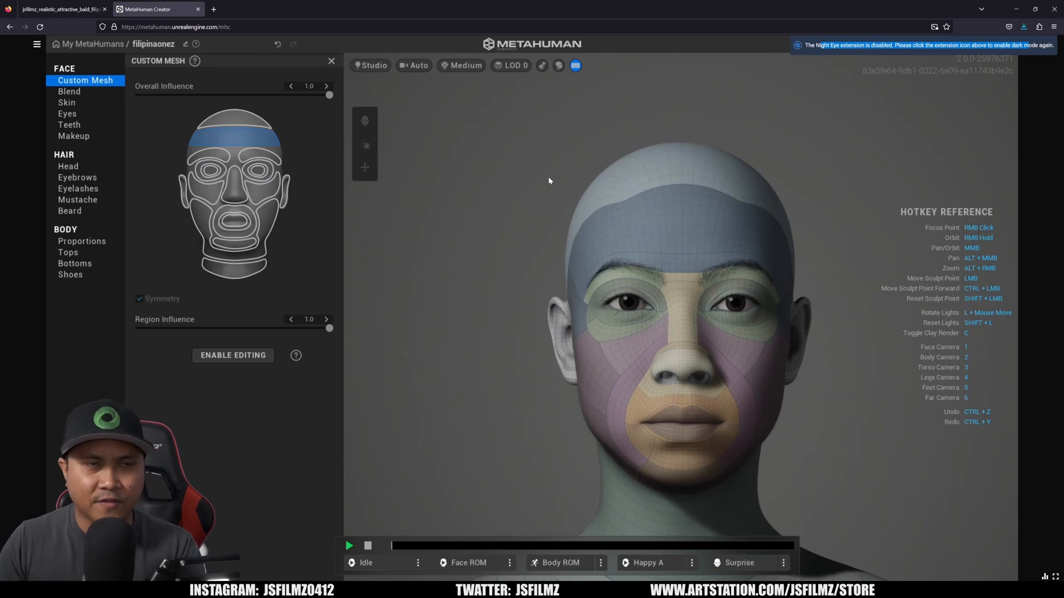
Unlock Filipinaonez without copying, pick a warm skin colour and raise skin texture to about 0.13.
{"action": "left_click", "coordinate": [233, 356]}
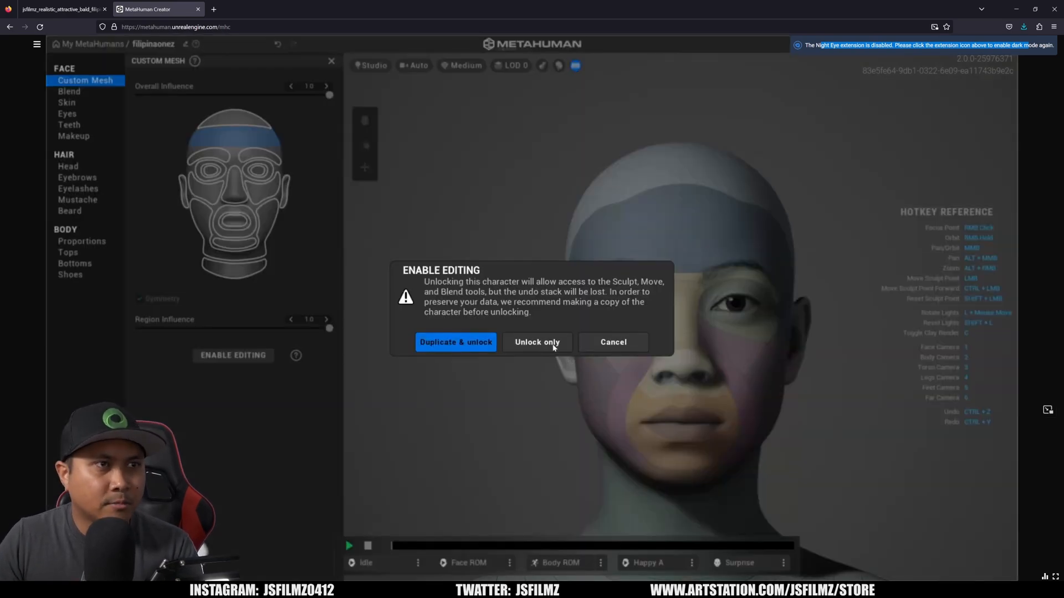
{"action": "left_click", "coordinate": [537, 342]}
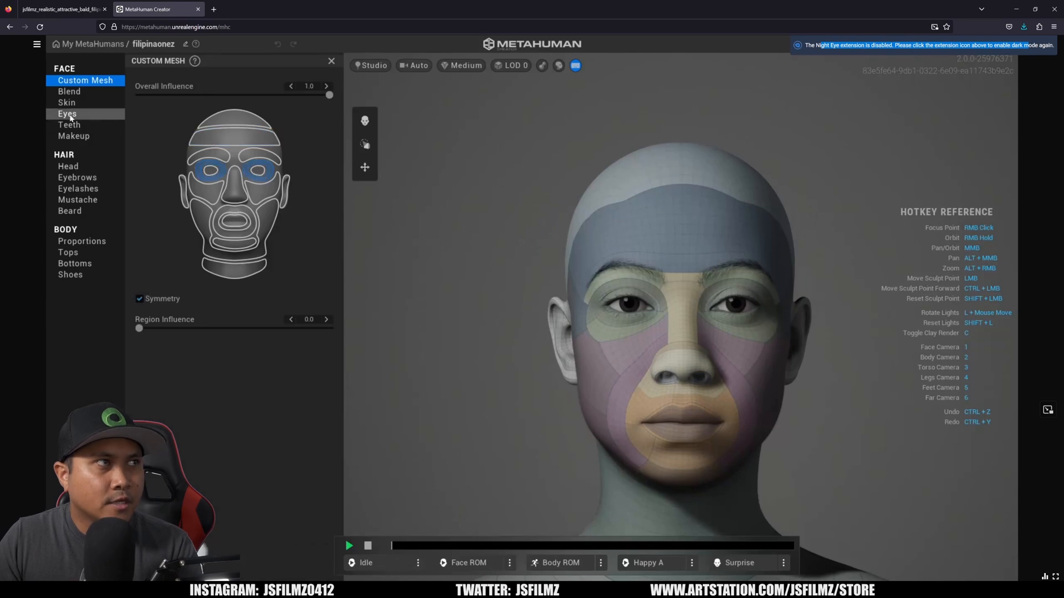
{"action": "left_click", "coordinate": [66, 102]}
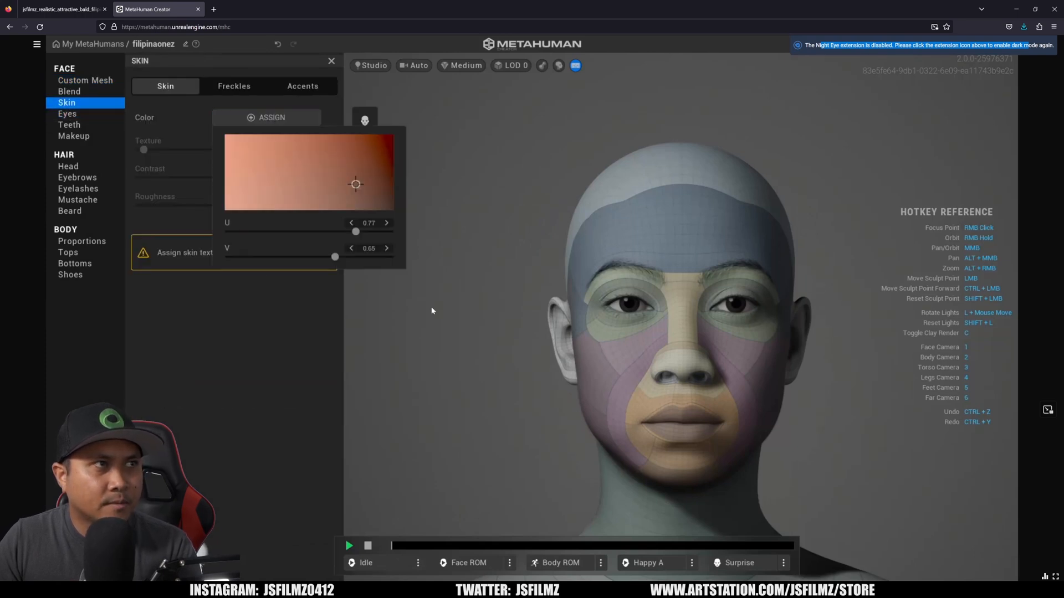
{"action": "left_click_drag", "start_coordinate": [356, 184], "coordinate": [306, 184]}
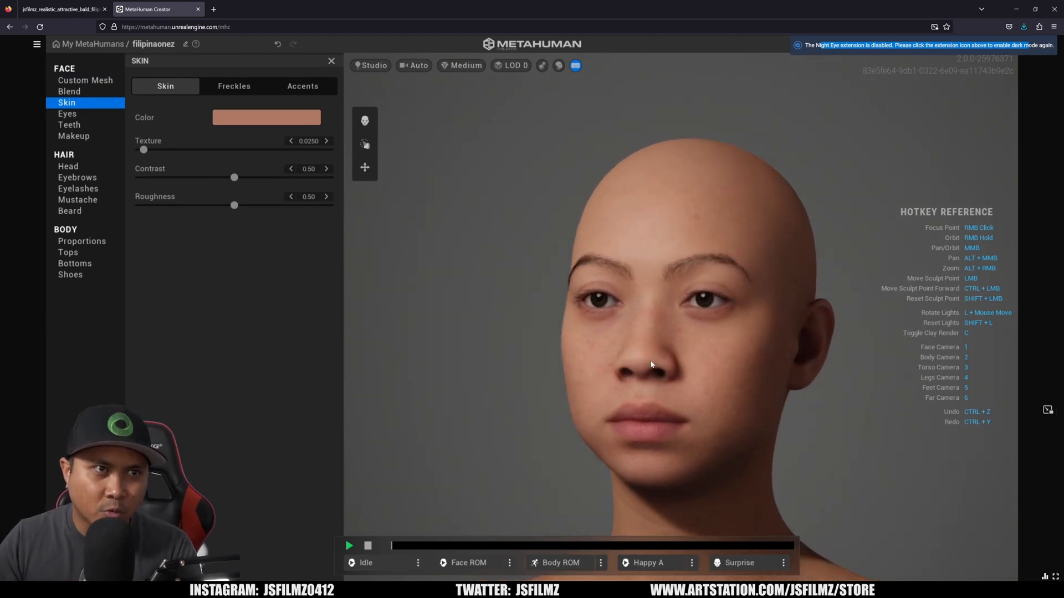
{"action": "left_click_drag", "start_coordinate": [652, 365], "coordinate": [453, 392]}
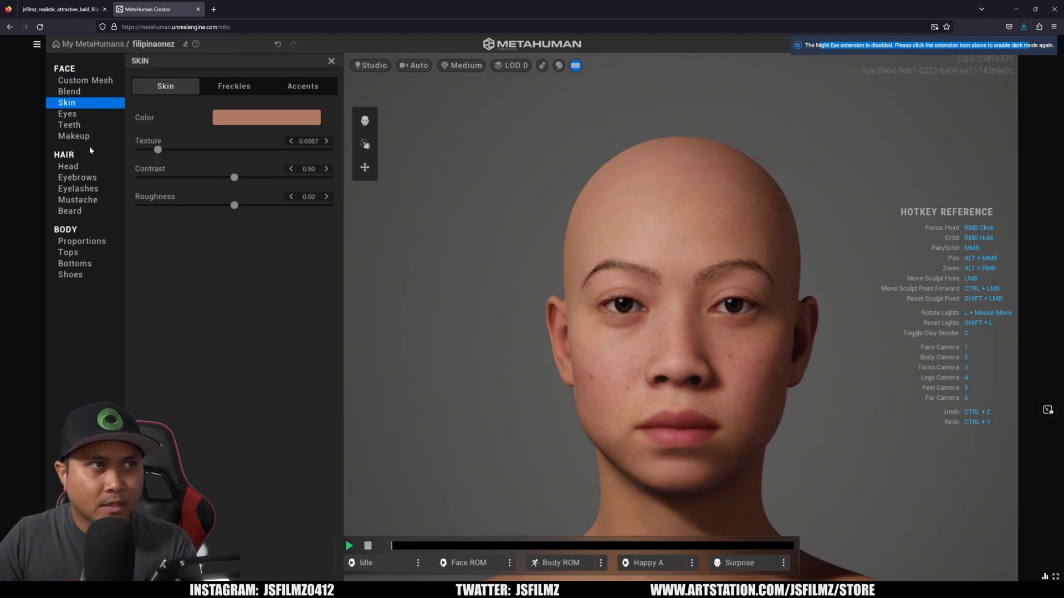
{"action": "left_click_drag", "start_coordinate": [156, 149], "coordinate": [164, 149]}
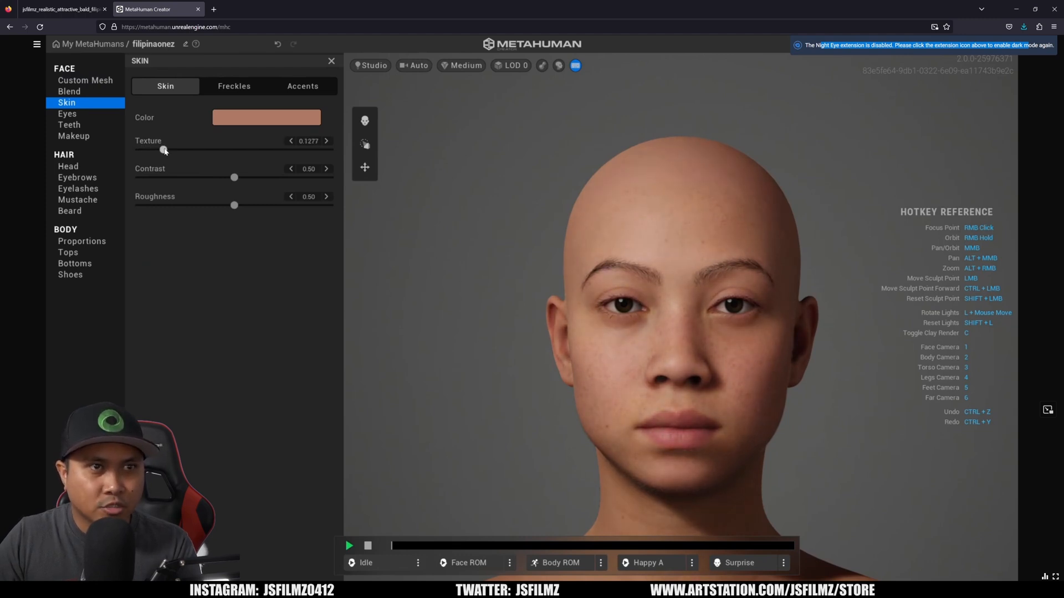
Give the character the Medium Bob Curly hairstyle and the dark brown eye preset.
{"action": "left_click", "coordinate": [67, 167]}
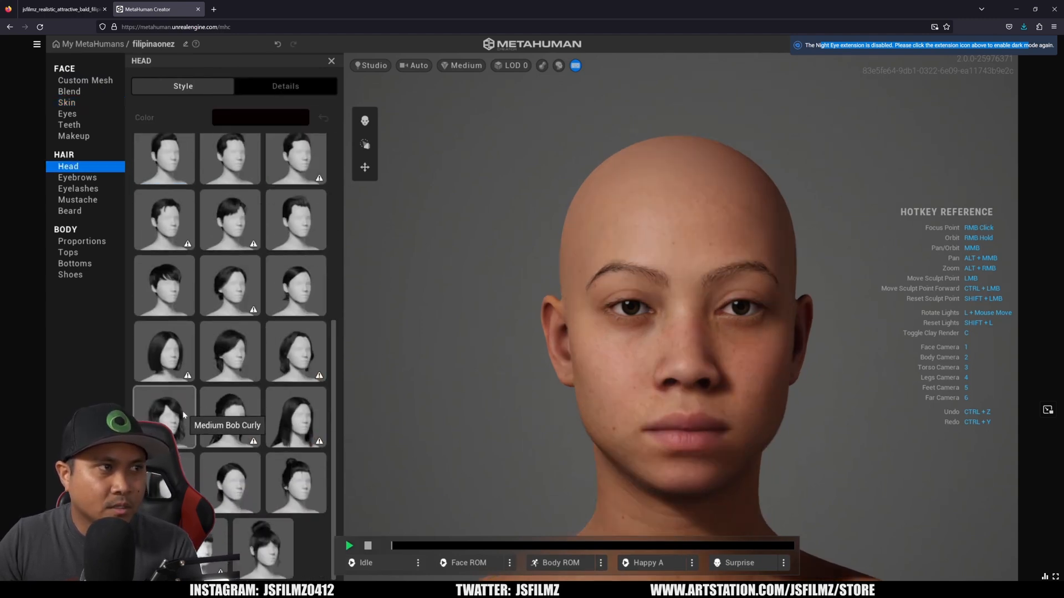
{"action": "left_click", "coordinate": [164, 417]}
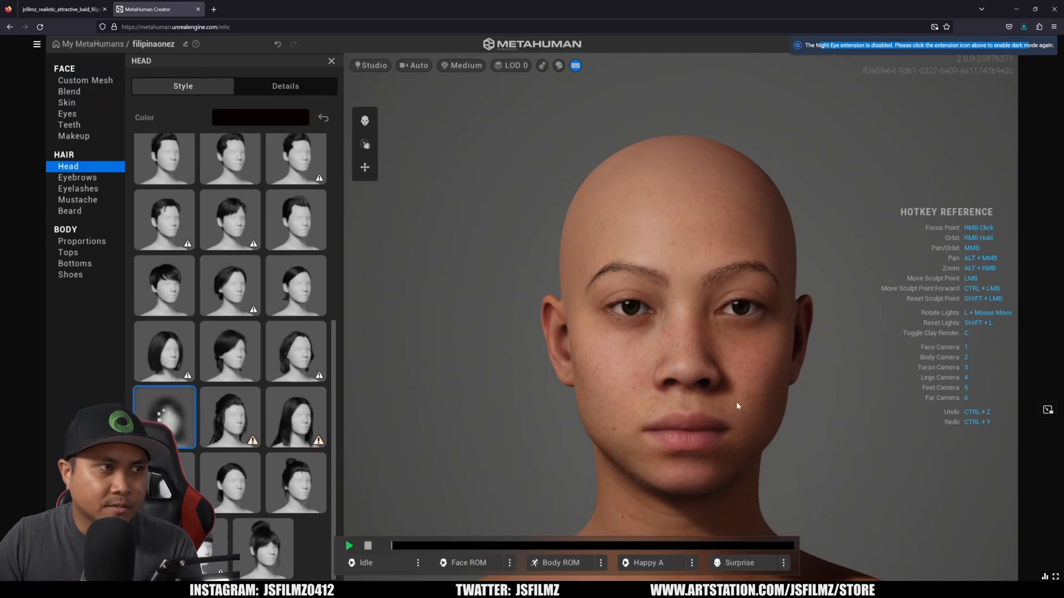
{"action": "left_click", "coordinate": [65, 103]}
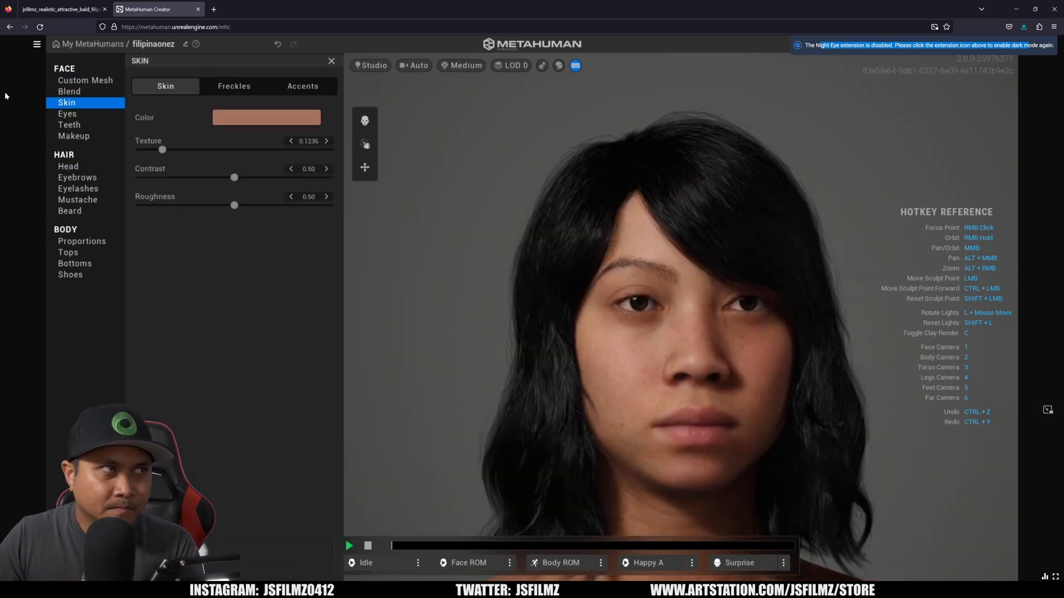
{"action": "left_click", "coordinate": [67, 113]}
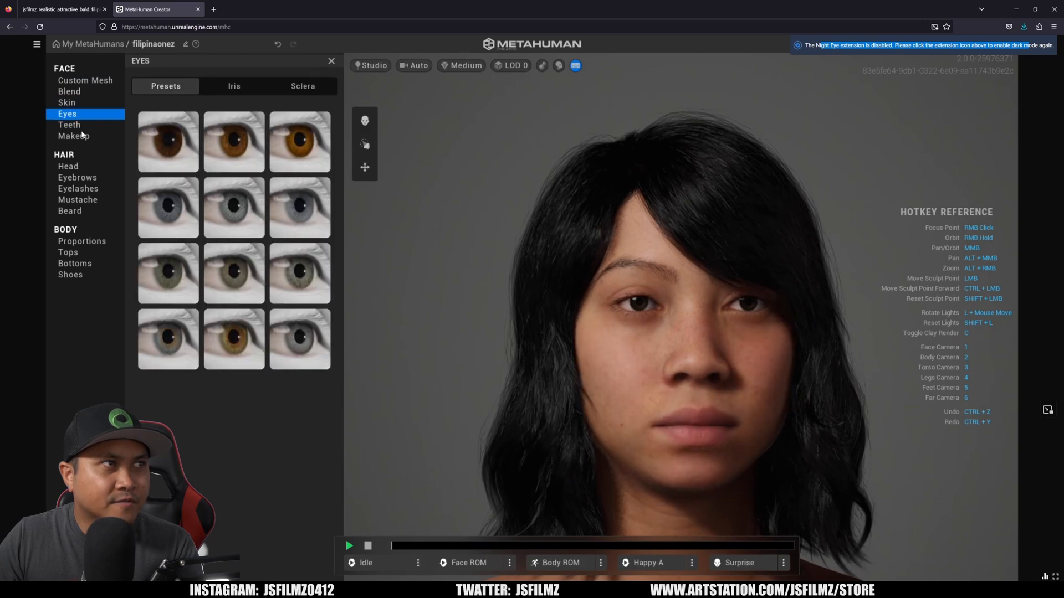
{"action": "left_click", "coordinate": [168, 141]}
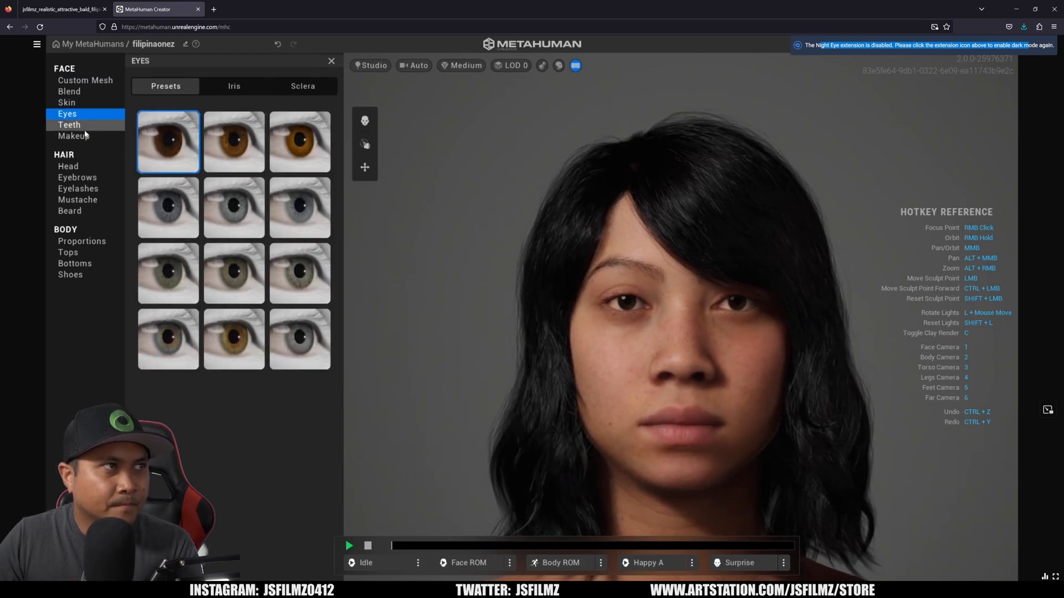
Apply subtle eye makeup and a rounder cheek blush, view lip options, then show eyebrow styles.
{"action": "left_click", "coordinate": [74, 135]}
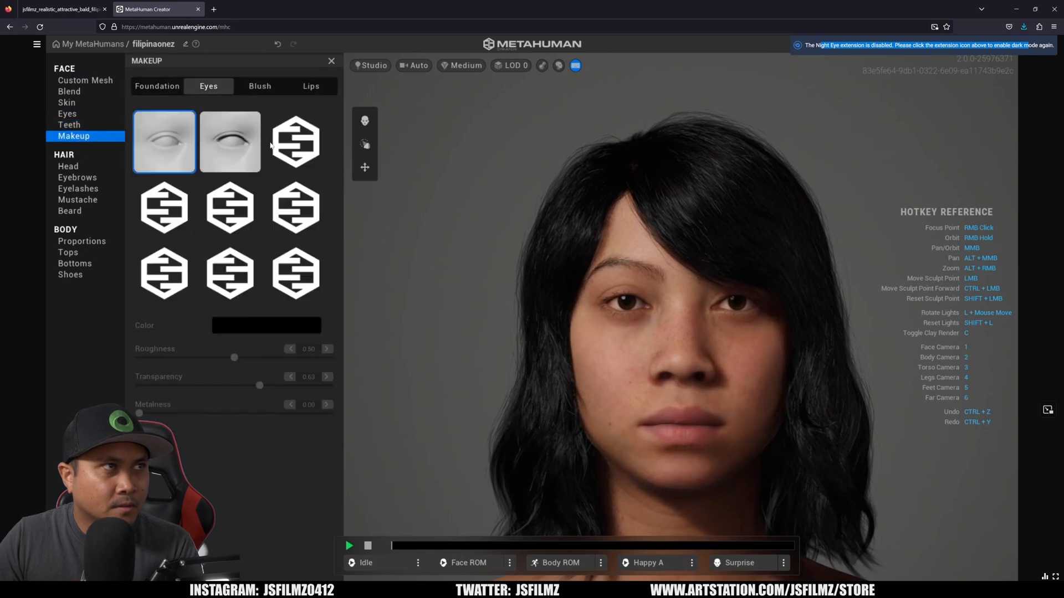
{"action": "left_click", "coordinate": [295, 141]}
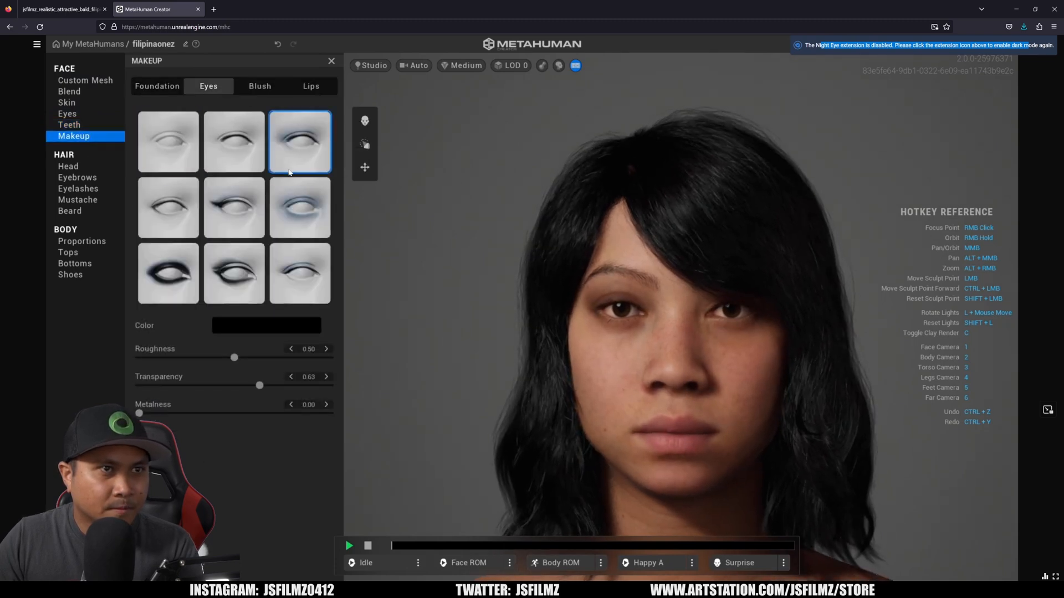
{"action": "left_click", "coordinate": [234, 141]}
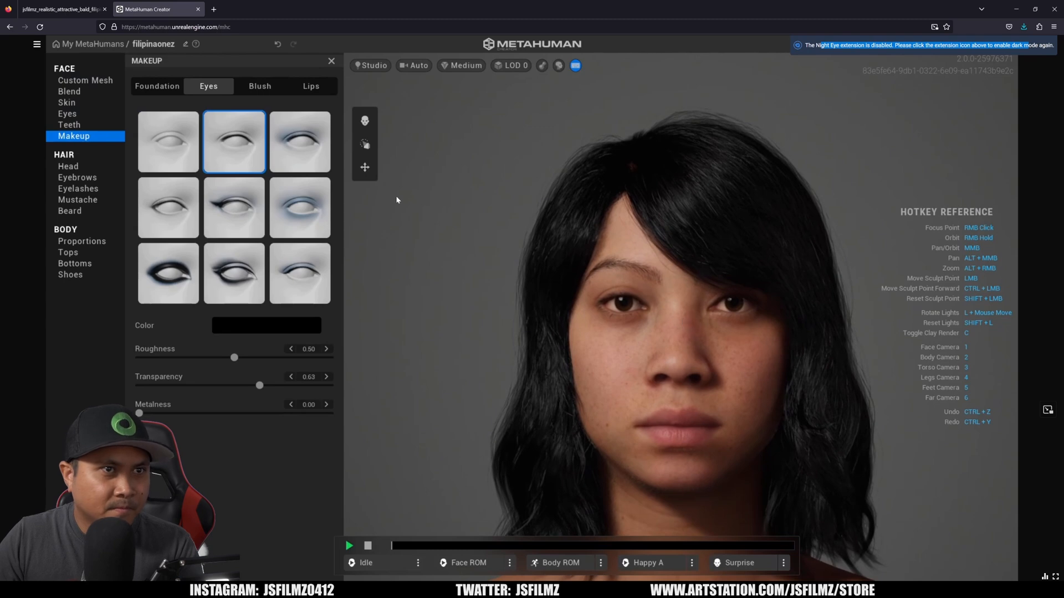
{"action": "left_click", "coordinate": [259, 86]}
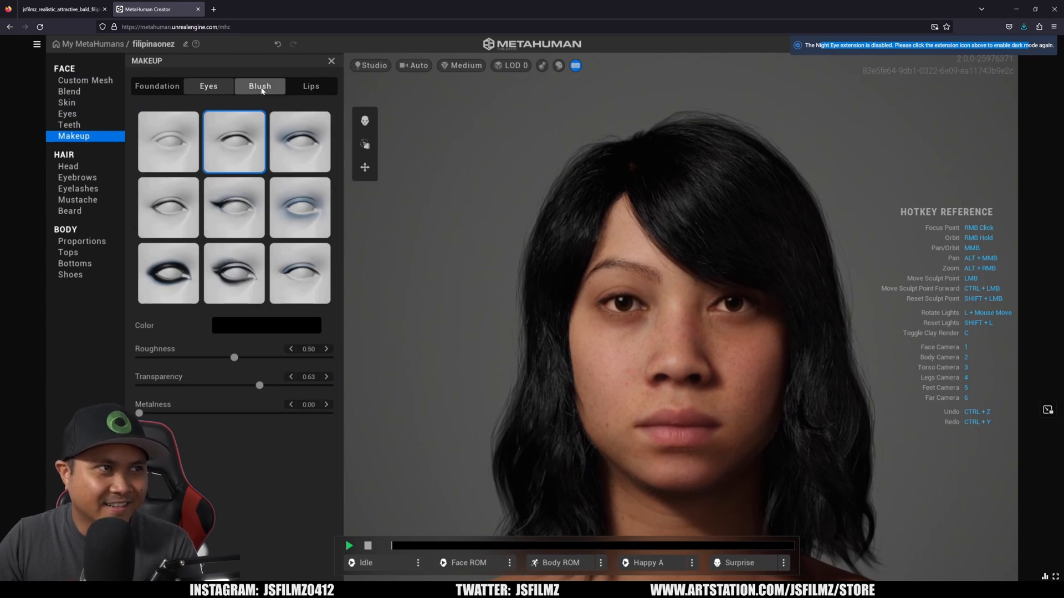
{"action": "left_click", "coordinate": [260, 86]}
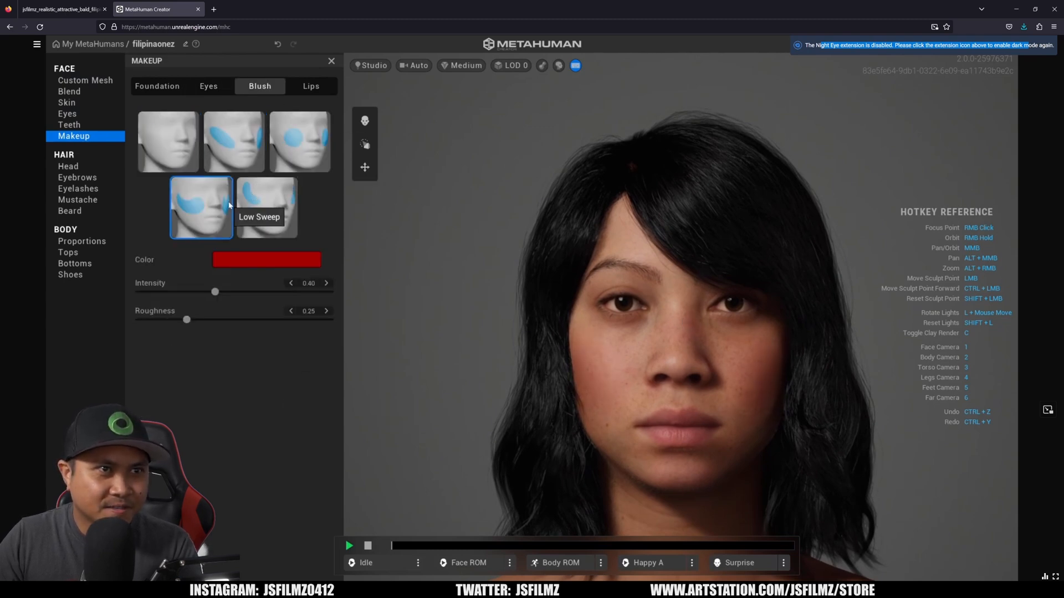
{"action": "left_click", "coordinate": [233, 141]}
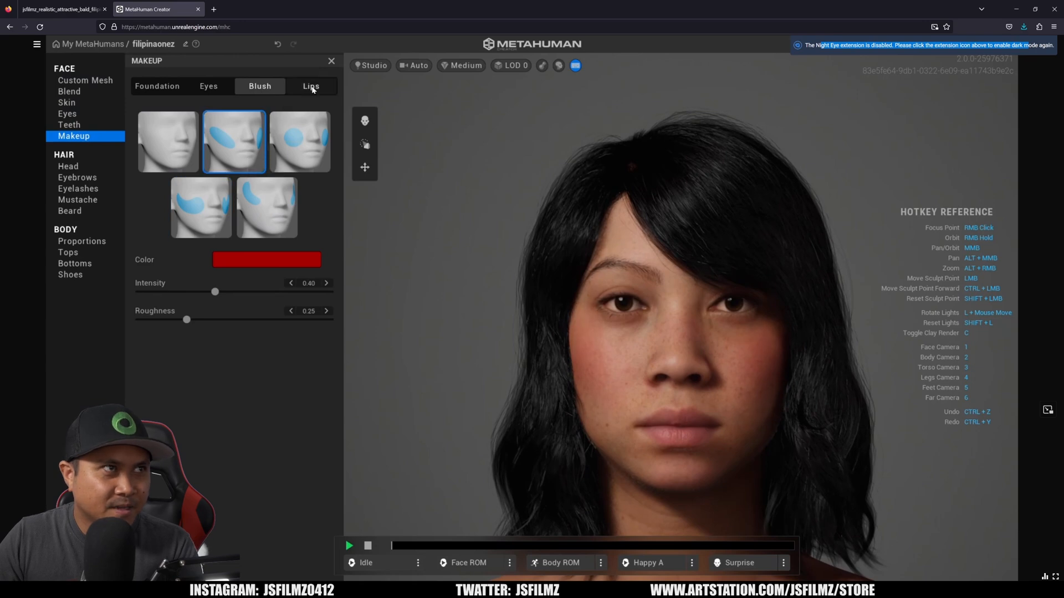
{"action": "left_click", "coordinate": [310, 86]}
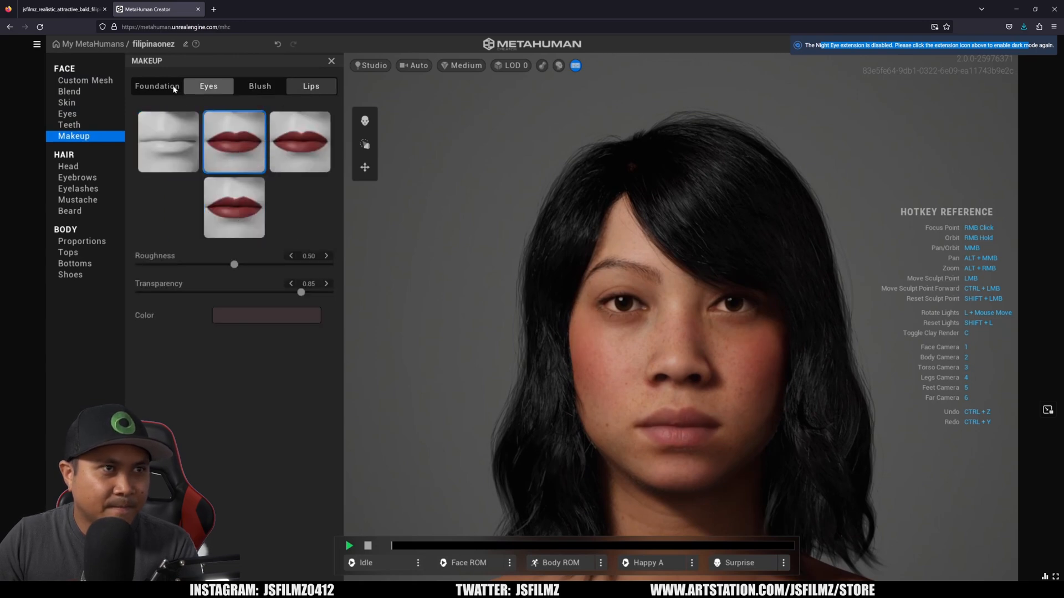
{"action": "left_click", "coordinate": [76, 177]}
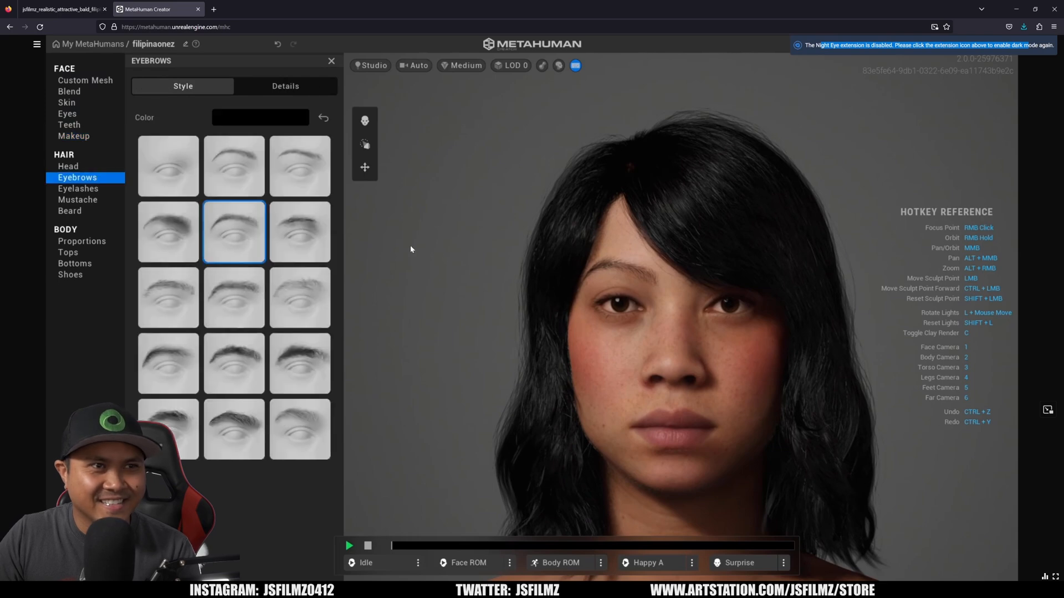
Try Medium Natural and Slight Arch brows, settle on a thinner arch, then view eyelashes and eye presets.
{"action": "left_click", "coordinate": [298, 165]}
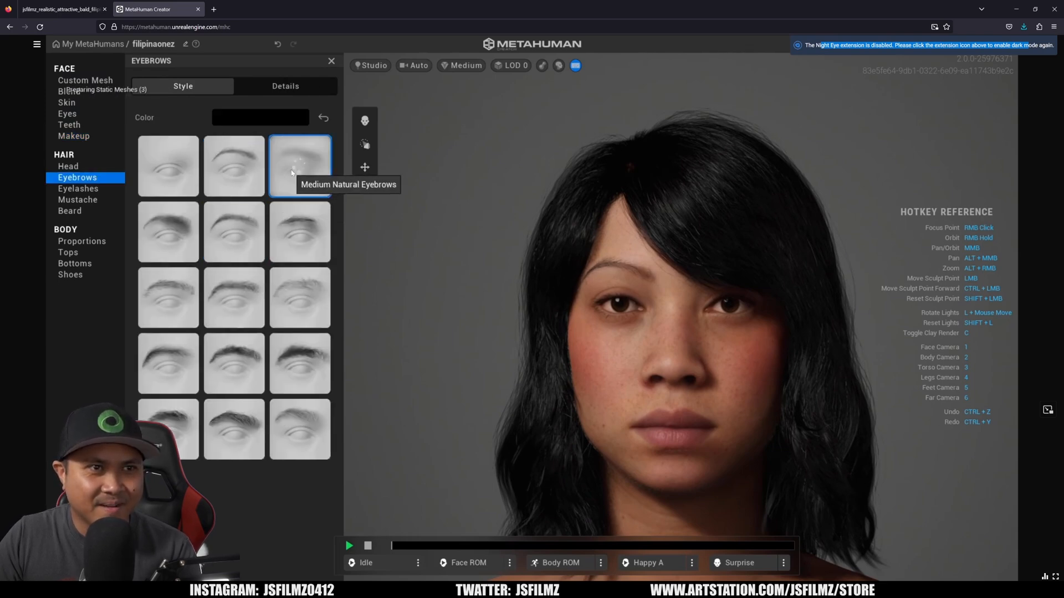
{"action": "left_click", "coordinate": [168, 231]}
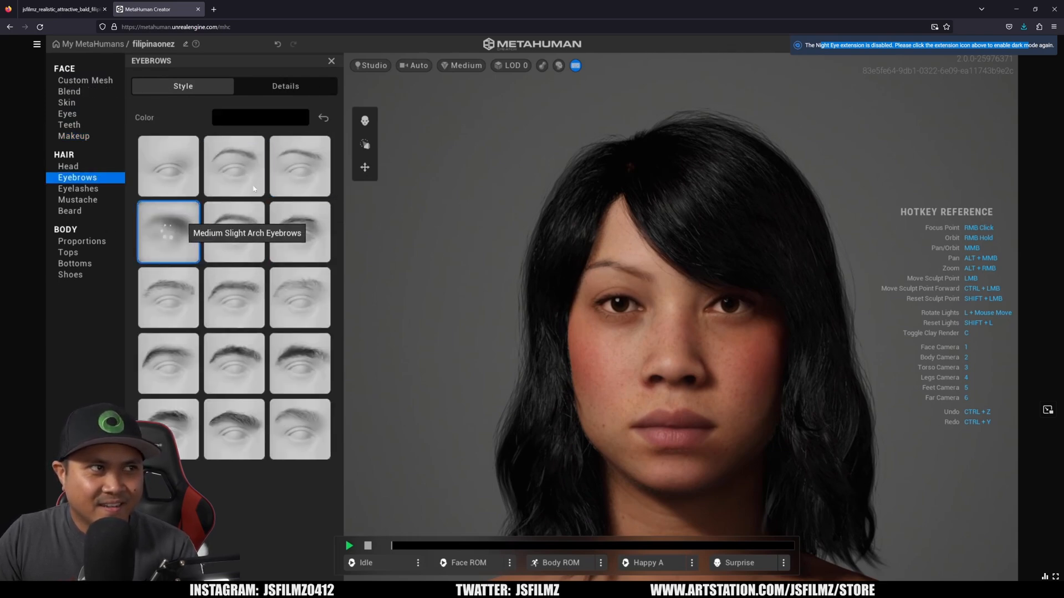
{"action": "left_click", "coordinate": [234, 166]}
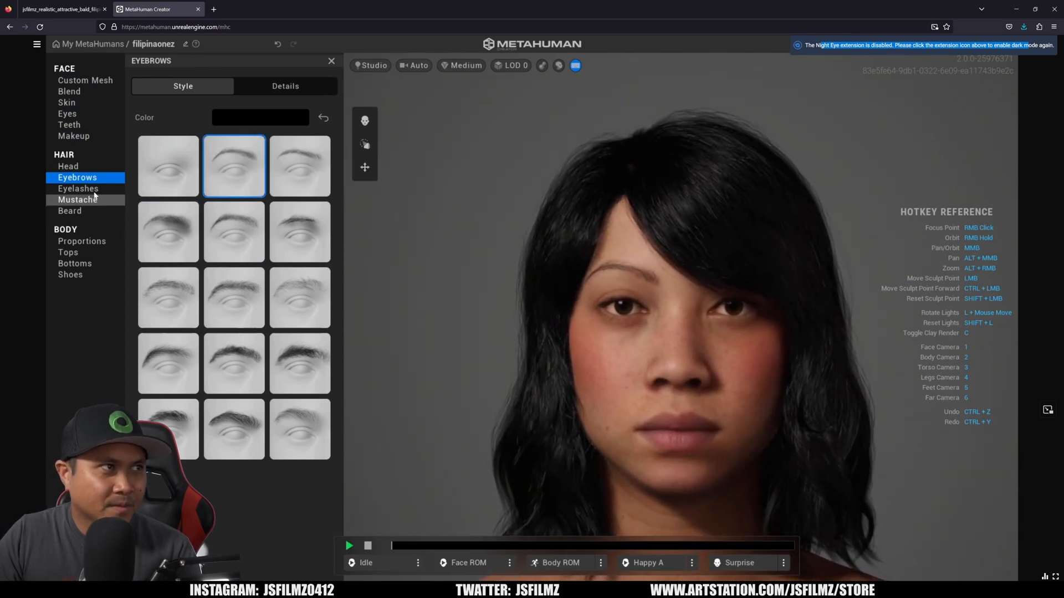
{"action": "left_click", "coordinate": [78, 188]}
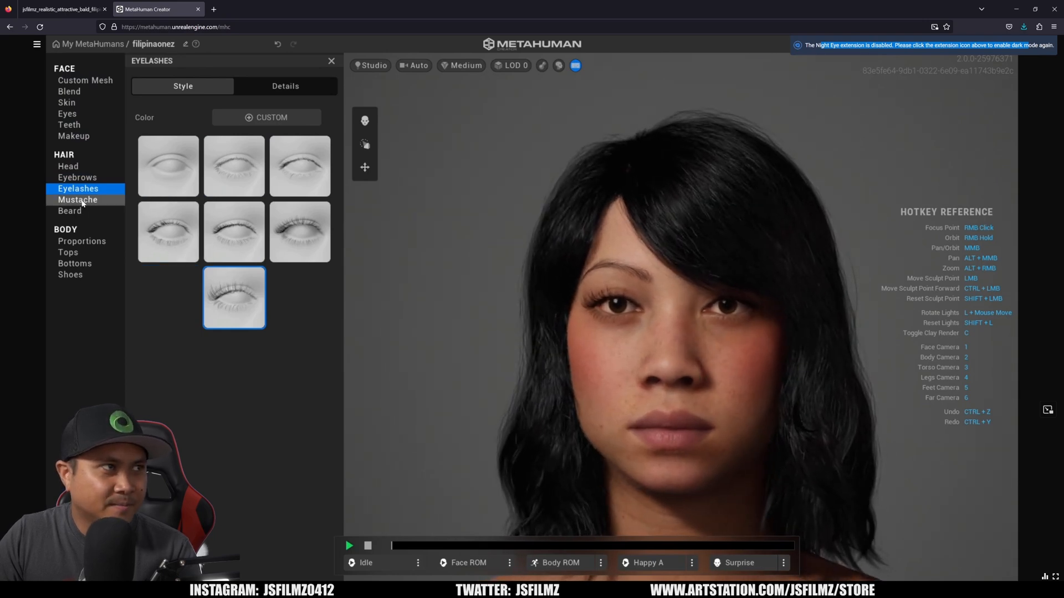
{"action": "left_click", "coordinate": [66, 113]}
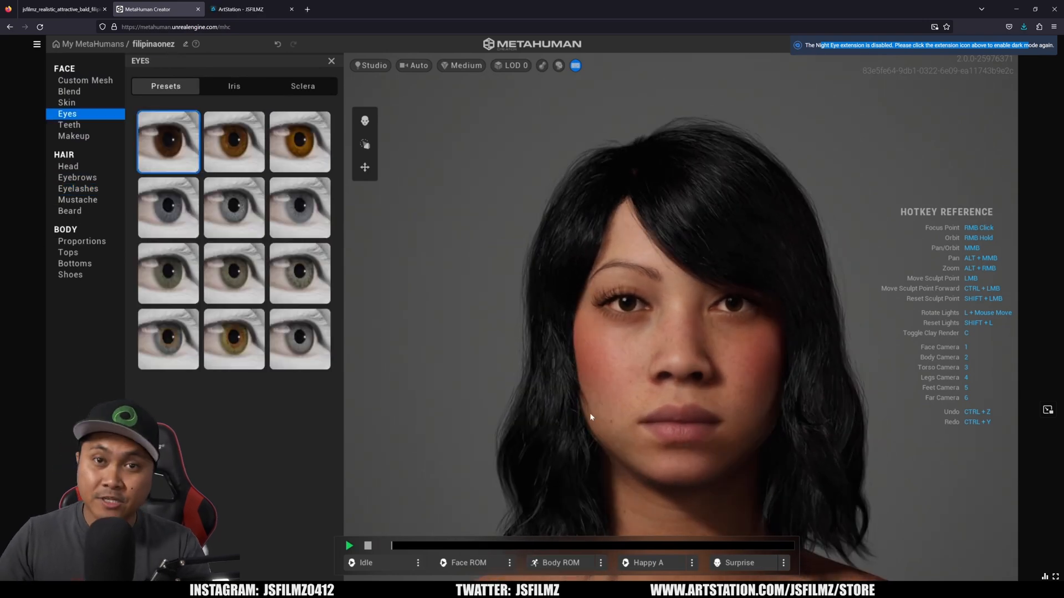